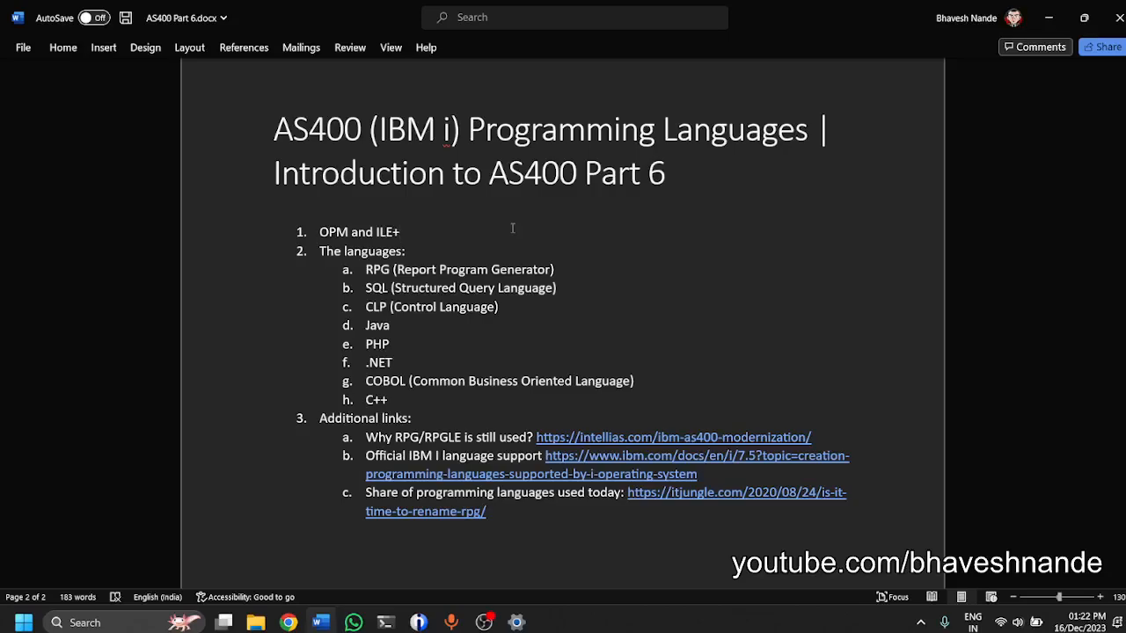
Delete the trailing '+' so item 1 reads 'OPM and ILE' and select that item's text.
click(397, 232)
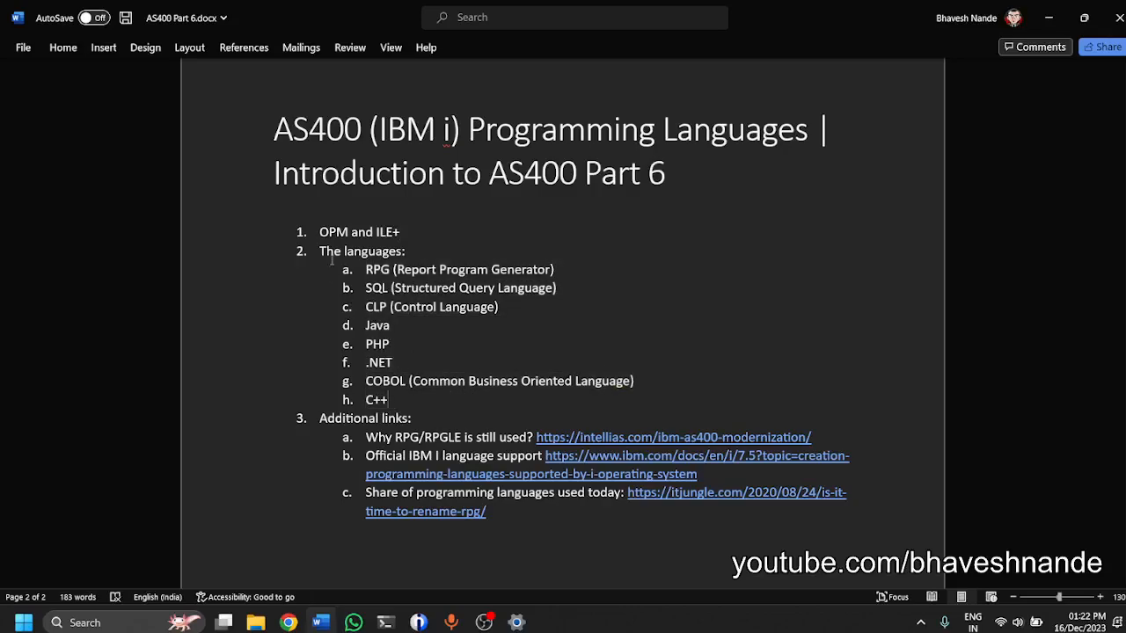
double_click(359, 232)
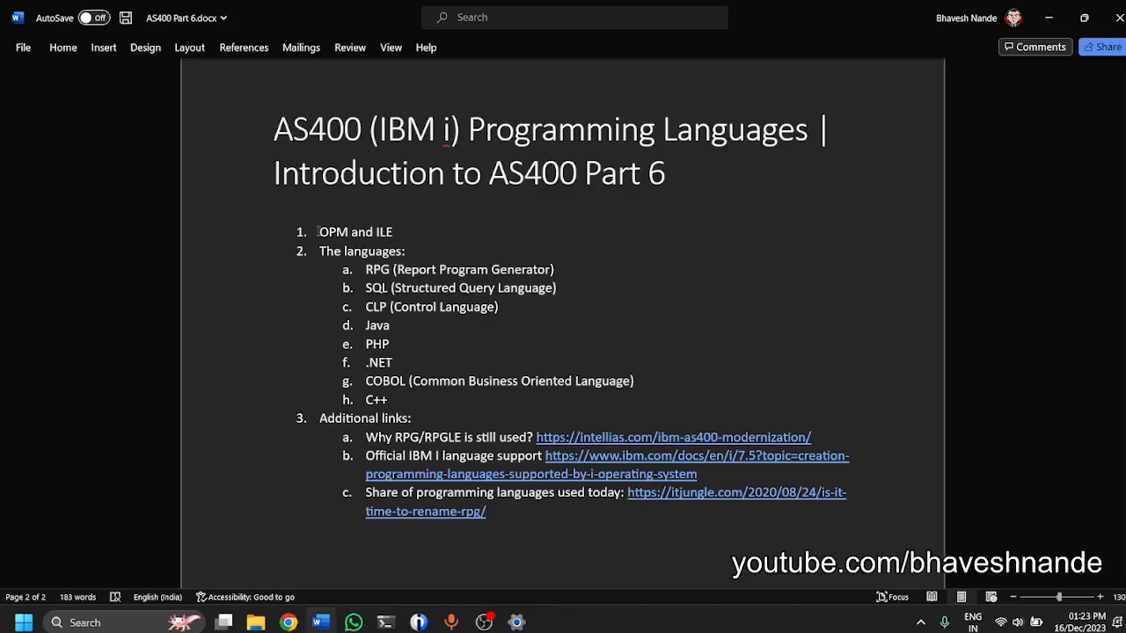
double_click(355, 232)
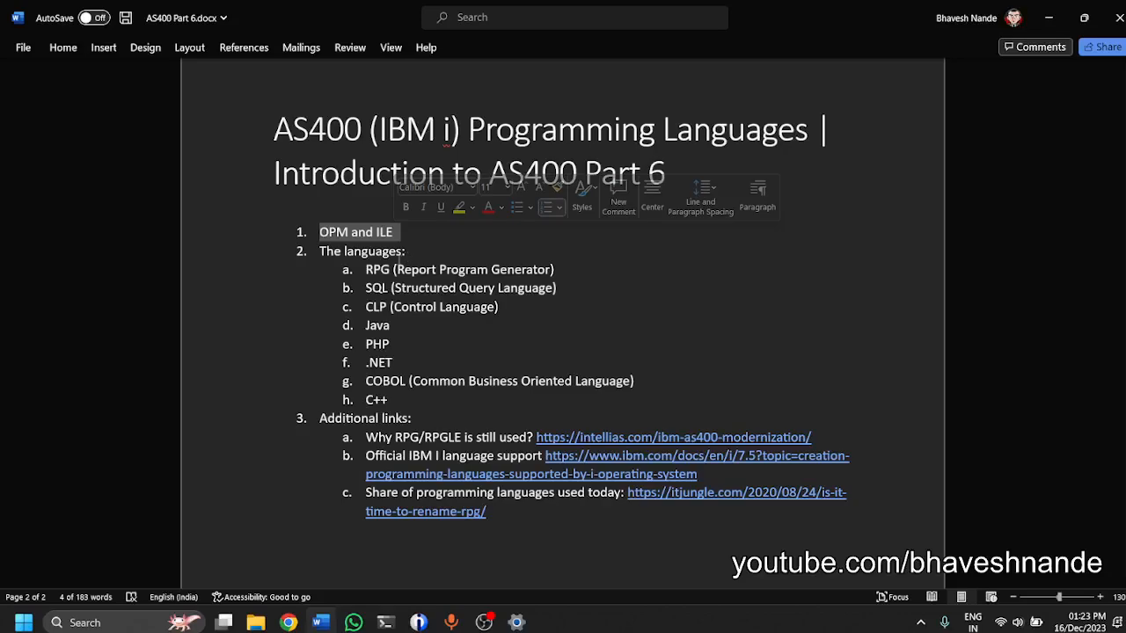
click(396, 249)
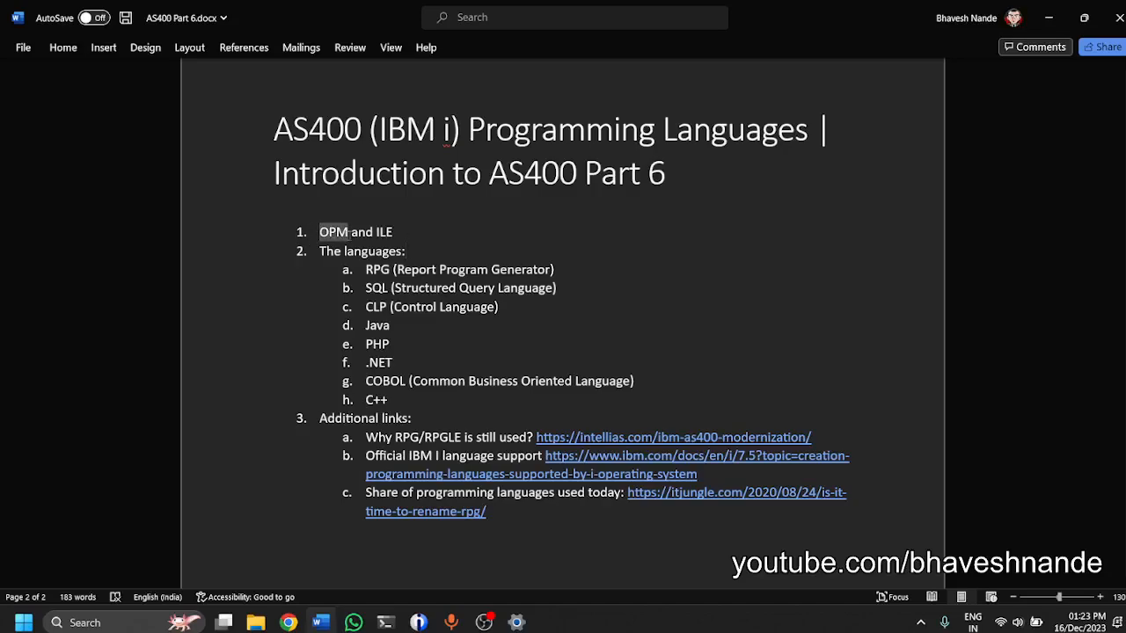
click(408, 250)
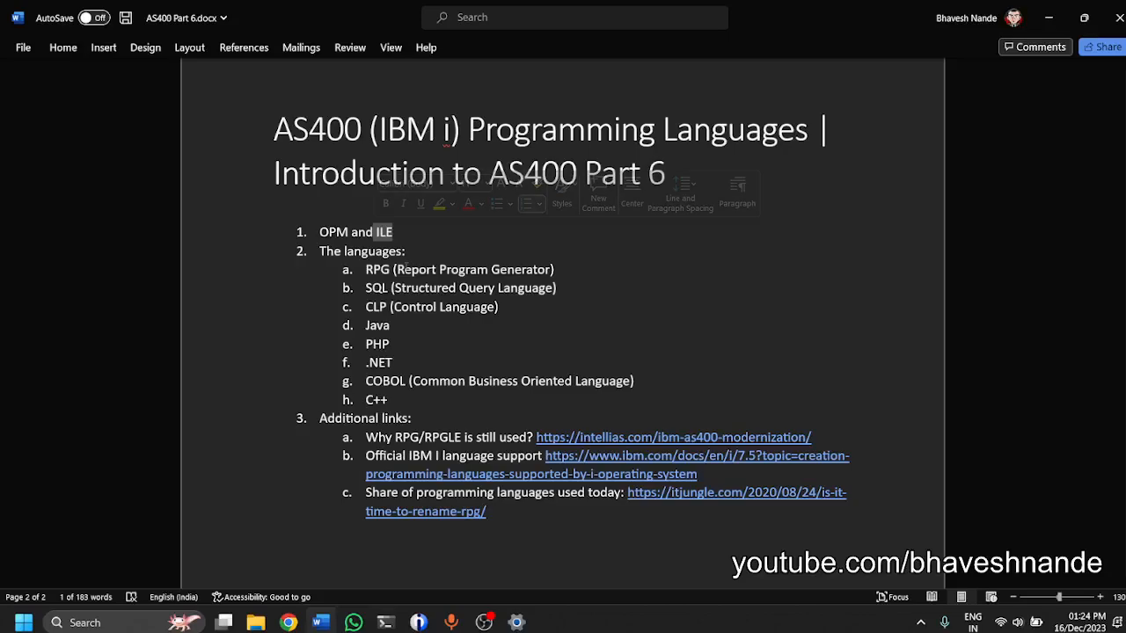
click(401, 232)
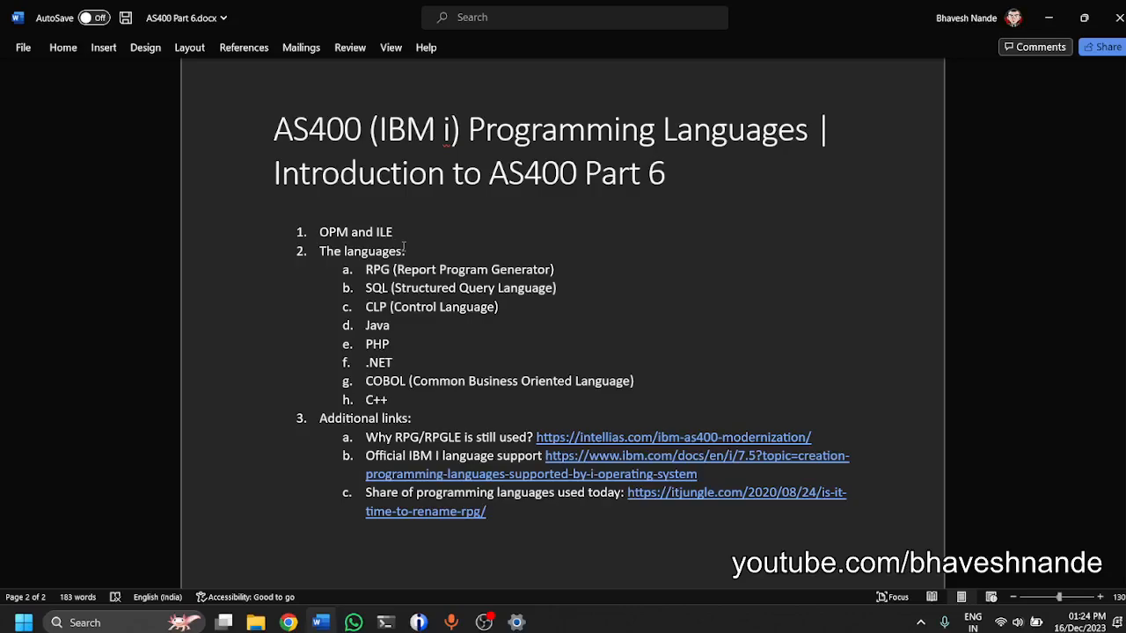
double_click(355, 232)
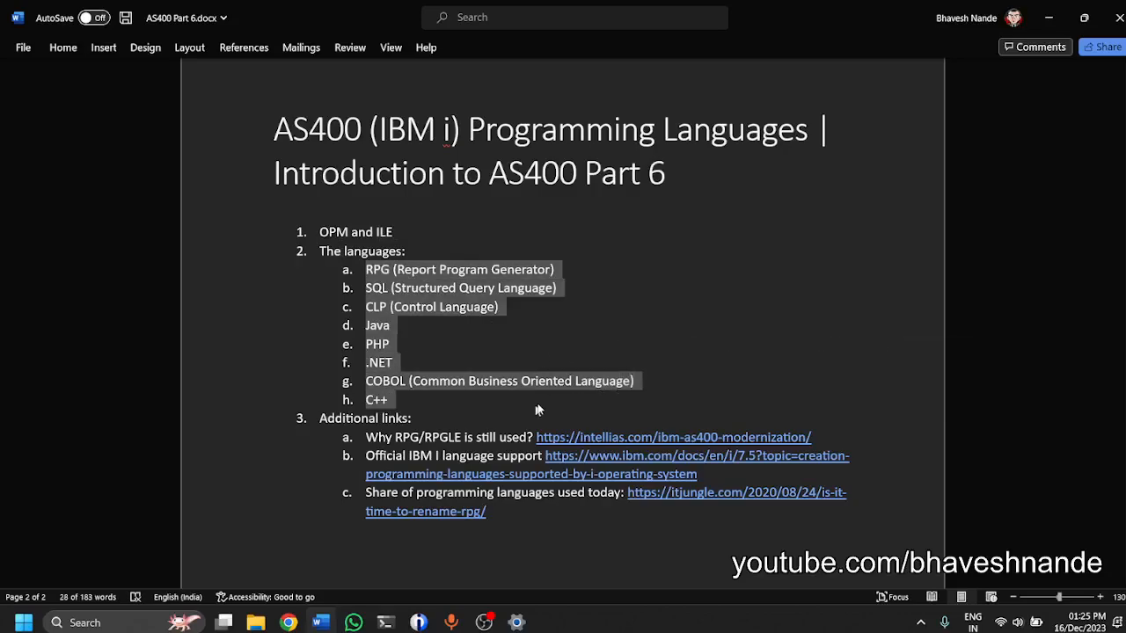
mouse_move(489, 408)
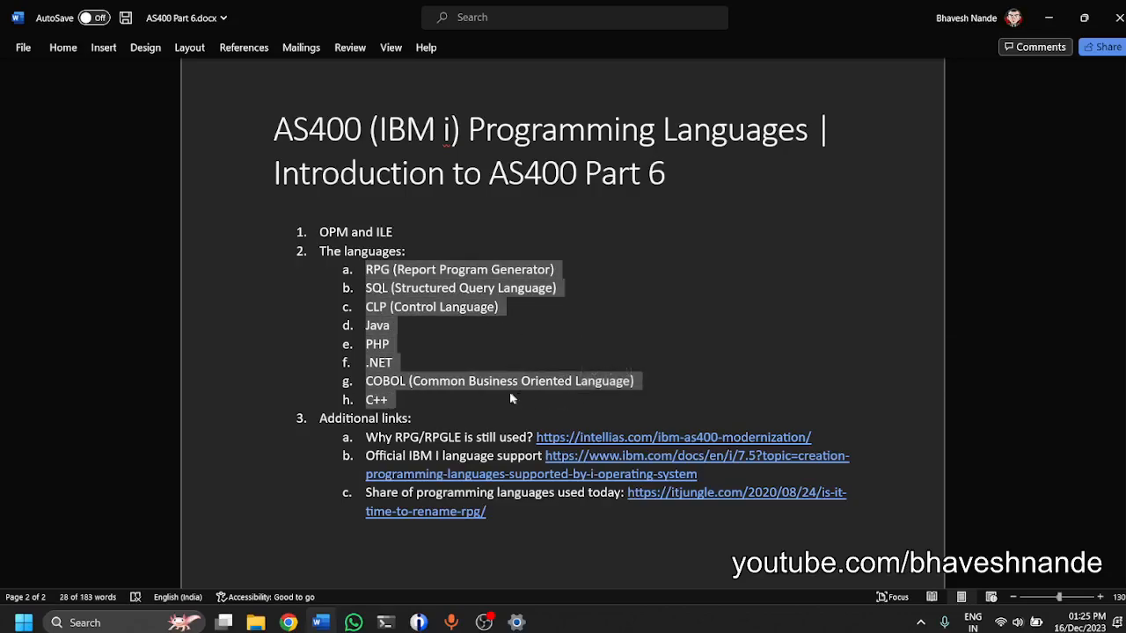
mouse_move(491, 403)
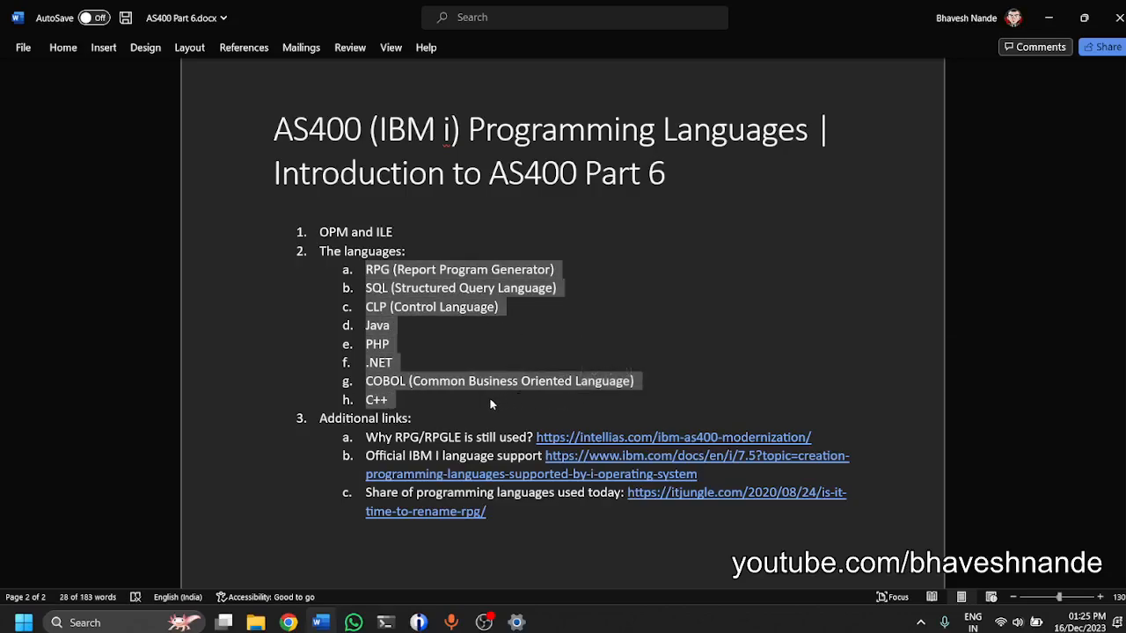
mouse_move(467, 404)
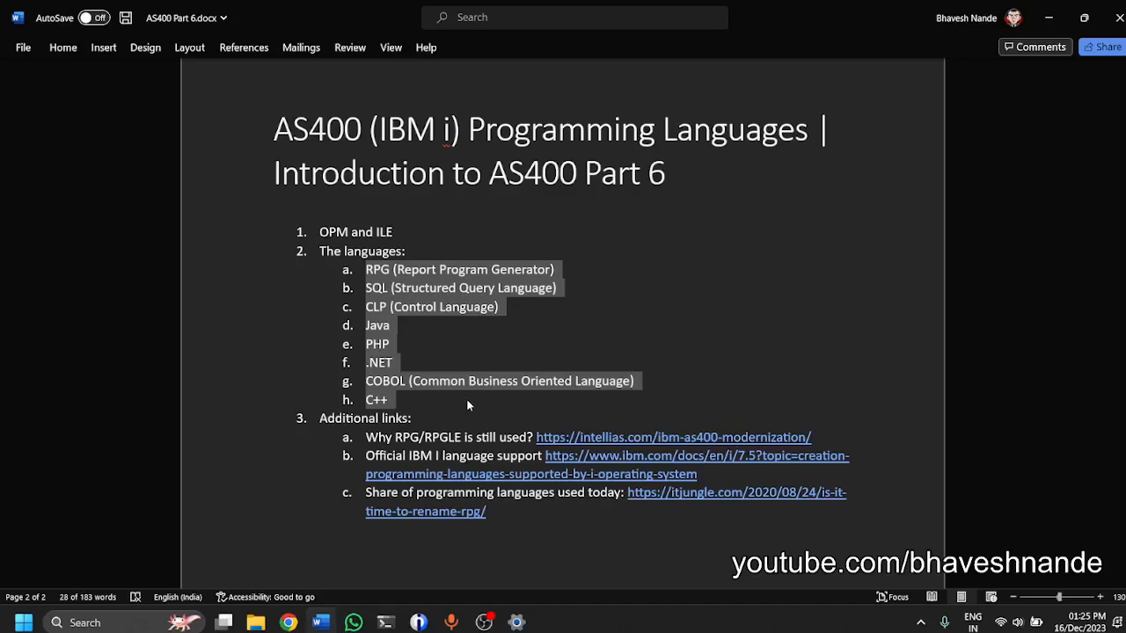
click(587, 273)
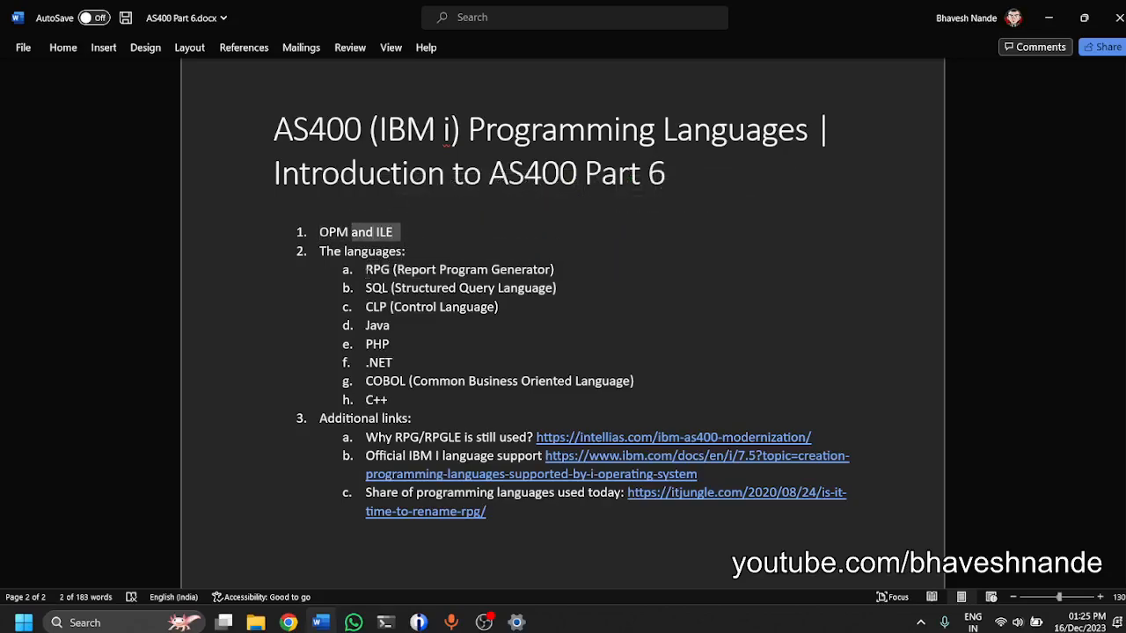
Highlight the RPG sub-item in the languages list before moving to the IT Jungle article.
double_click(457, 269)
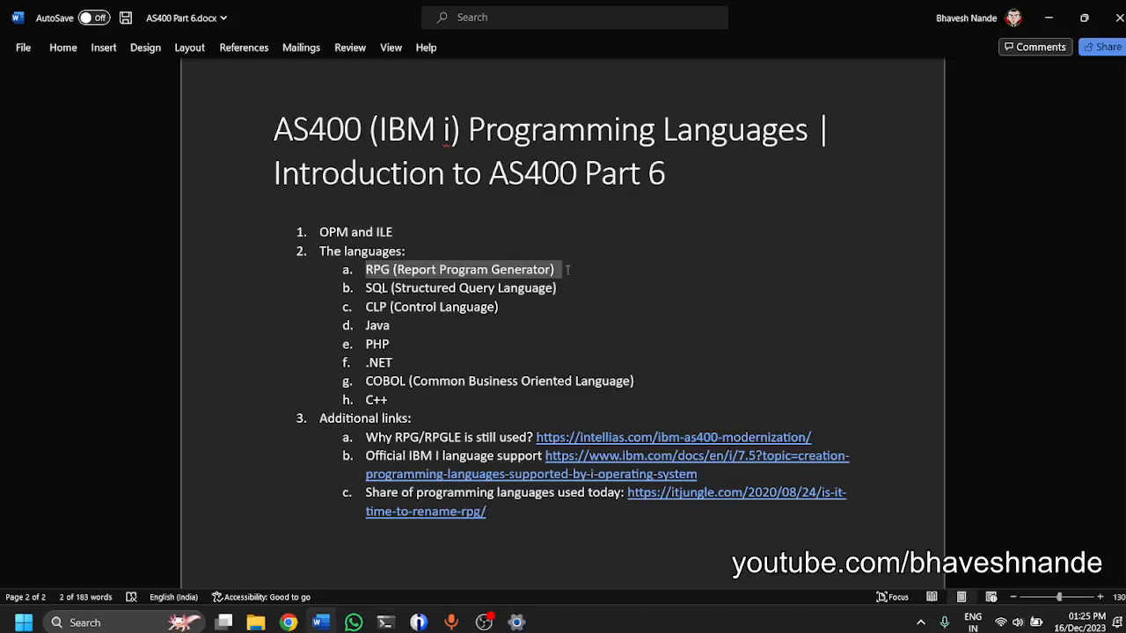
click(459, 269)
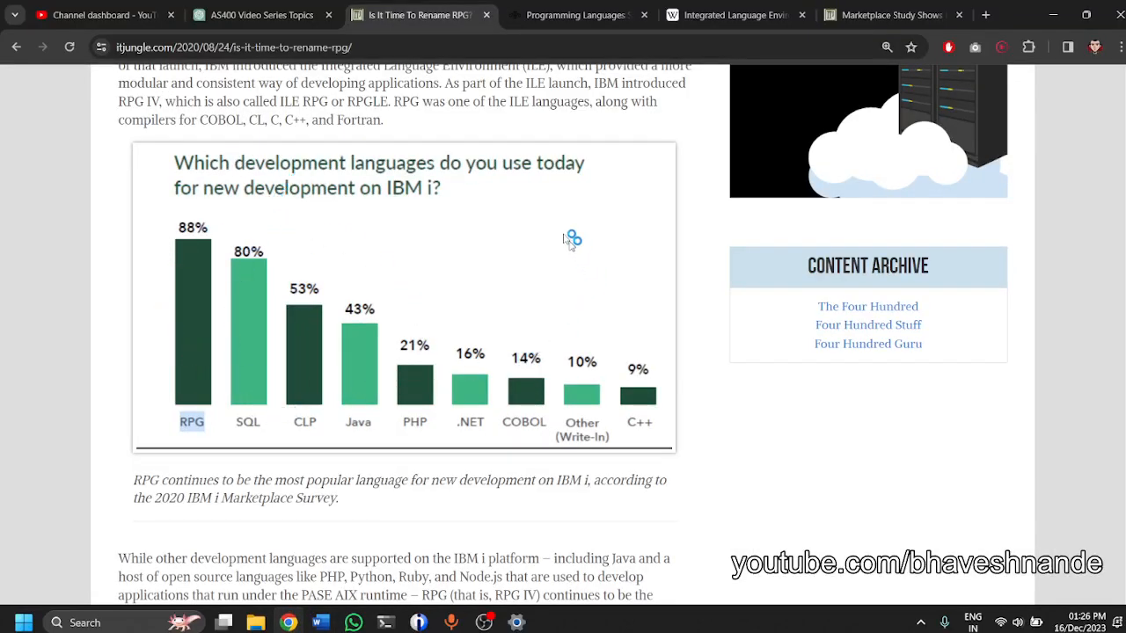
scroll(down, 3)
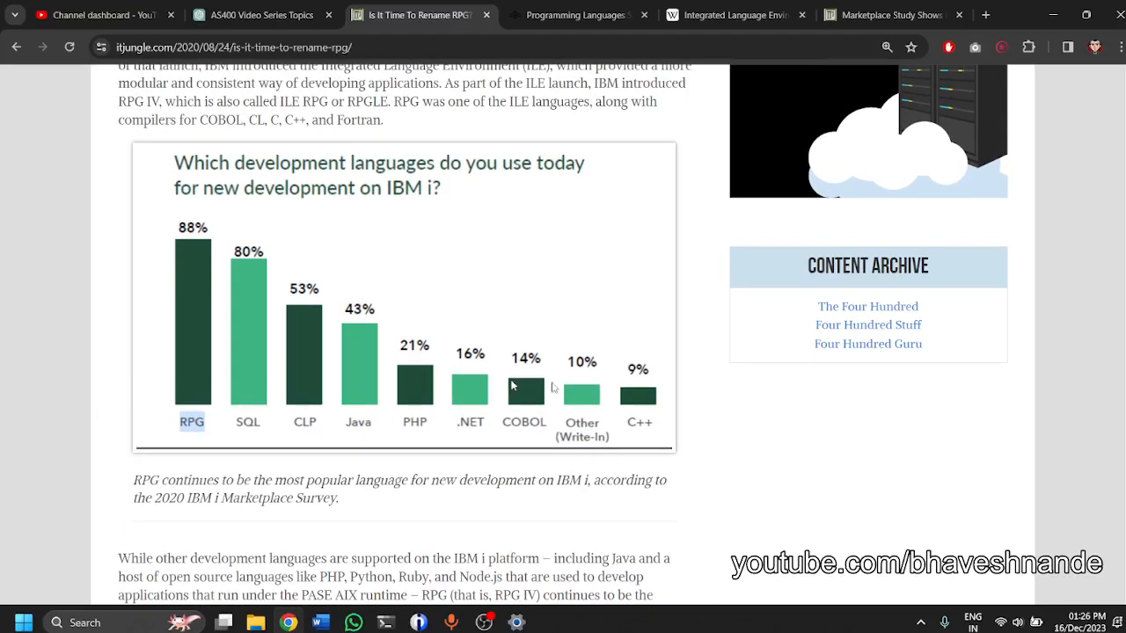
mouse_move(229, 348)
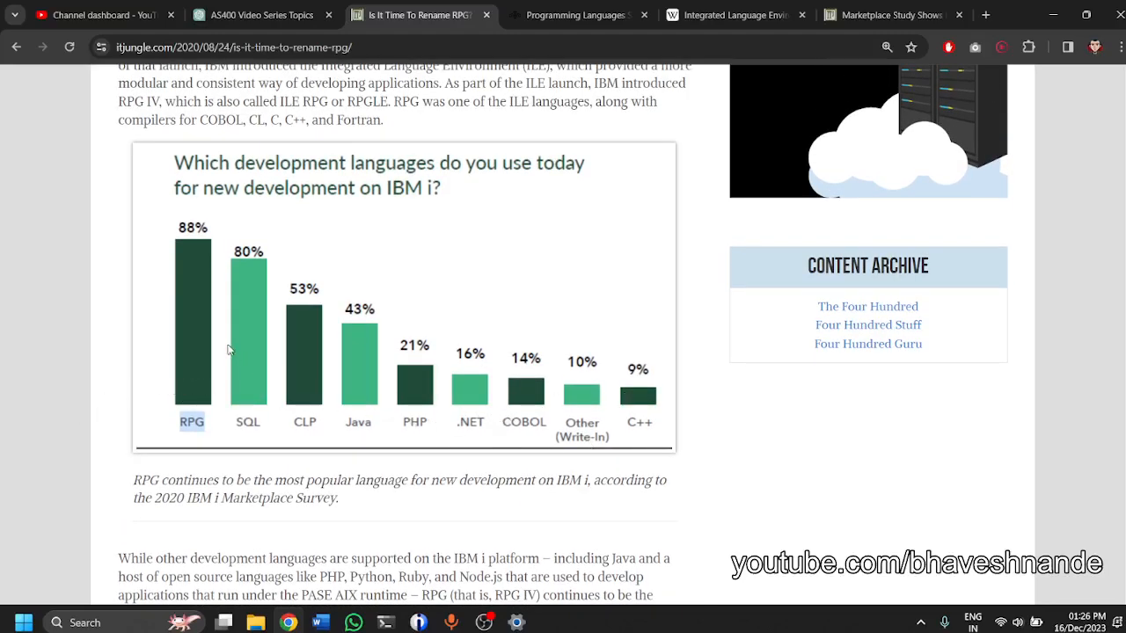
mouse_move(354, 408)
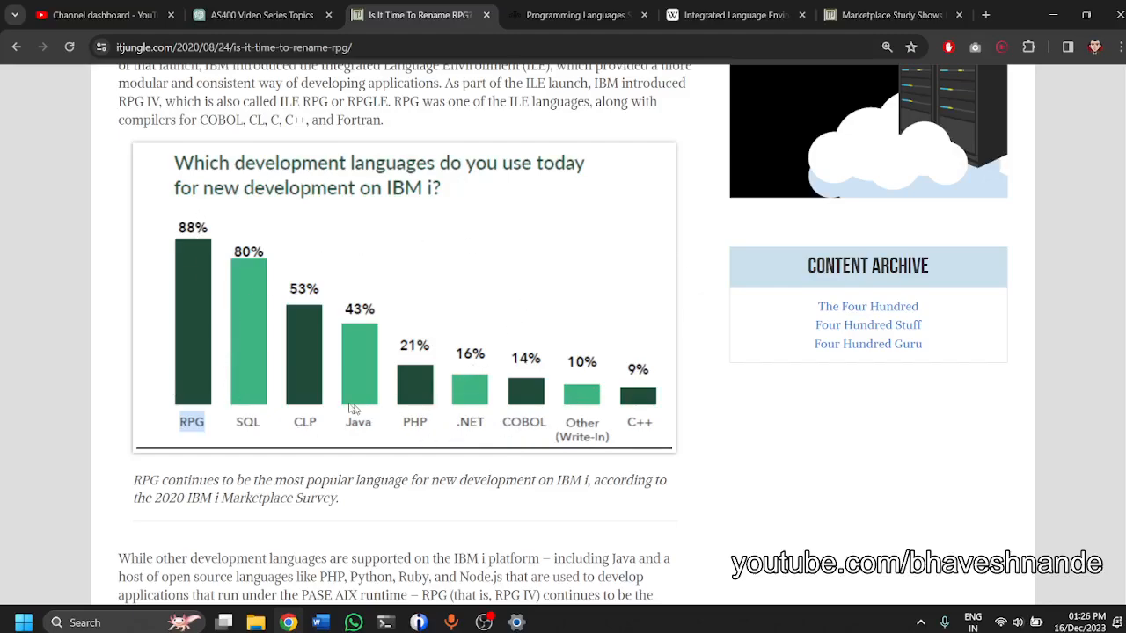
mouse_move(268, 383)
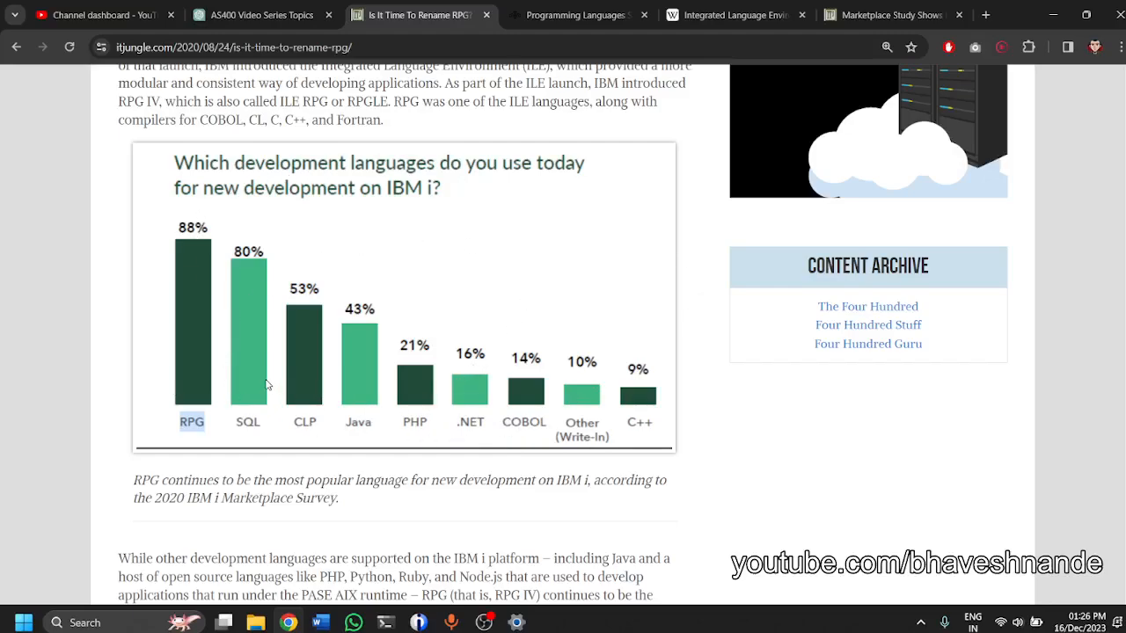
mouse_move(208, 183)
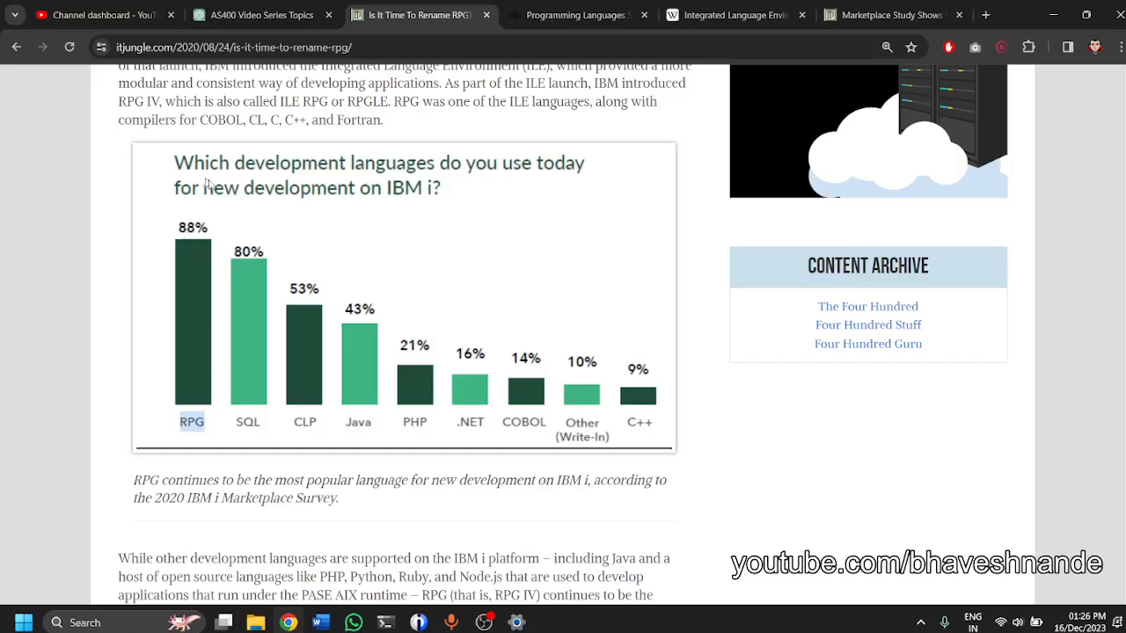
mouse_move(178, 195)
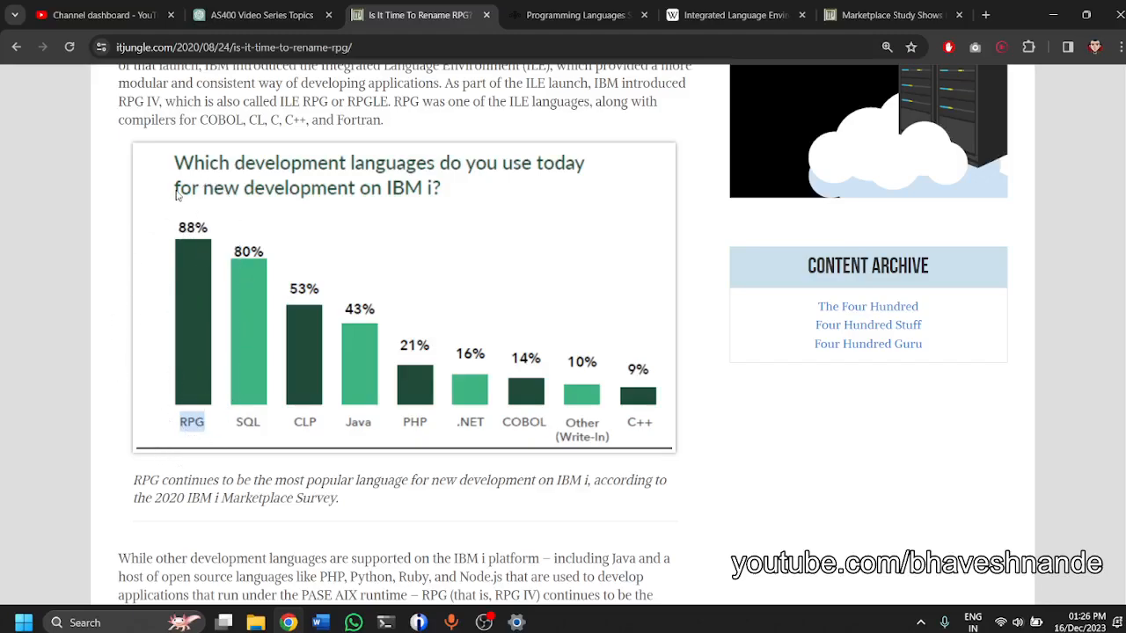
mouse_move(248, 406)
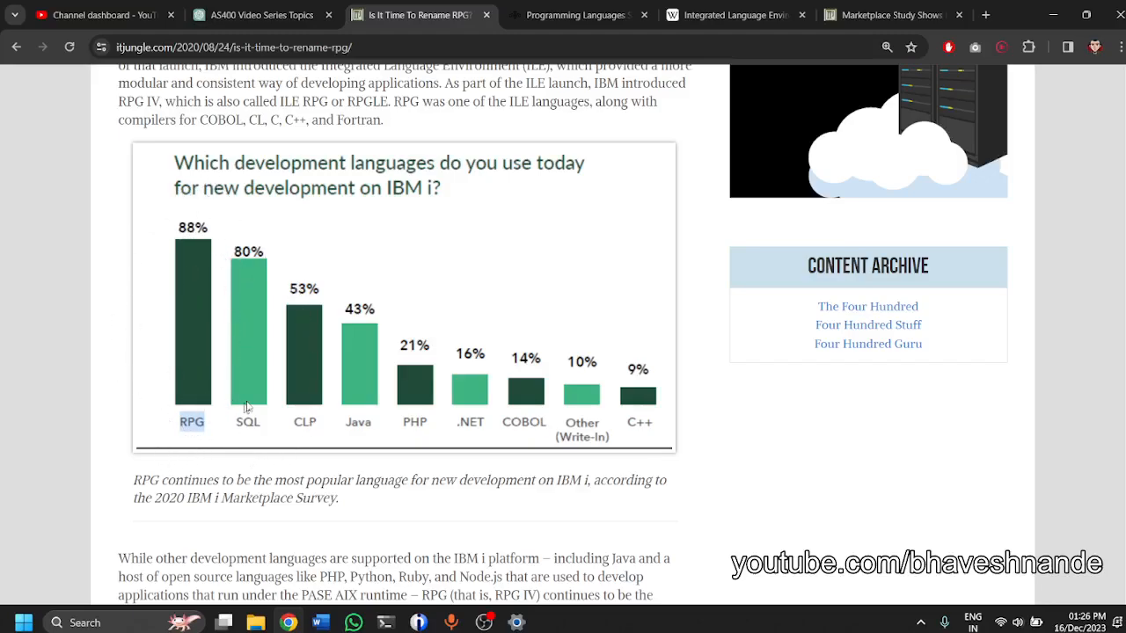
mouse_move(588, 390)
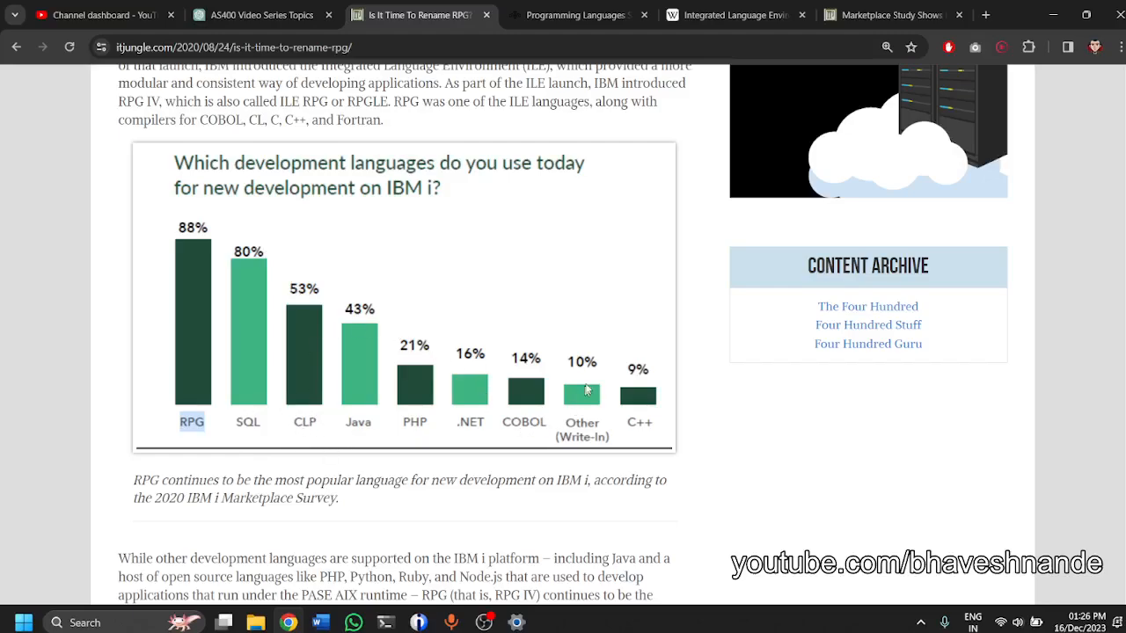
mouse_move(267, 414)
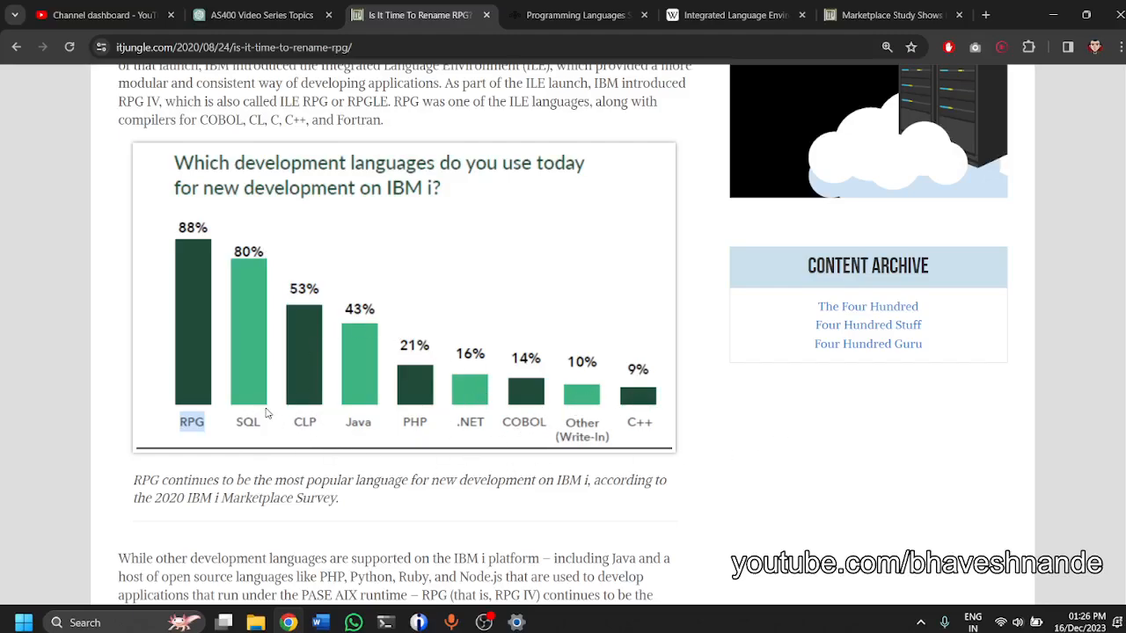
mouse_move(162, 419)
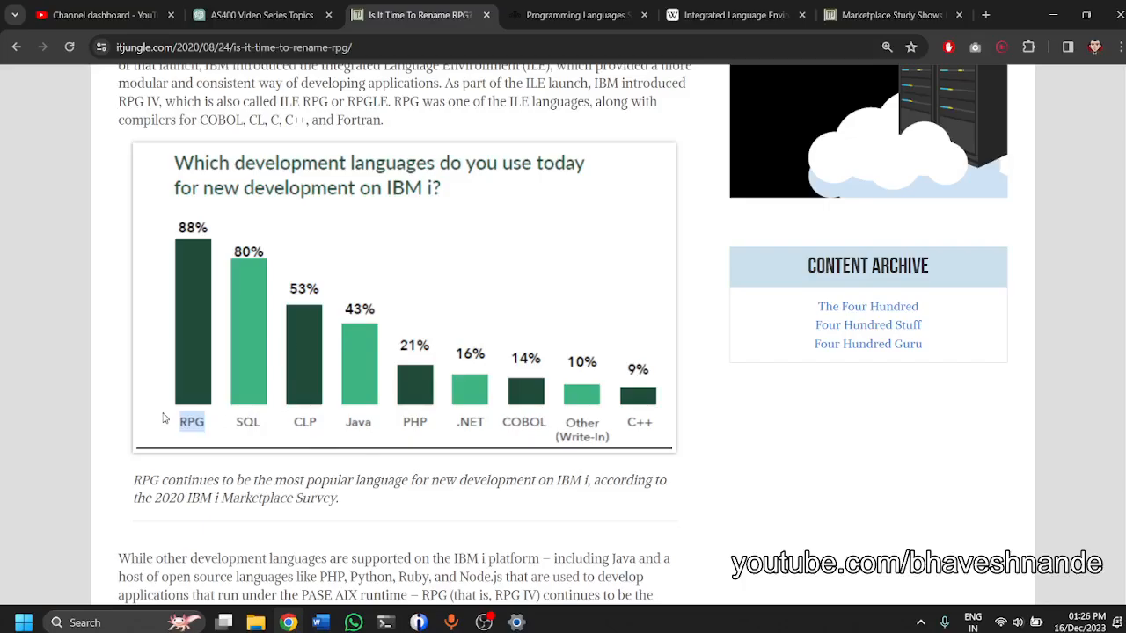
Move up the RPG renaming article and mark the sentence about IBM enhancing the RPG IV compiler.
scroll(down, 3)
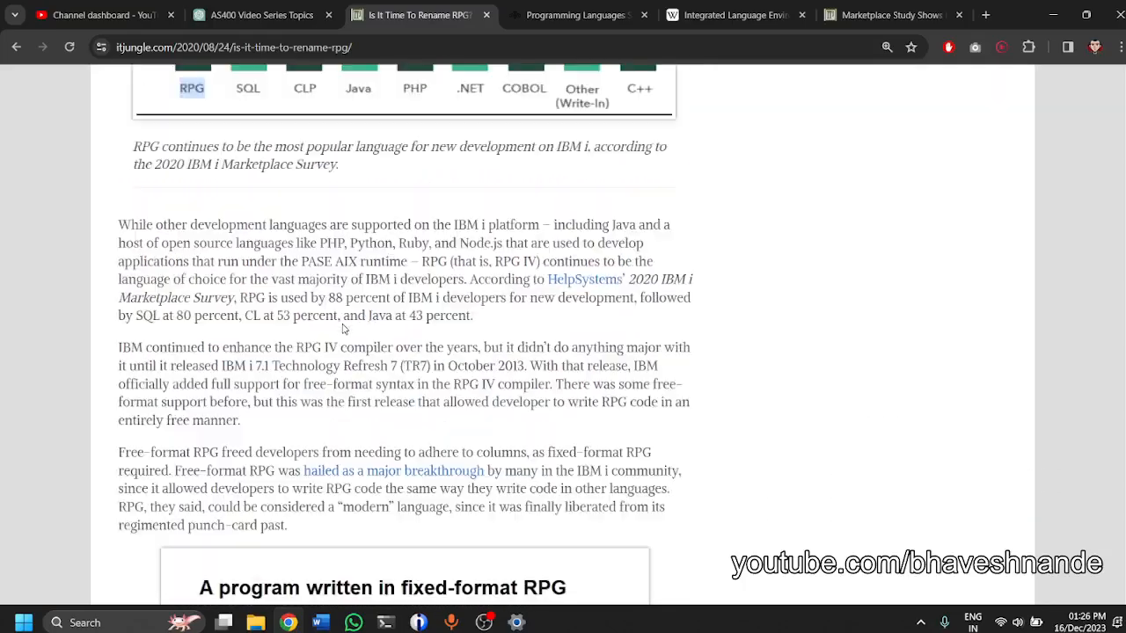
scroll(down, 3)
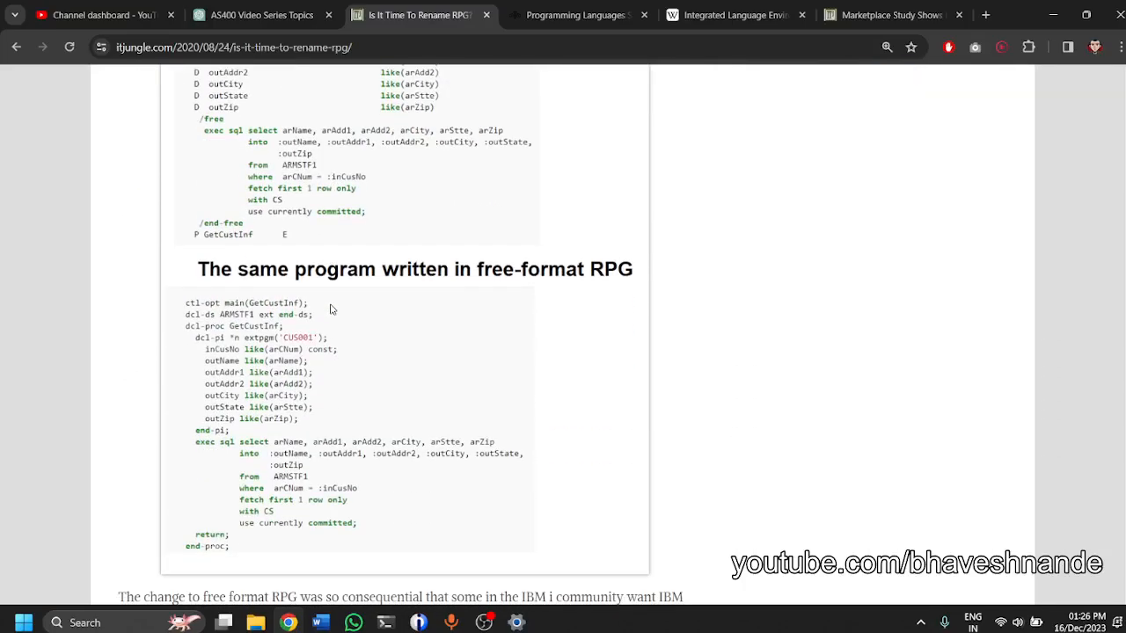
scroll(up, 3)
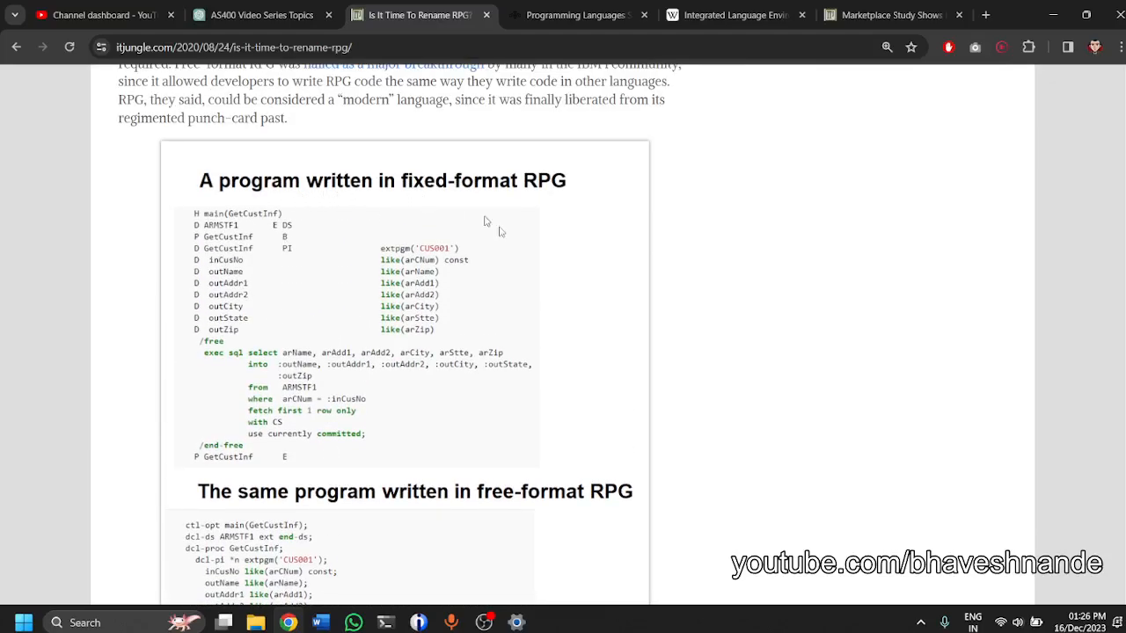
mouse_move(203, 414)
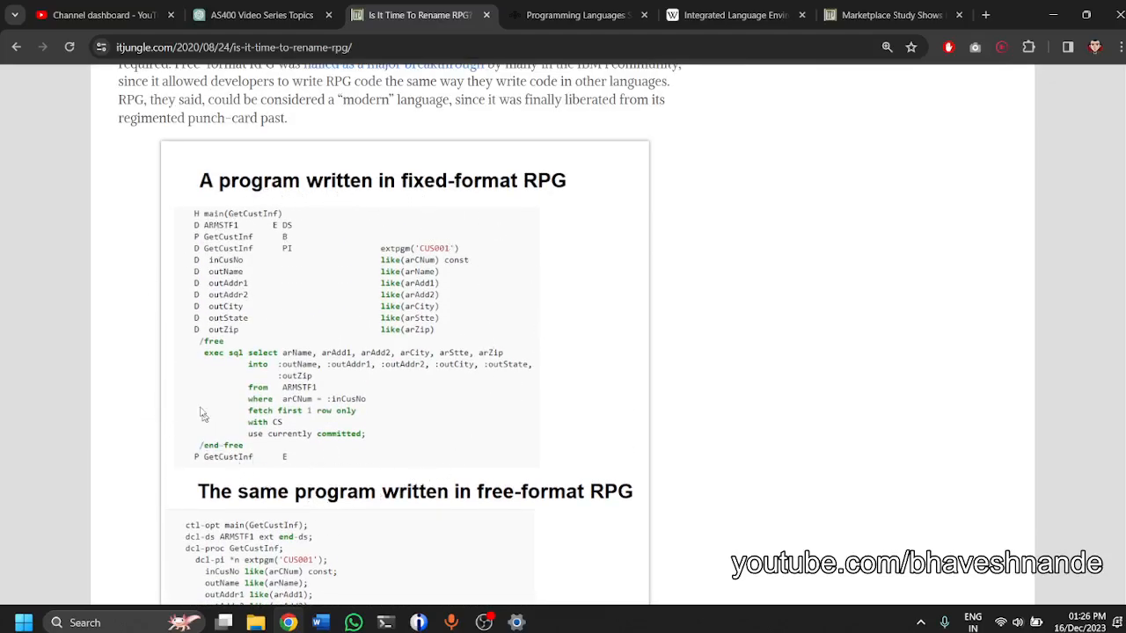
mouse_move(406, 233)
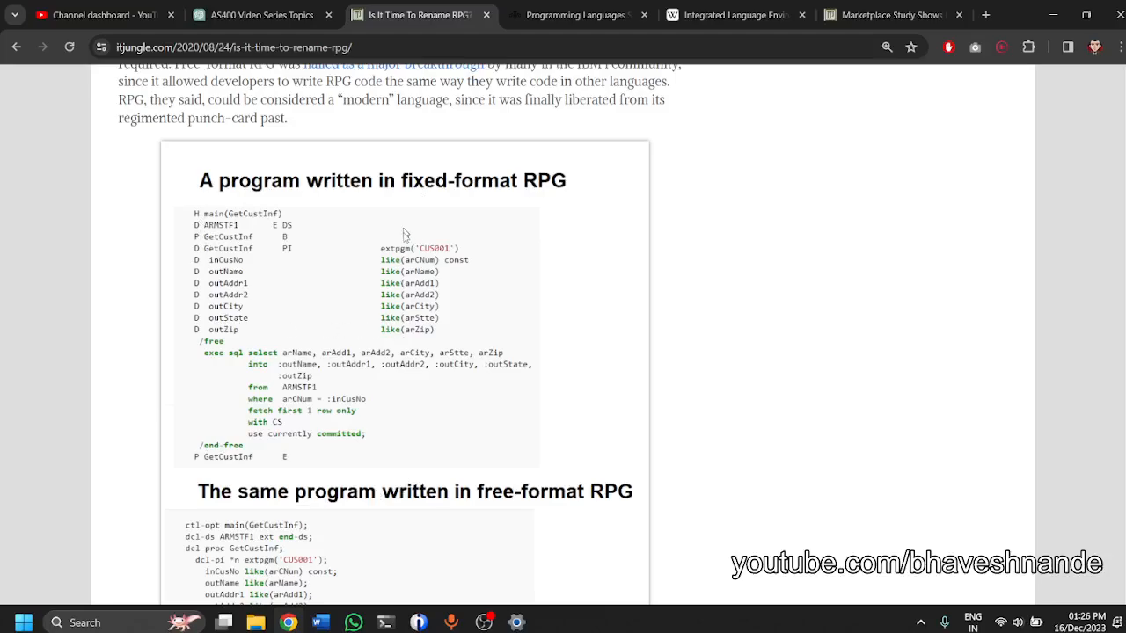
mouse_move(218, 315)
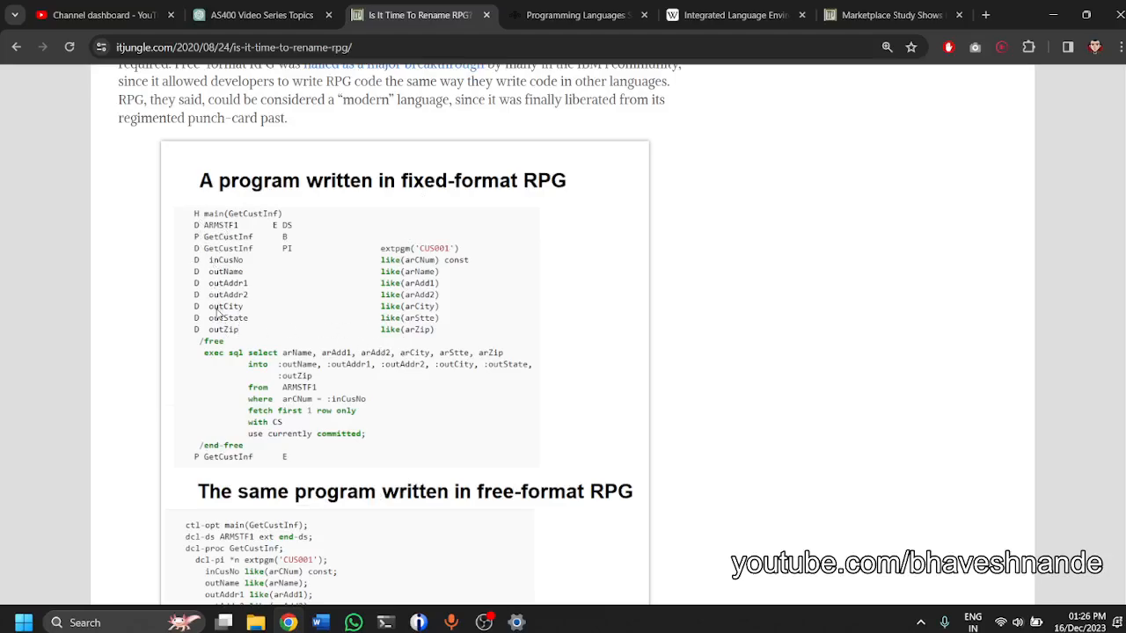
mouse_move(437, 274)
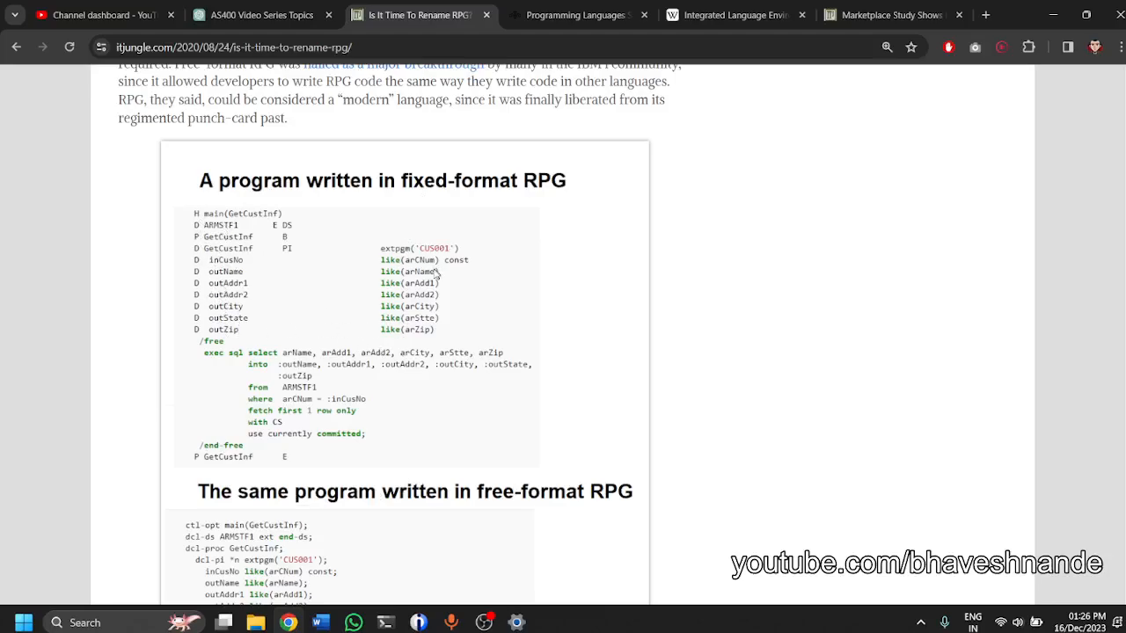
scroll(down, 3)
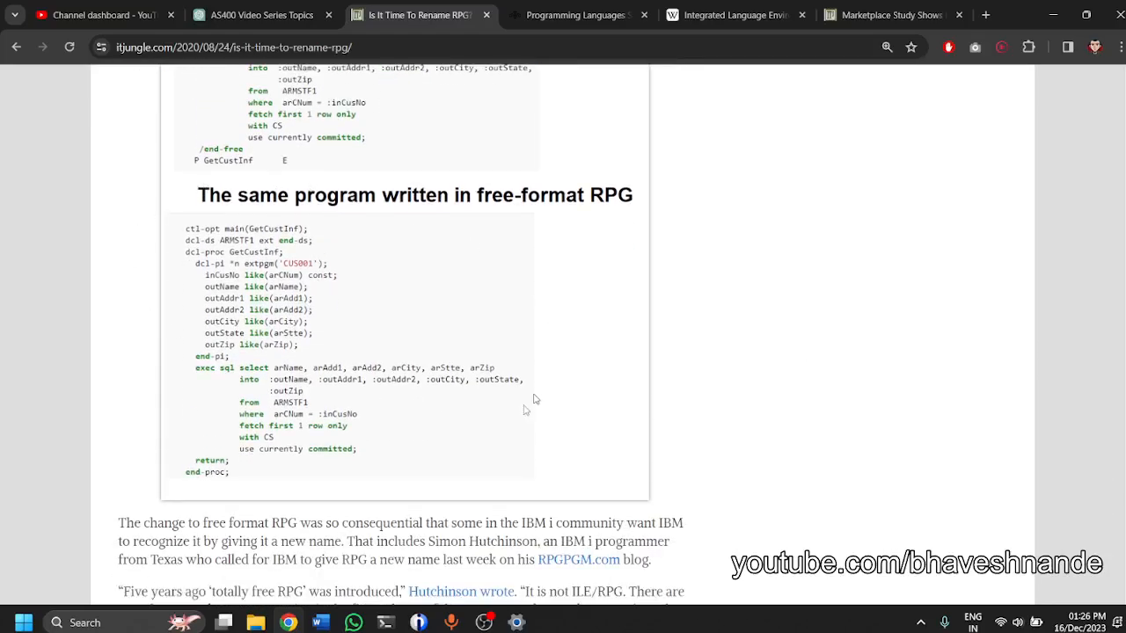
mouse_move(351, 273)
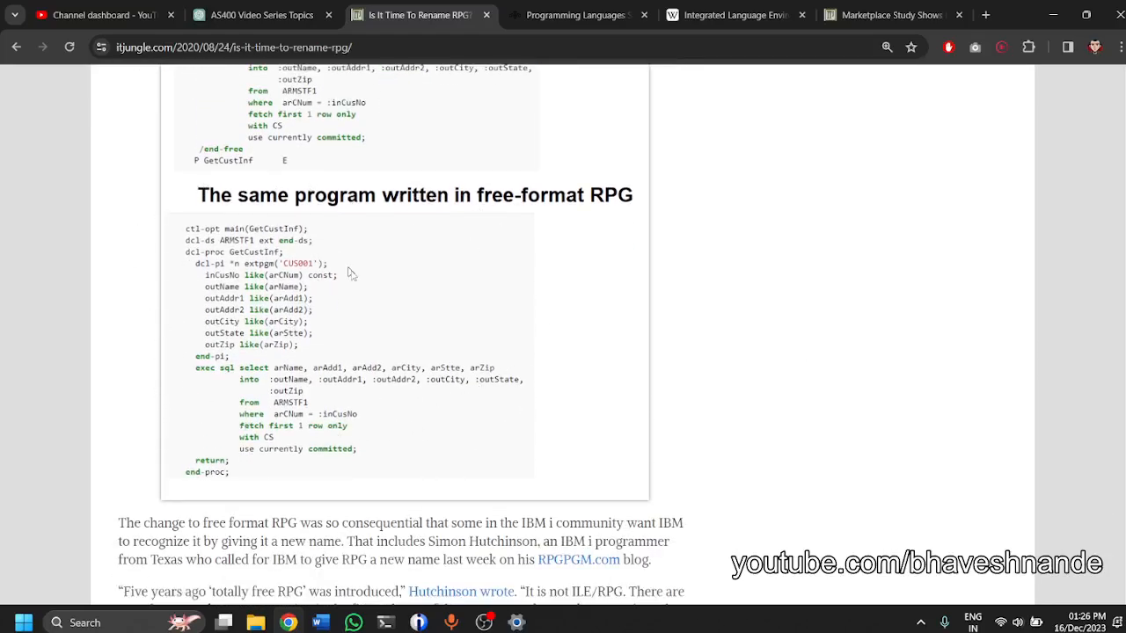
mouse_move(325, 458)
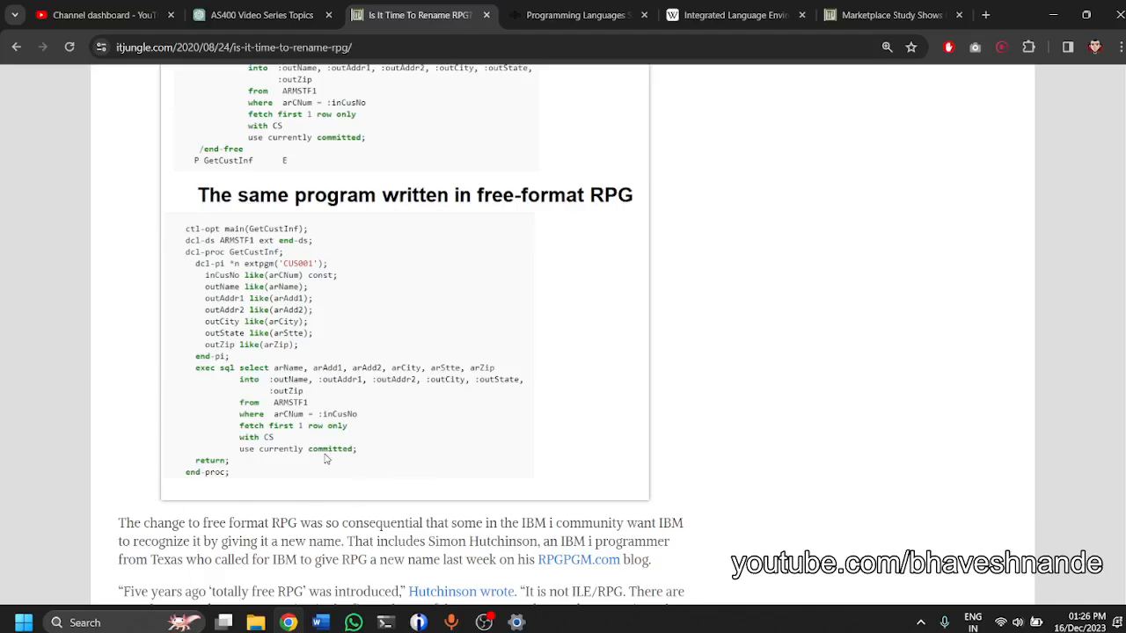
mouse_move(203, 381)
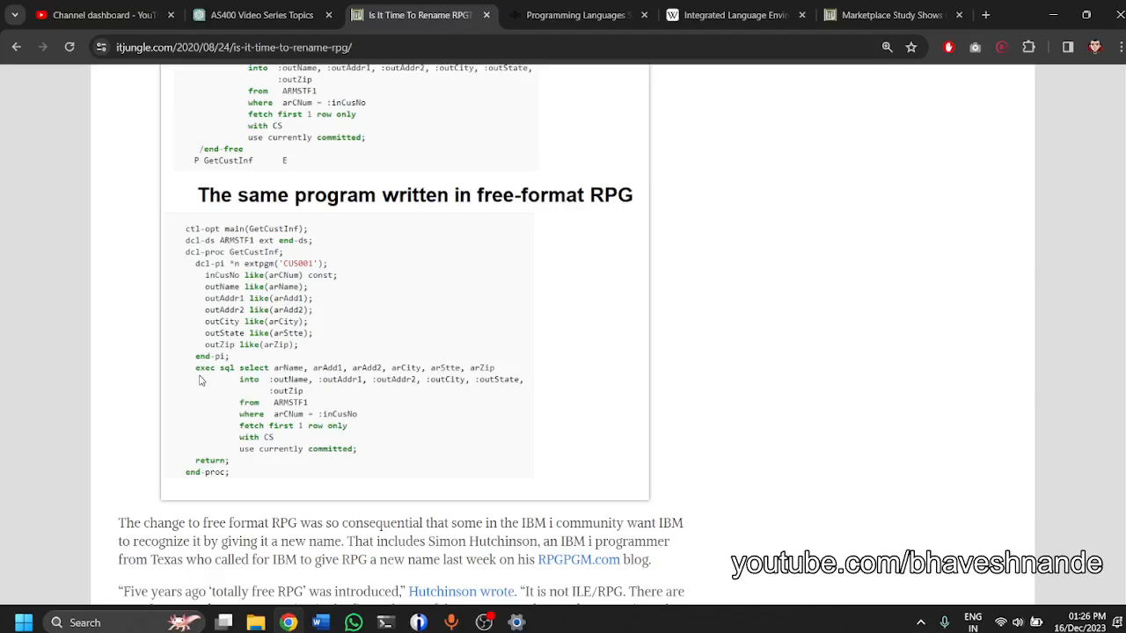
mouse_move(225, 394)
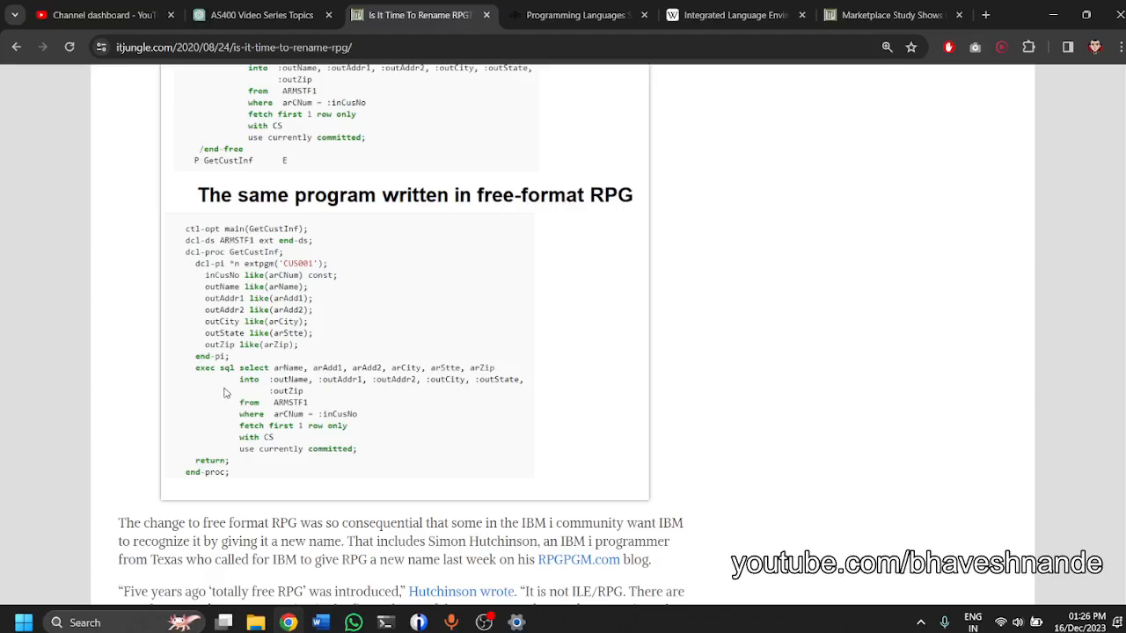
scroll(down, 3)
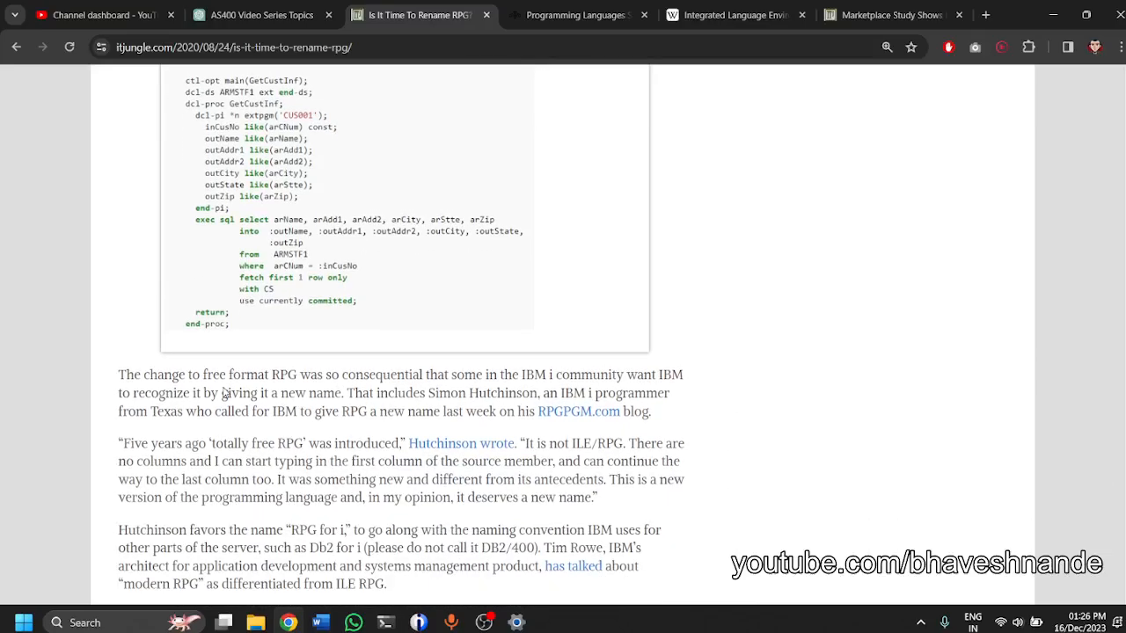
scroll(up, 3)
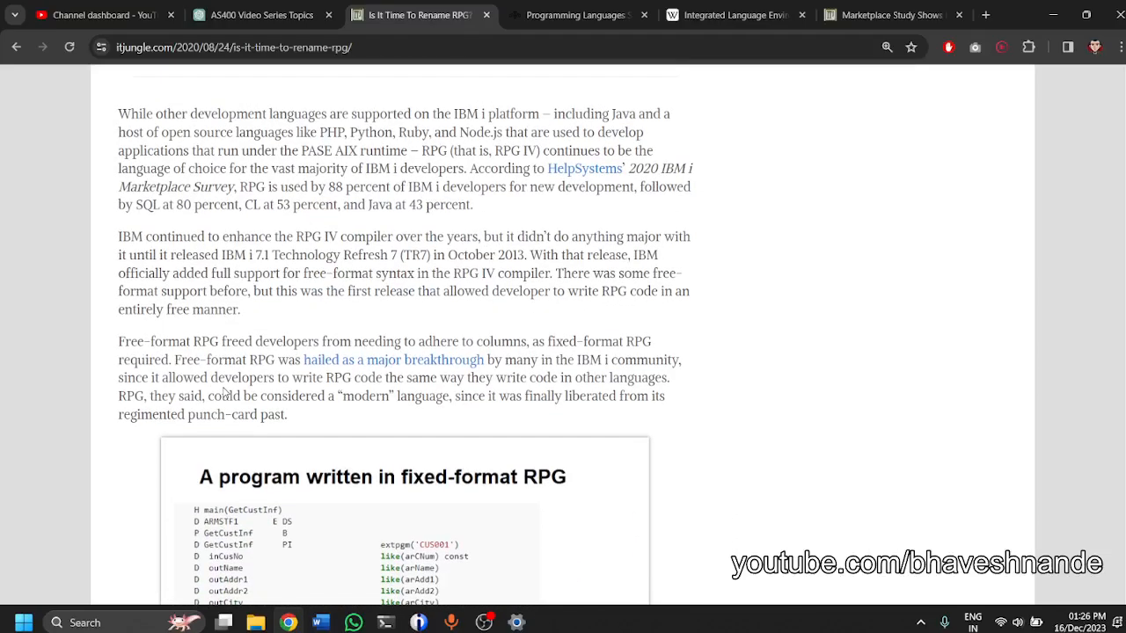
scroll(up, 3)
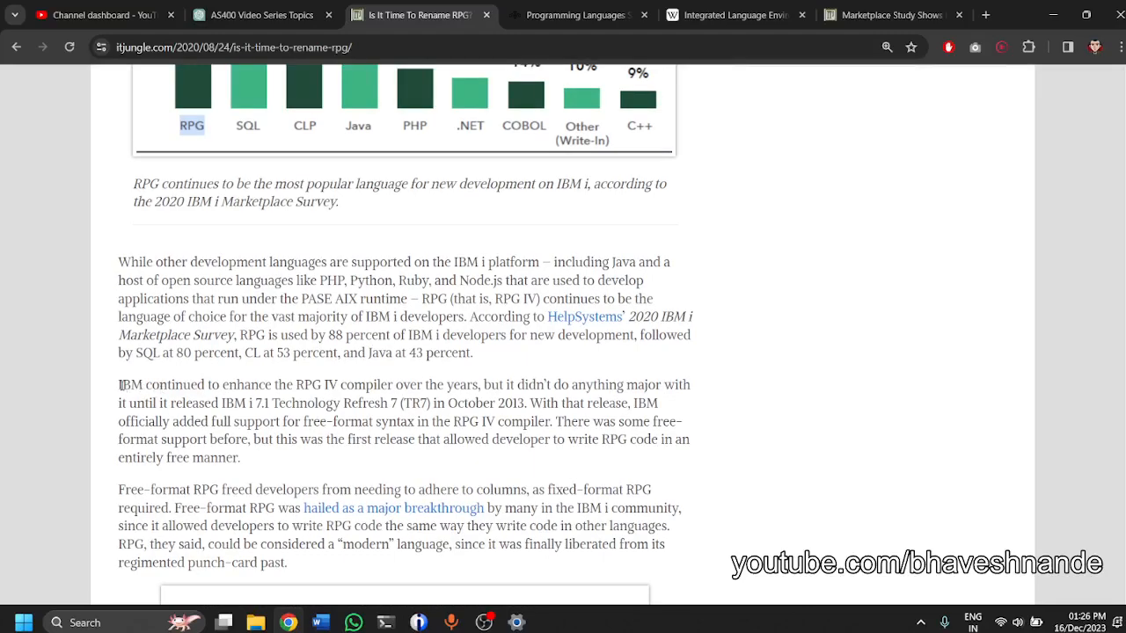
drag(119, 384, 482, 403)
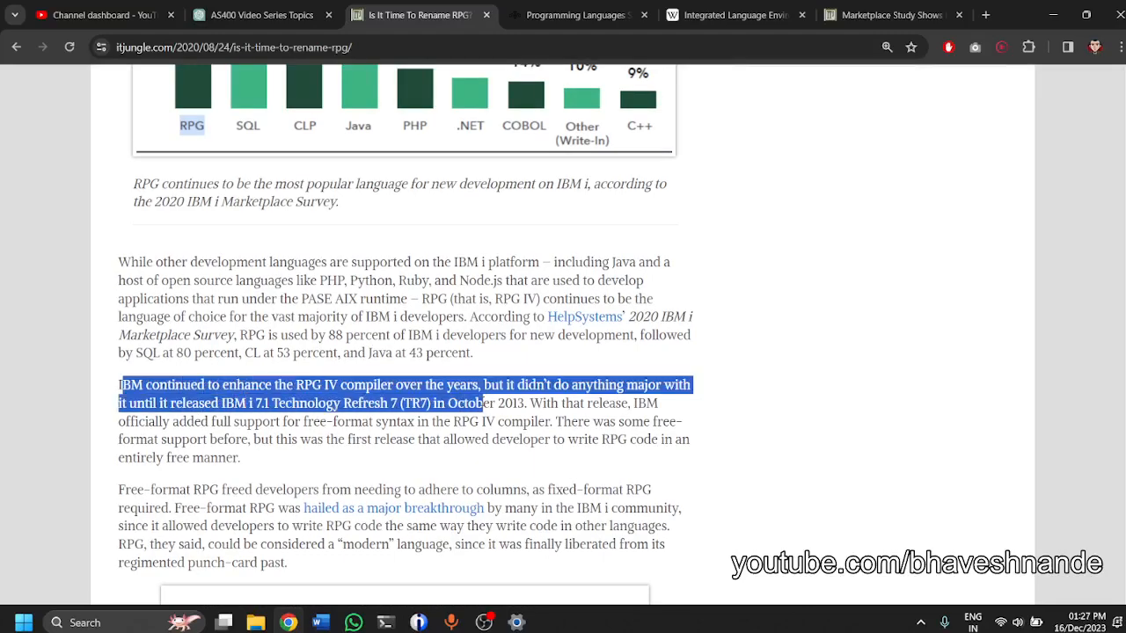
Mark the phrase about RPG III becoming RPG/400 and settle on the 88% survey chart.
scroll(up, 3)
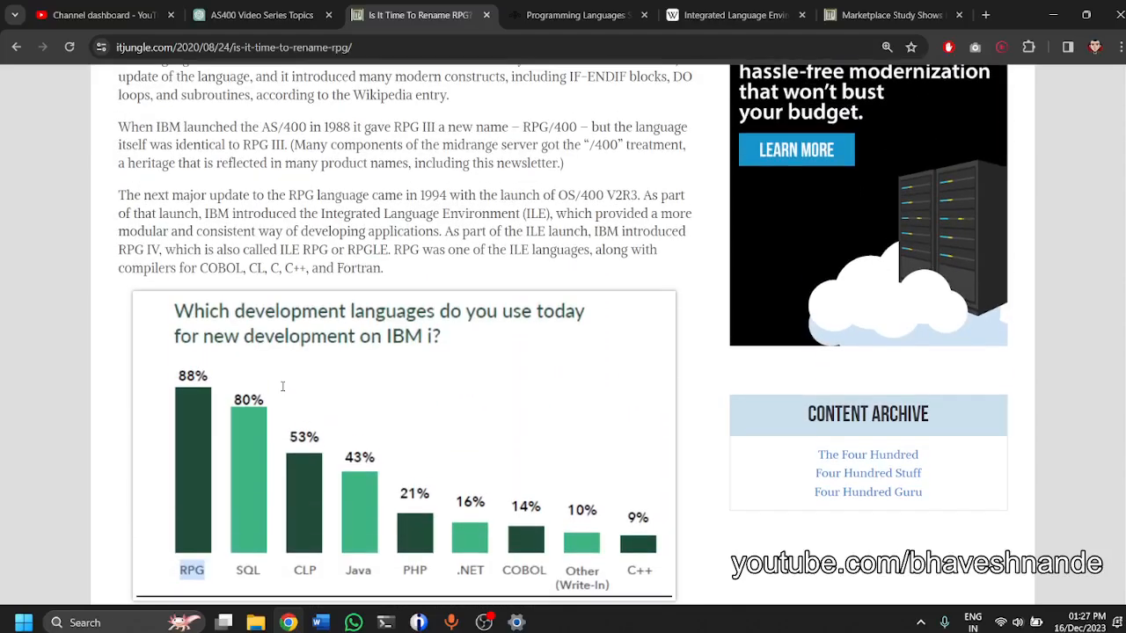
scroll(up, 3)
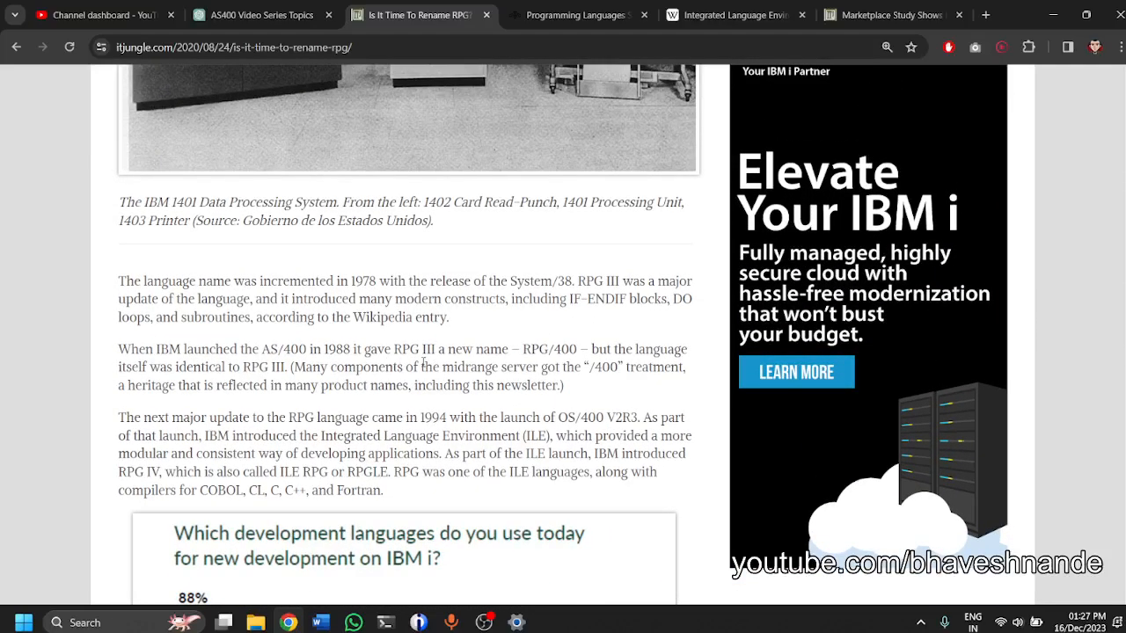
drag(391, 348, 587, 348)
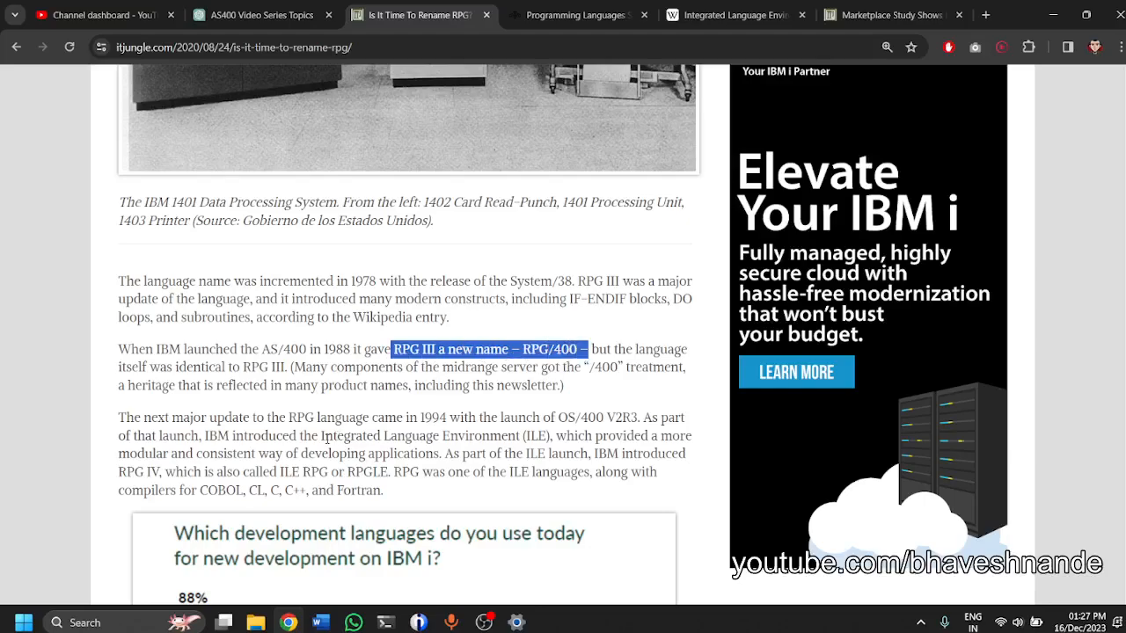
scroll(down, 3)
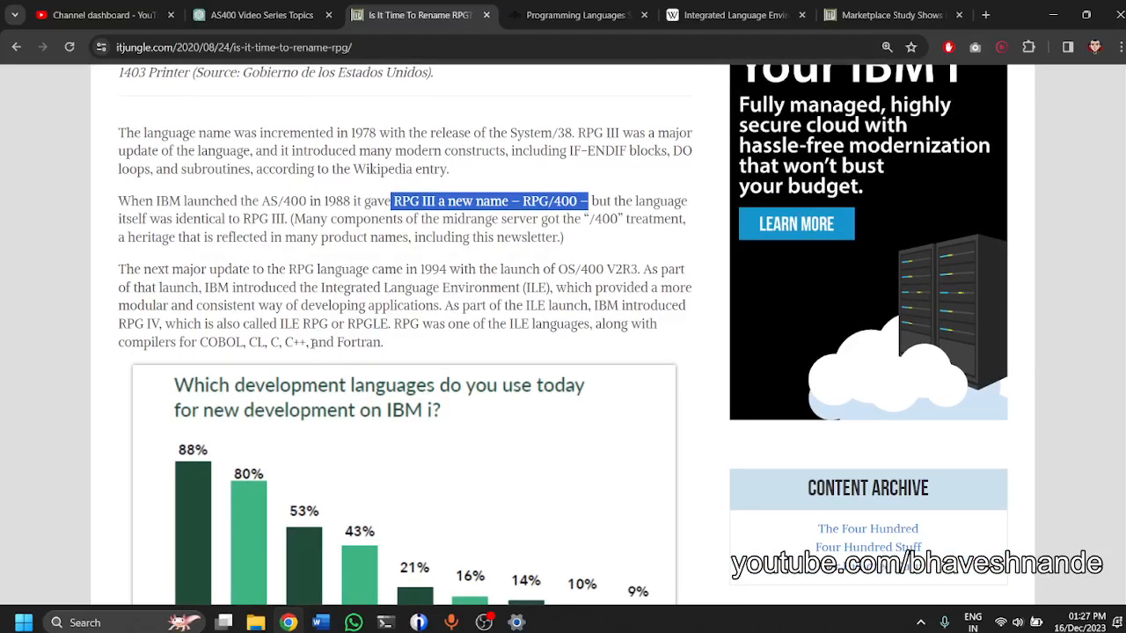
scroll(down, 3)
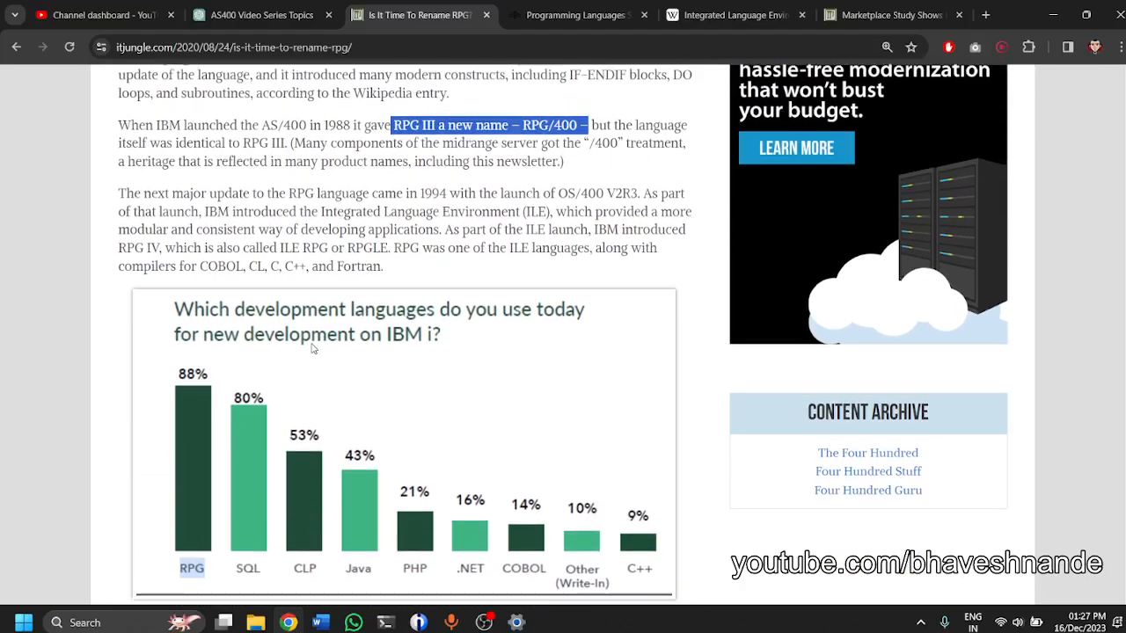
scroll(up, 3)
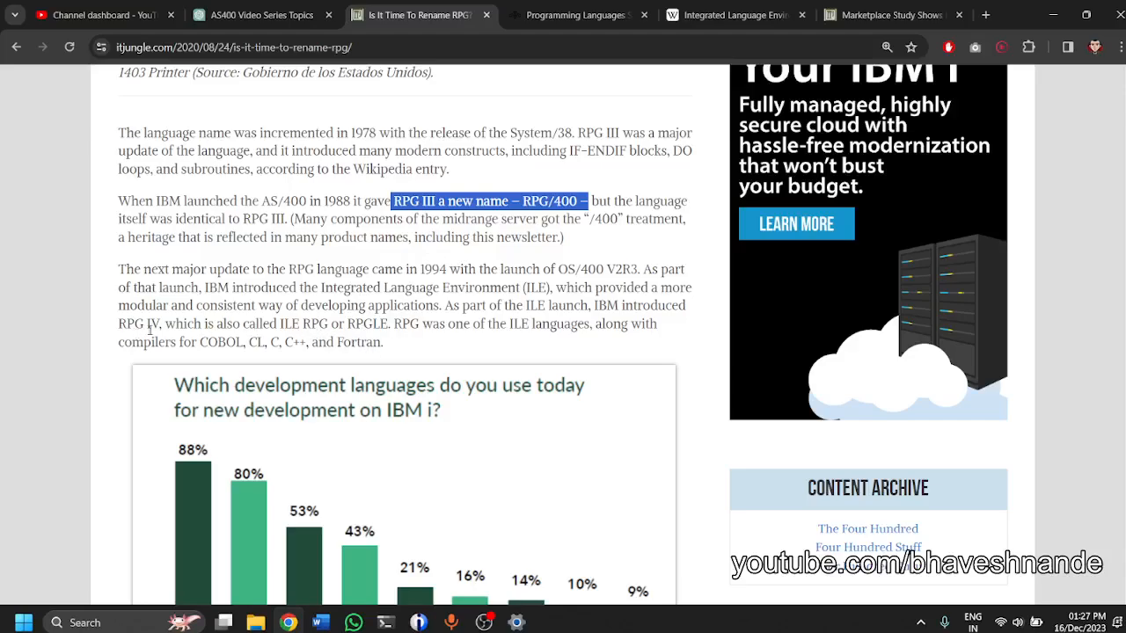
scroll(down, 3)
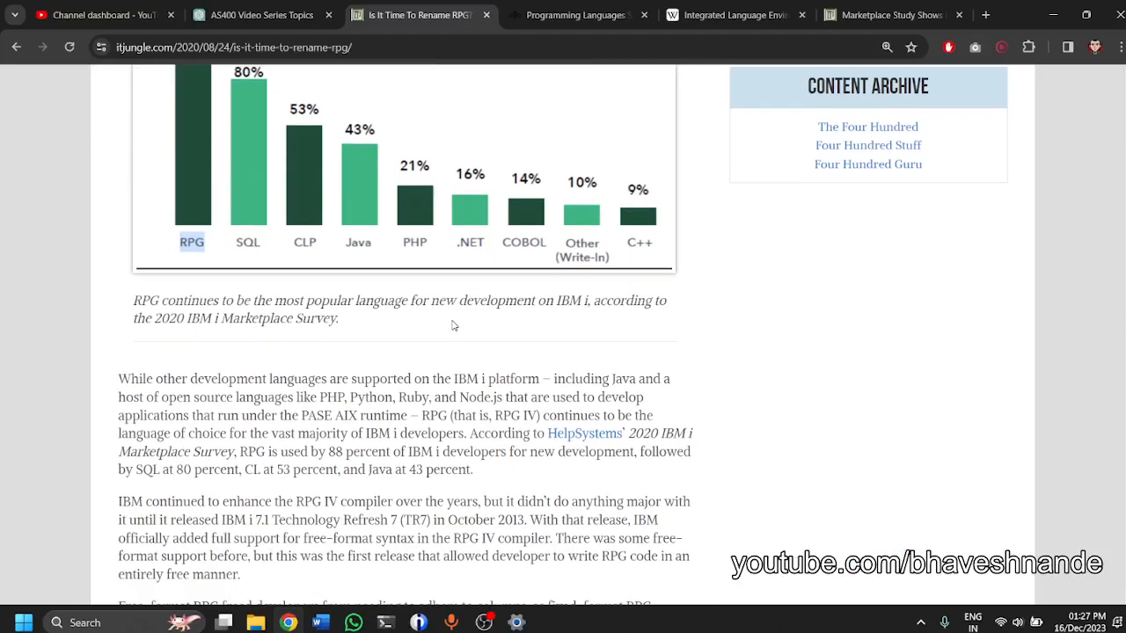
scroll(up, 3)
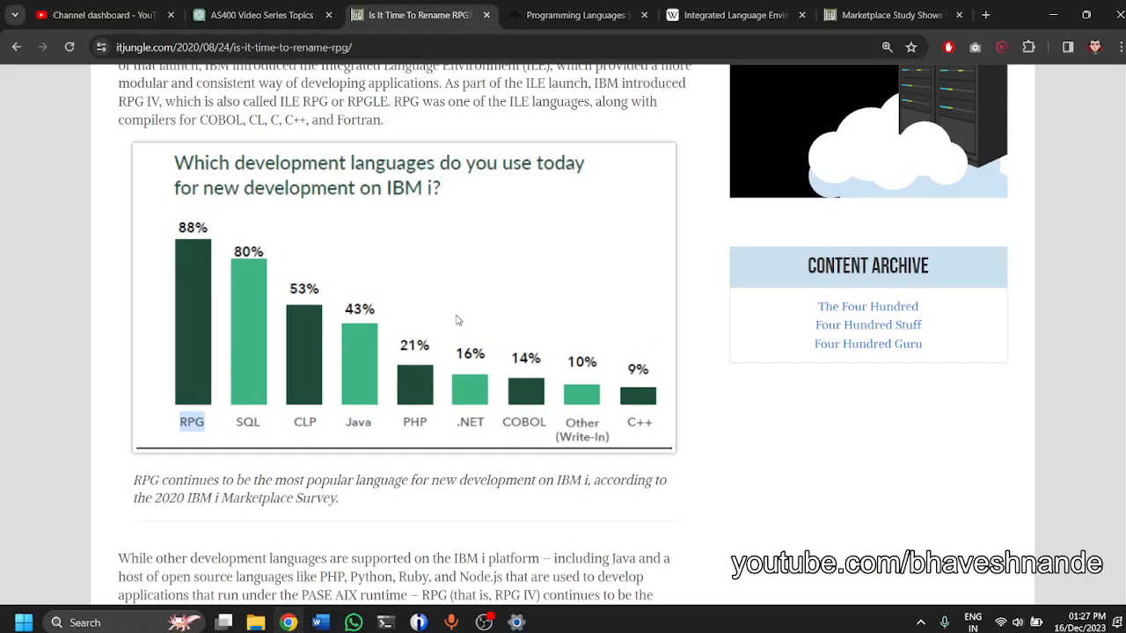
Show IBM's supported-languages Table 1 and mark its Original Program Model (OPM) column heading.
click(577, 14)
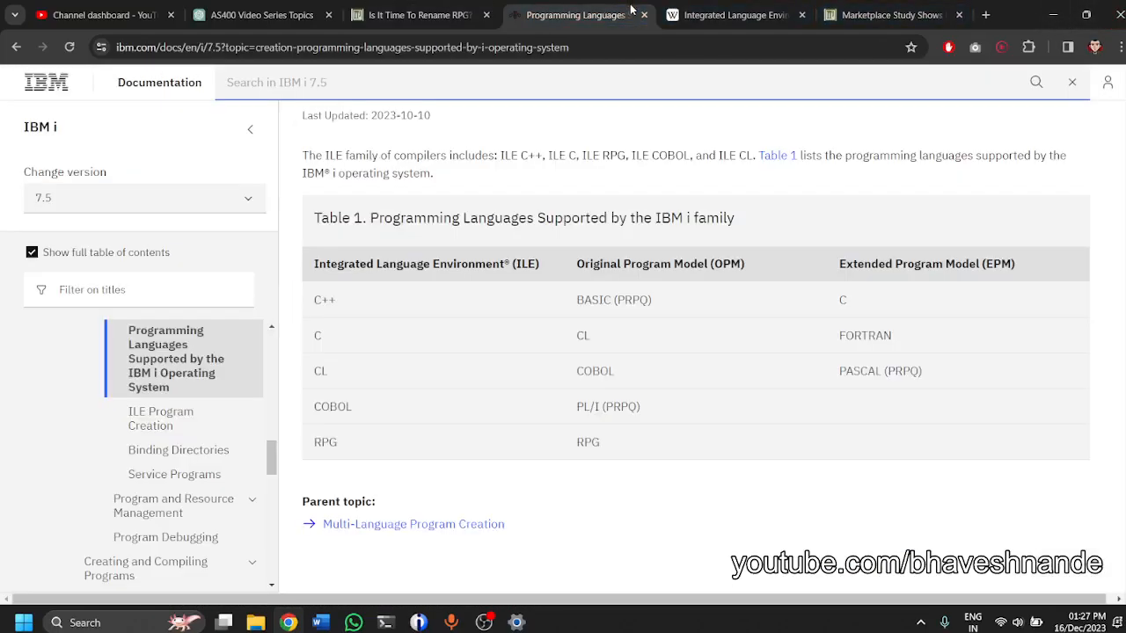
mouse_move(56, 165)
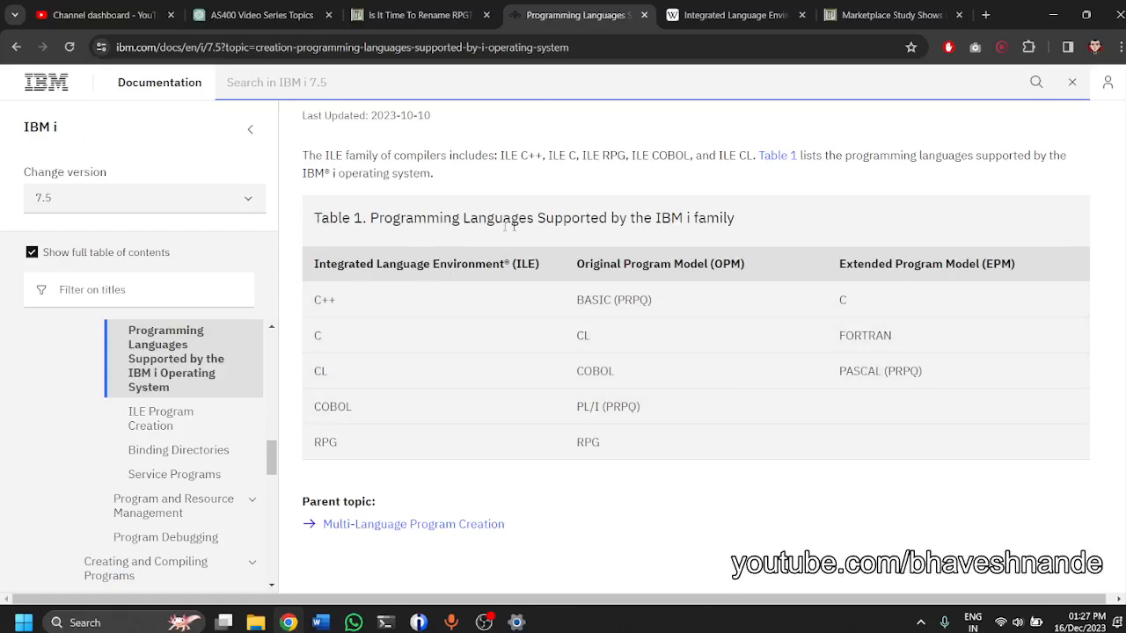
mouse_move(315, 268)
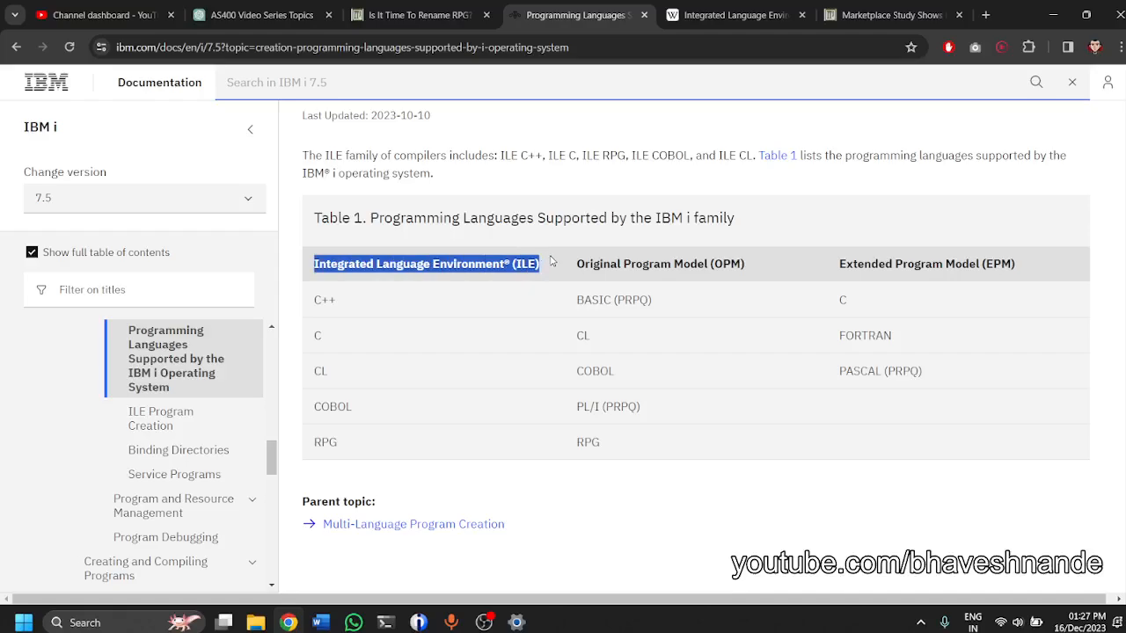
mouse_move(418, 337)
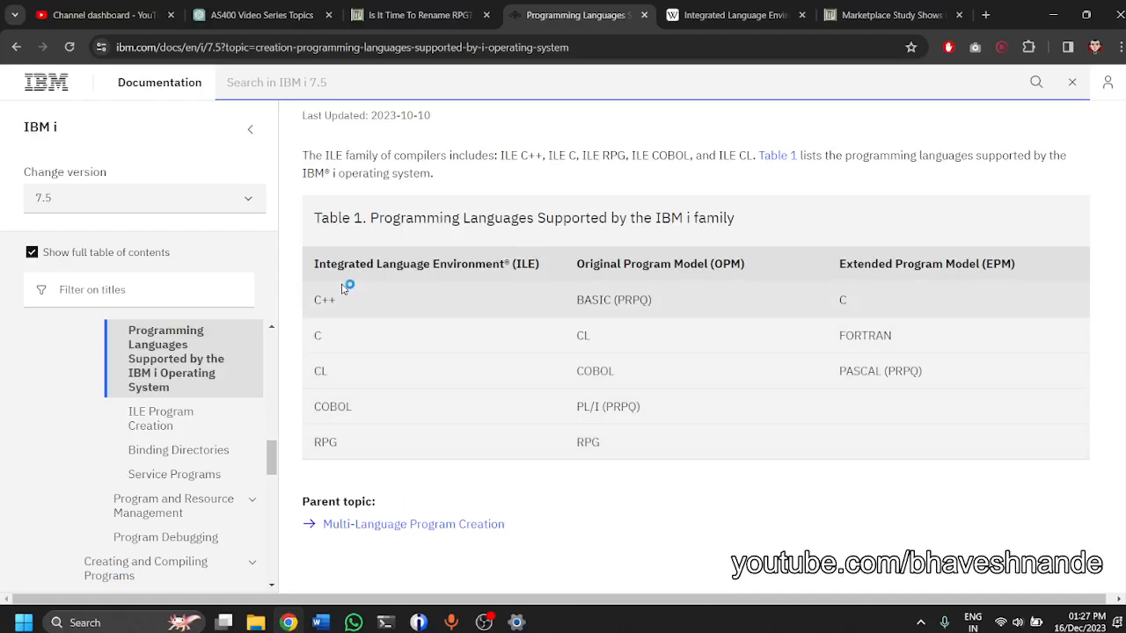
mouse_move(566, 292)
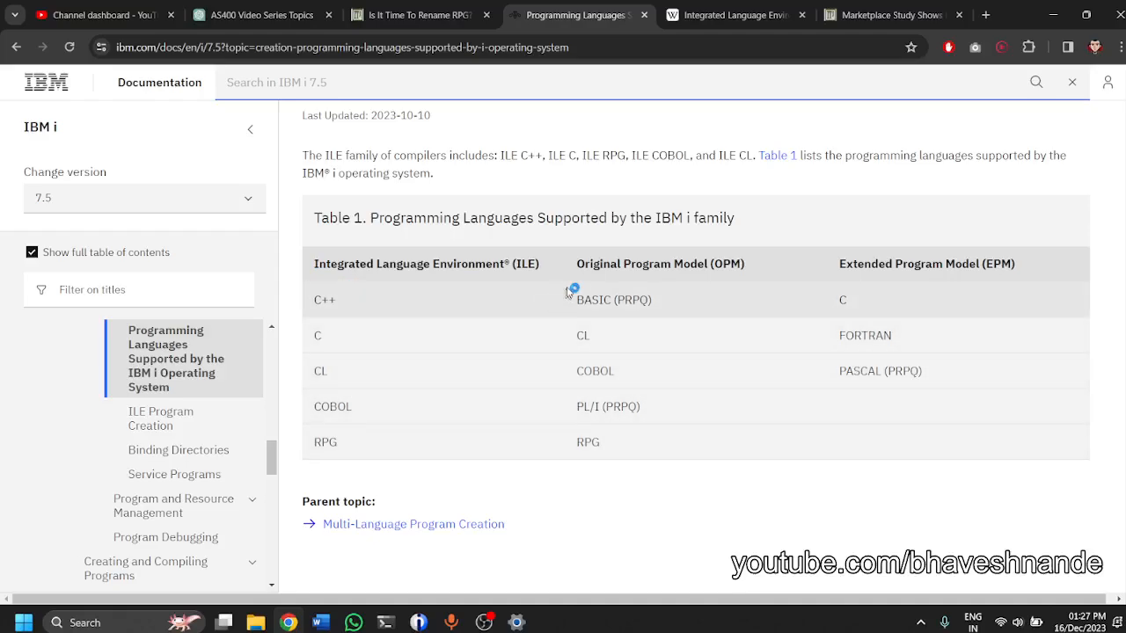
double_click(660, 263)
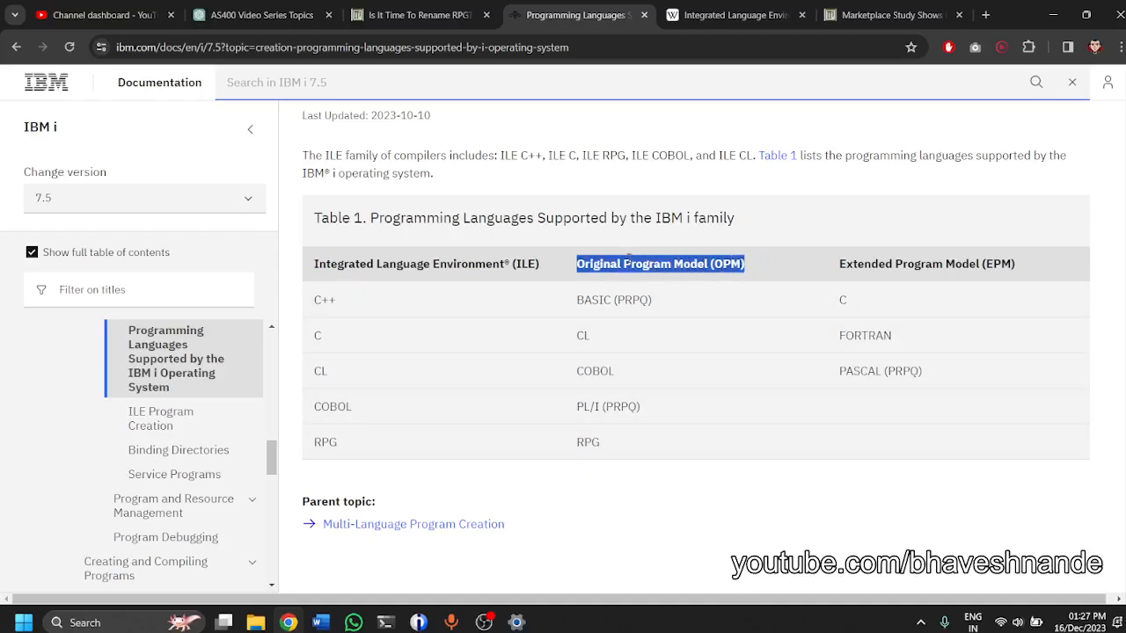
mouse_move(587, 281)
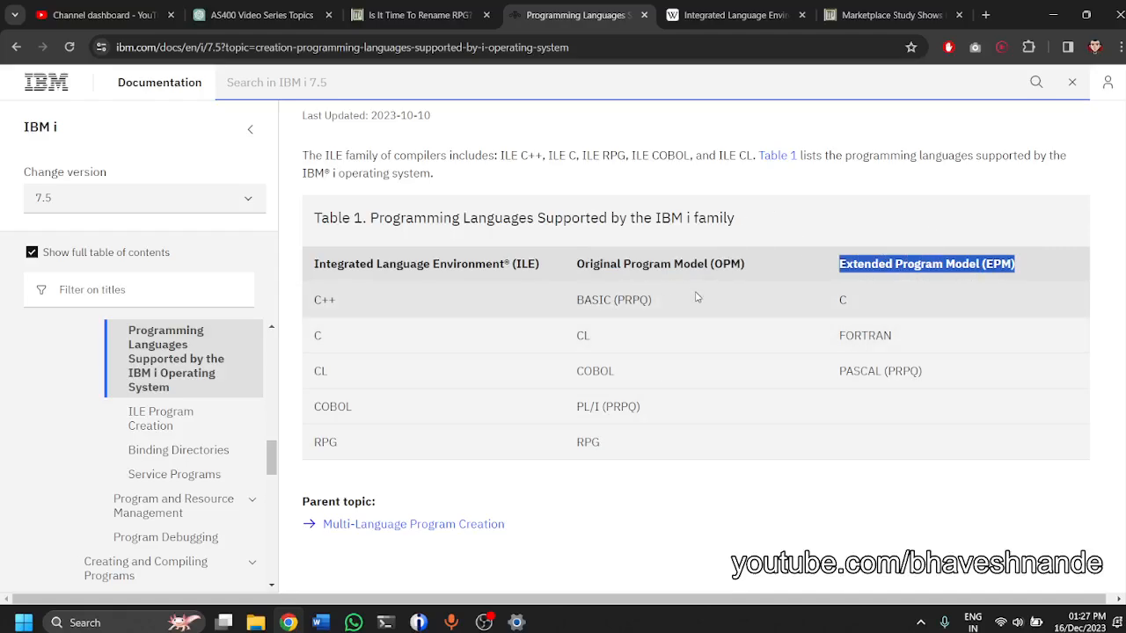
mouse_move(894, 352)
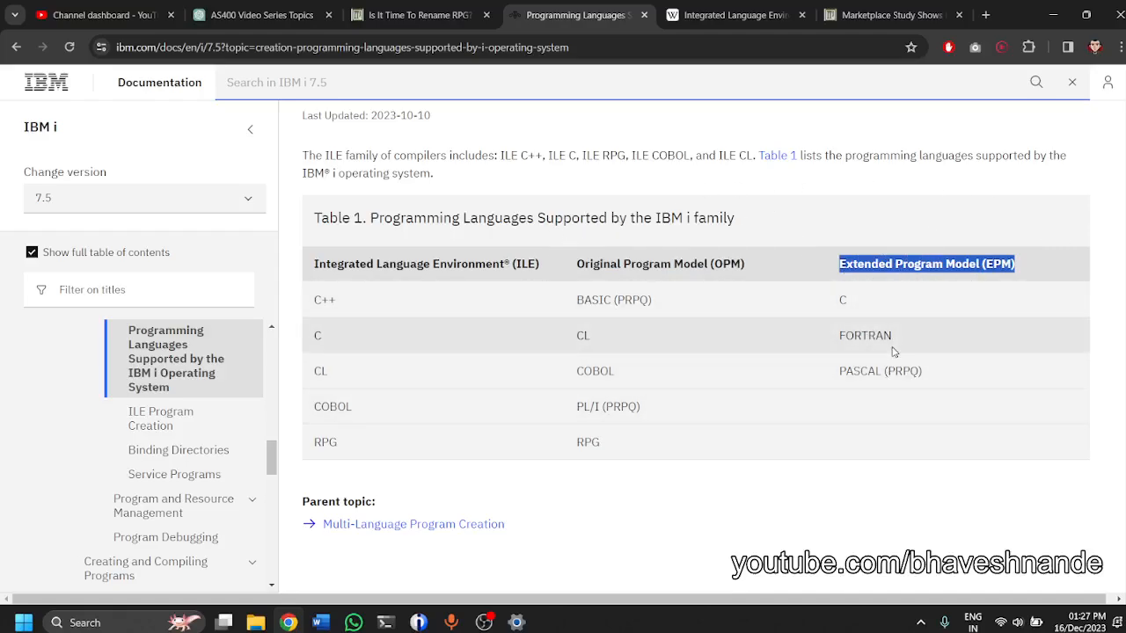
mouse_move(858, 352)
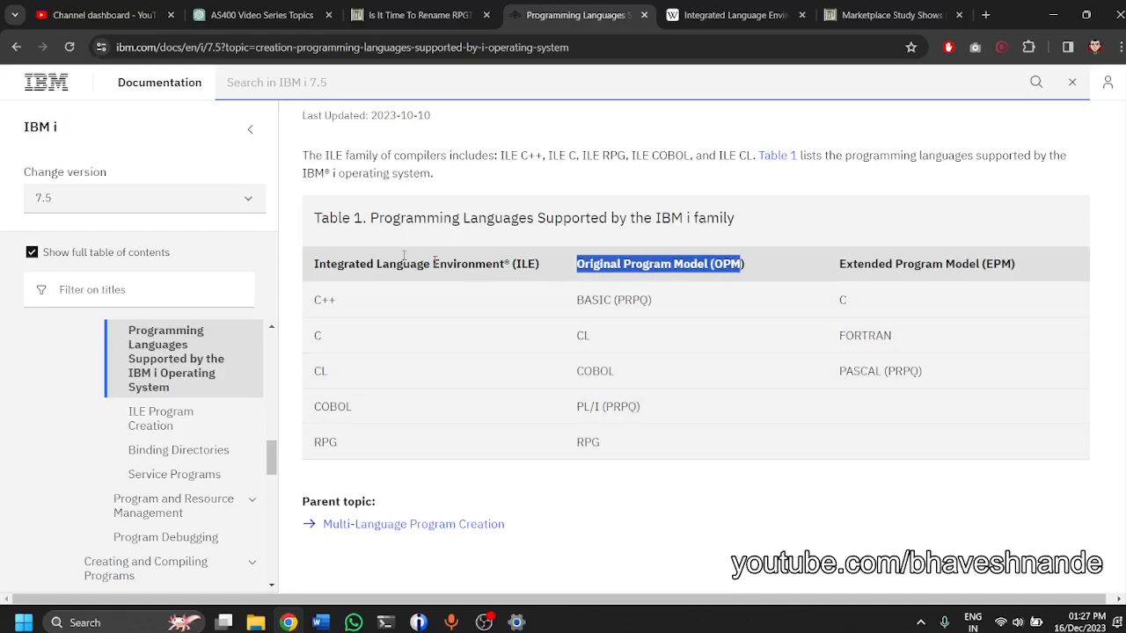
click(542, 278)
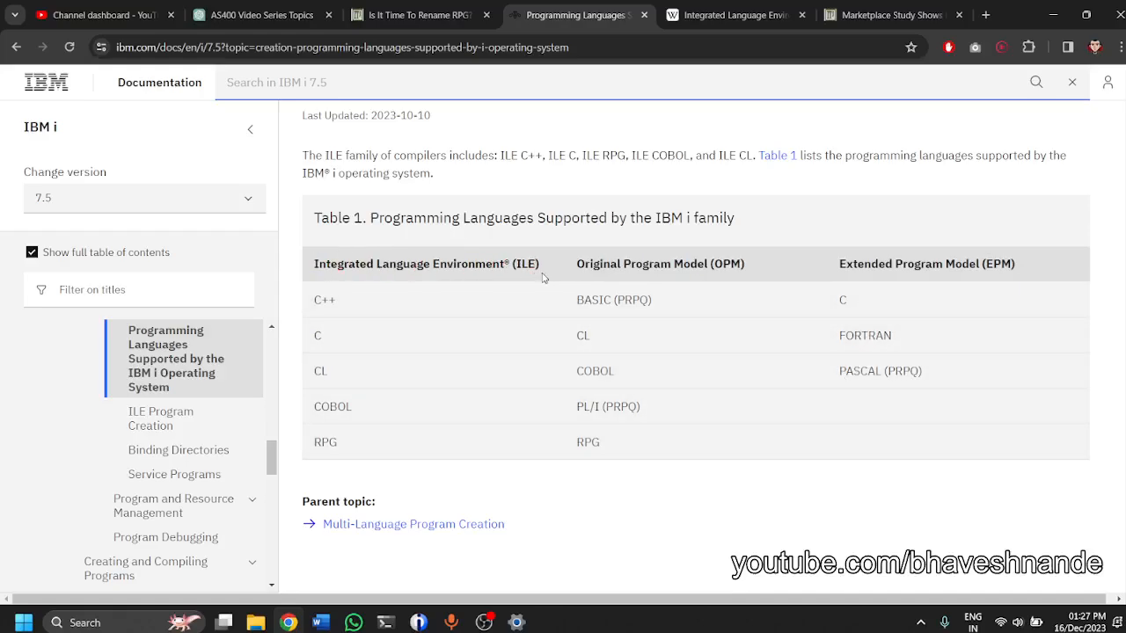
double_click(659, 264)
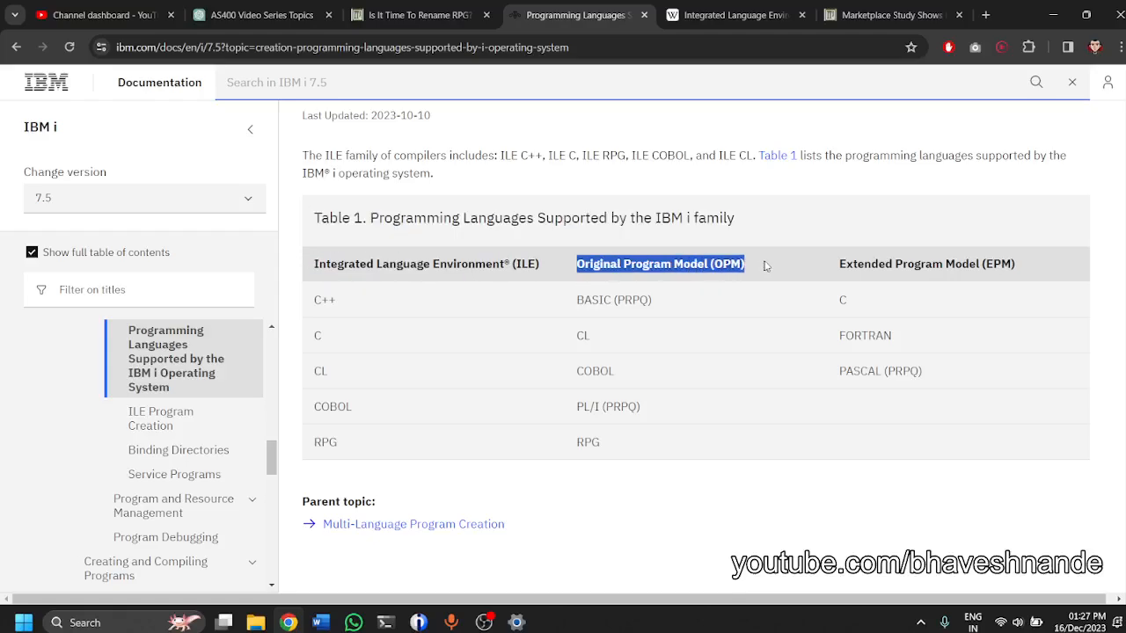
scroll(up, 3)
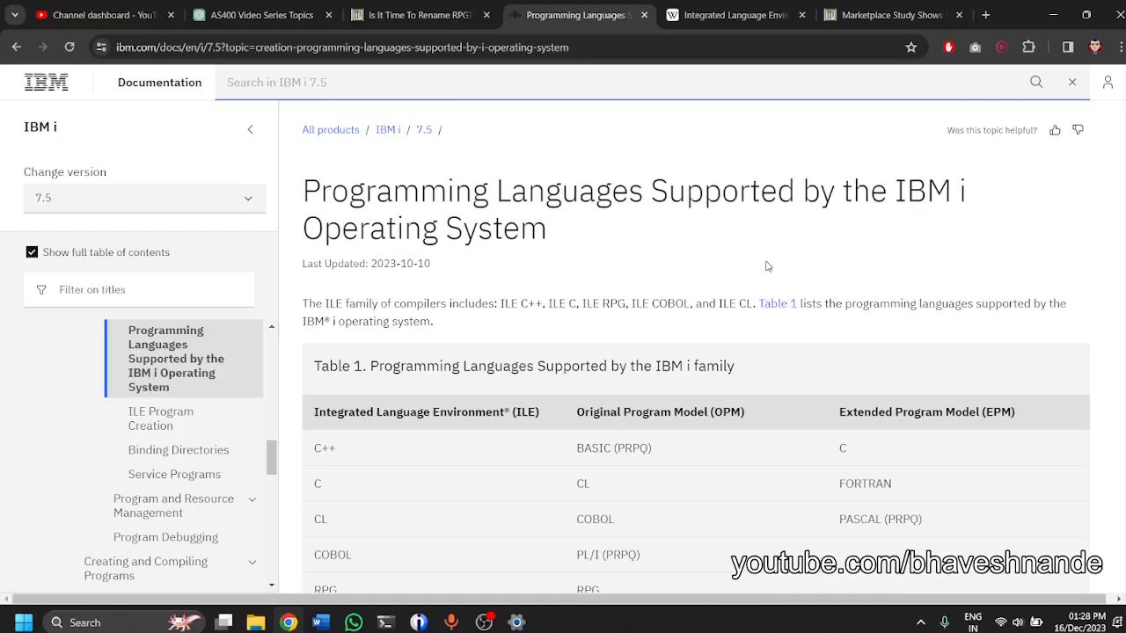
scroll(down, 3)
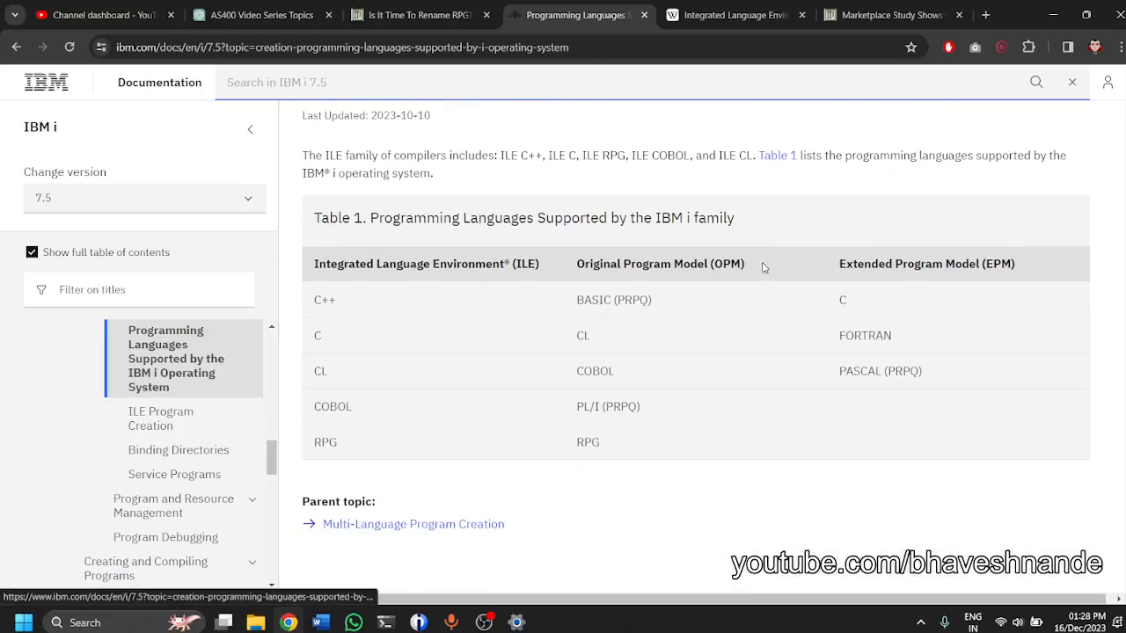
mouse_move(693, 273)
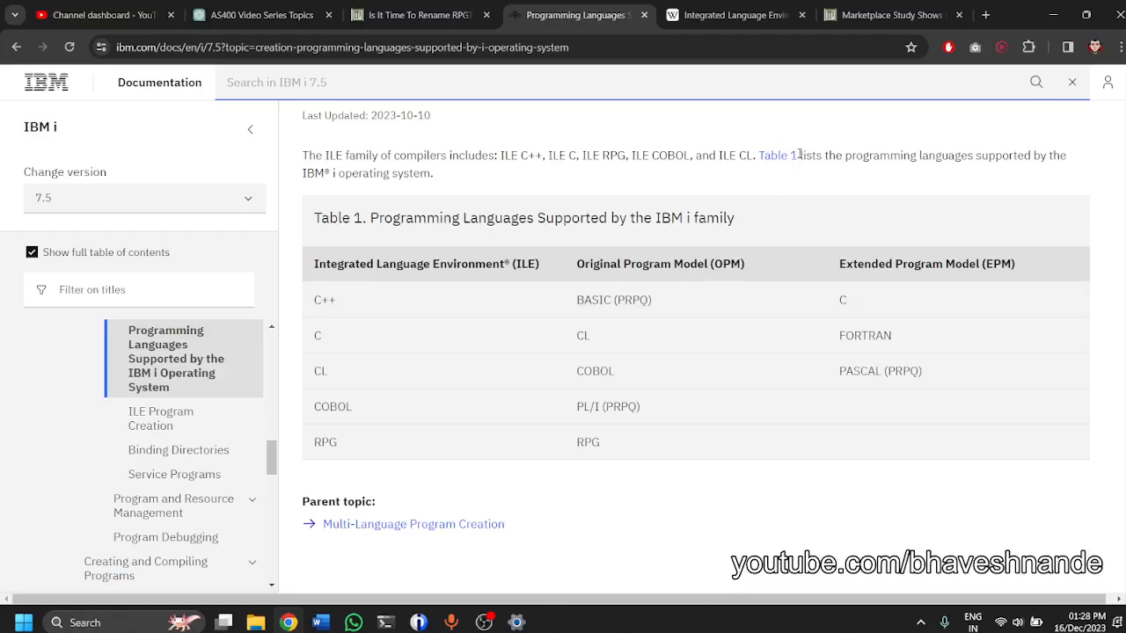
mouse_move(1056, 26)
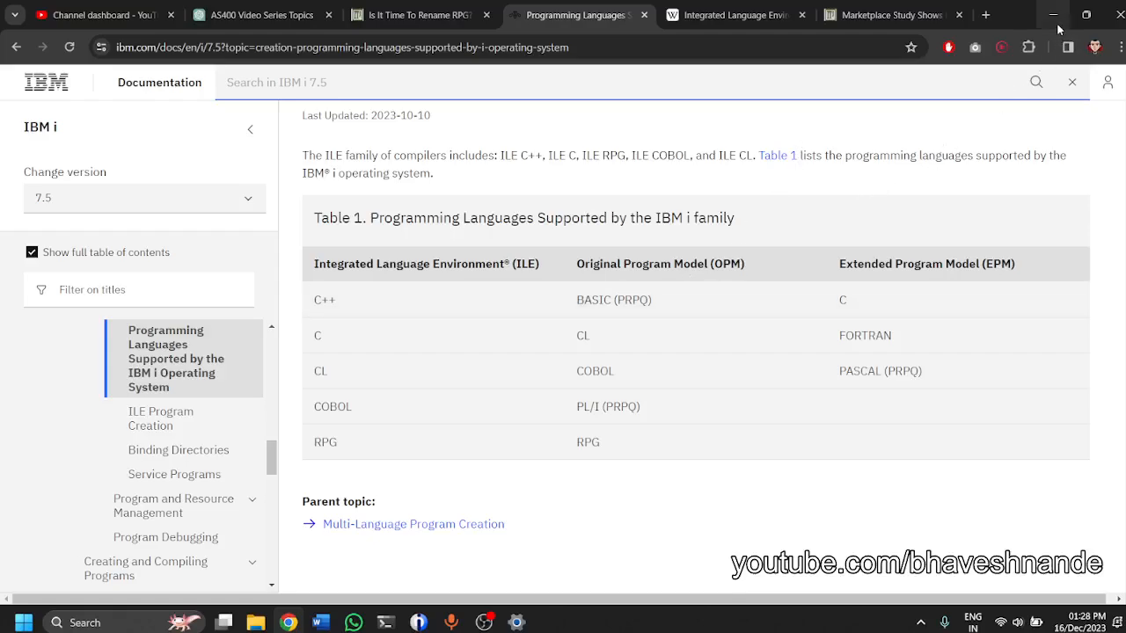
mouse_move(465, 509)
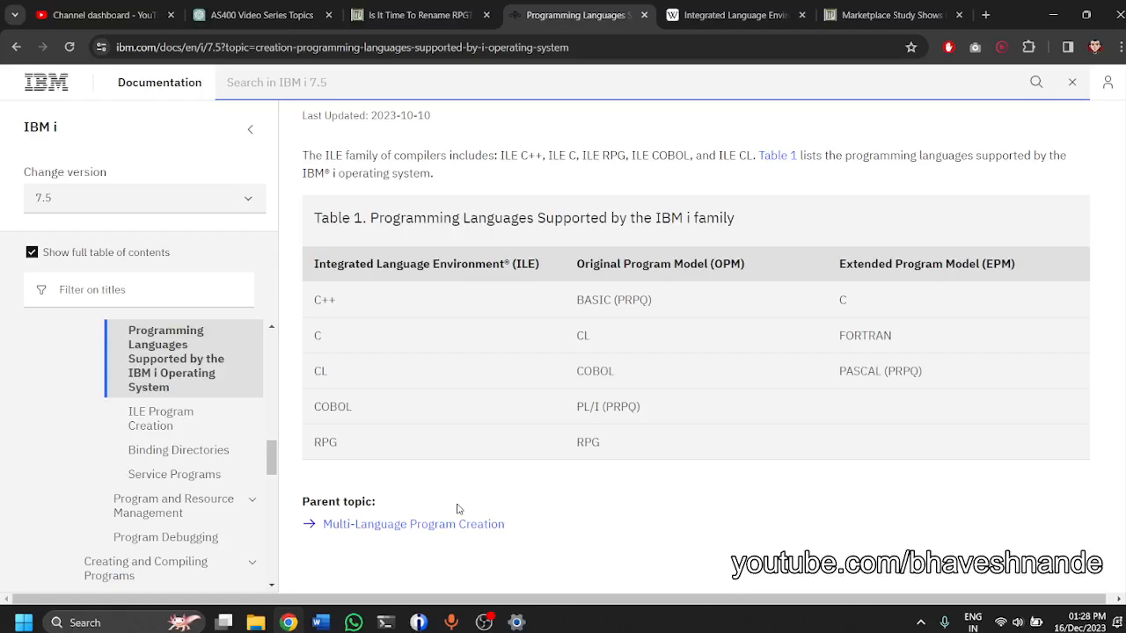
mouse_move(419, 501)
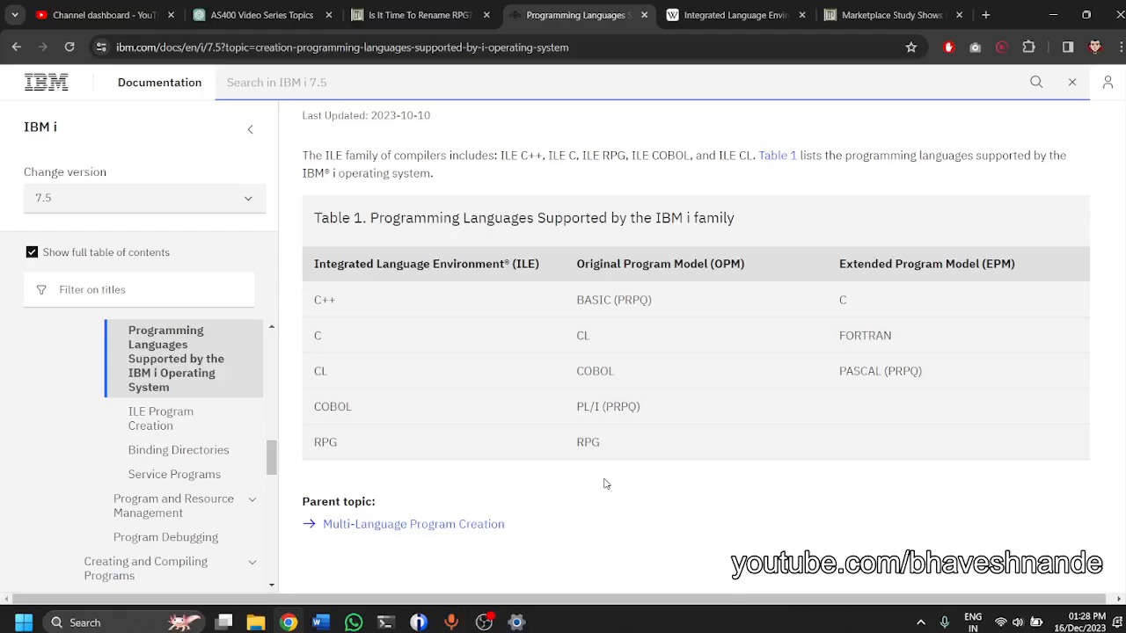
mouse_move(366, 573)
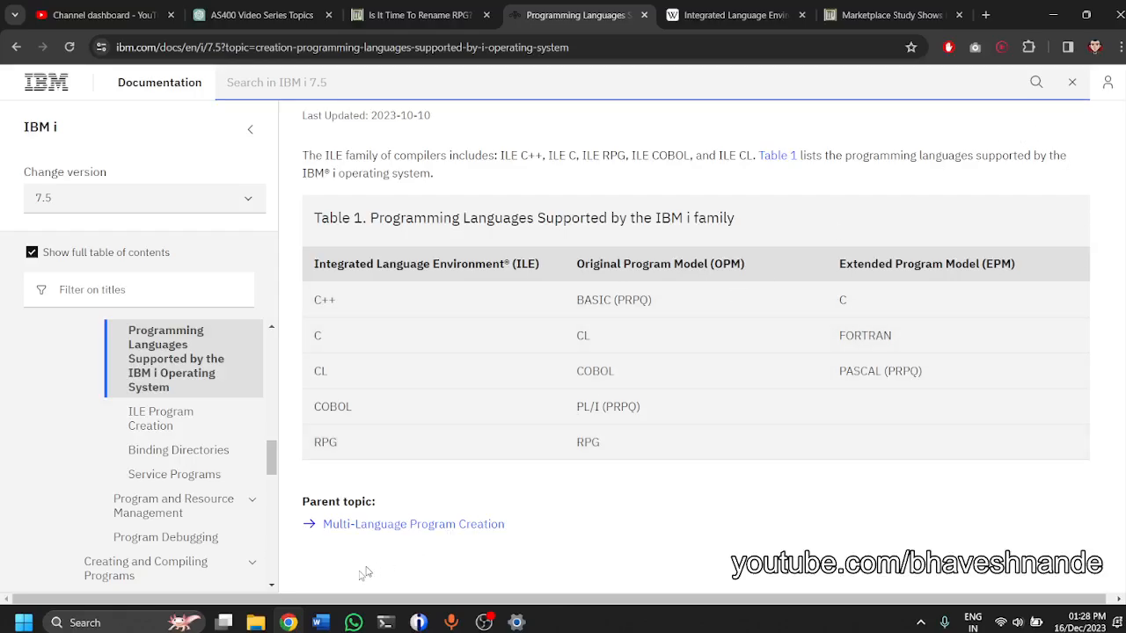
Back in the Word outline, highlight the COBOL and SQL entries in the language list.
click(320, 623)
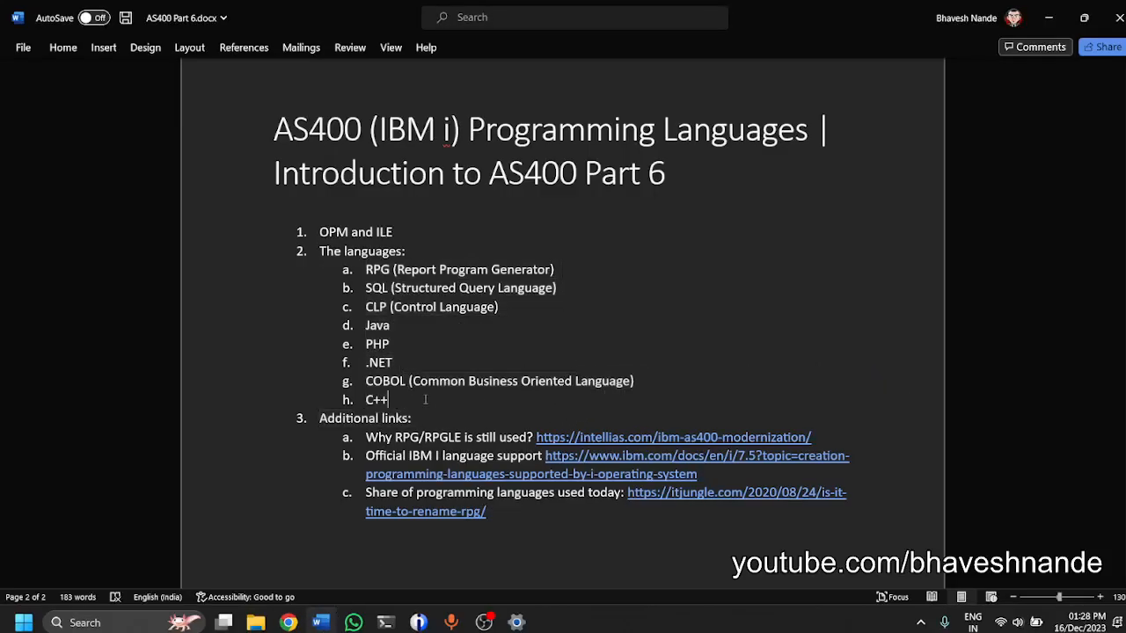
double_click(500, 380)
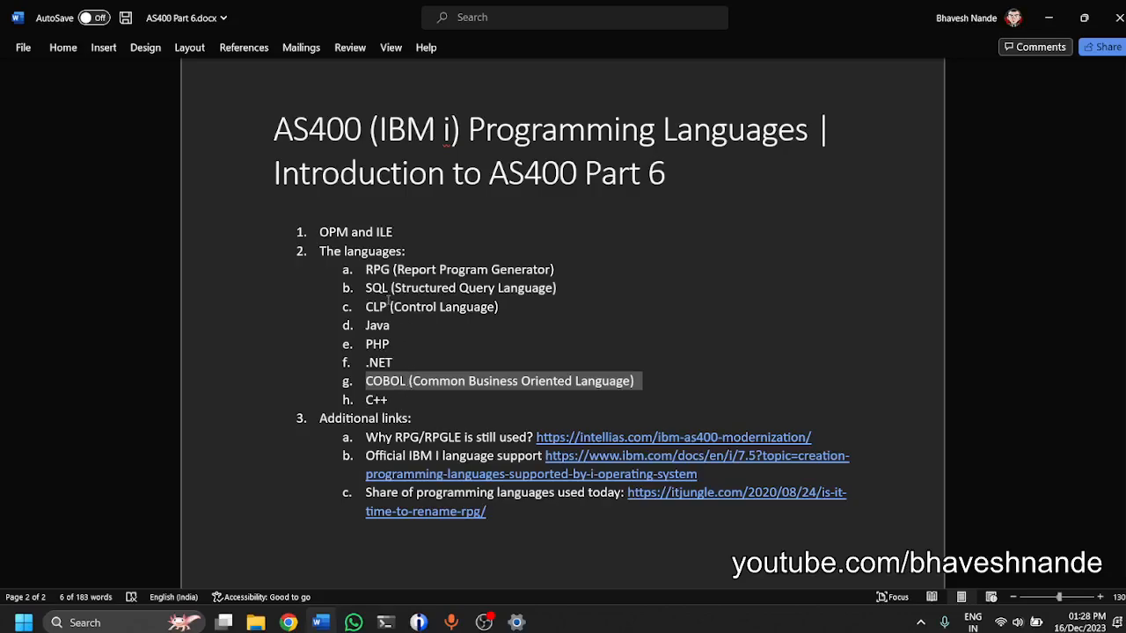
double_click(458, 269)
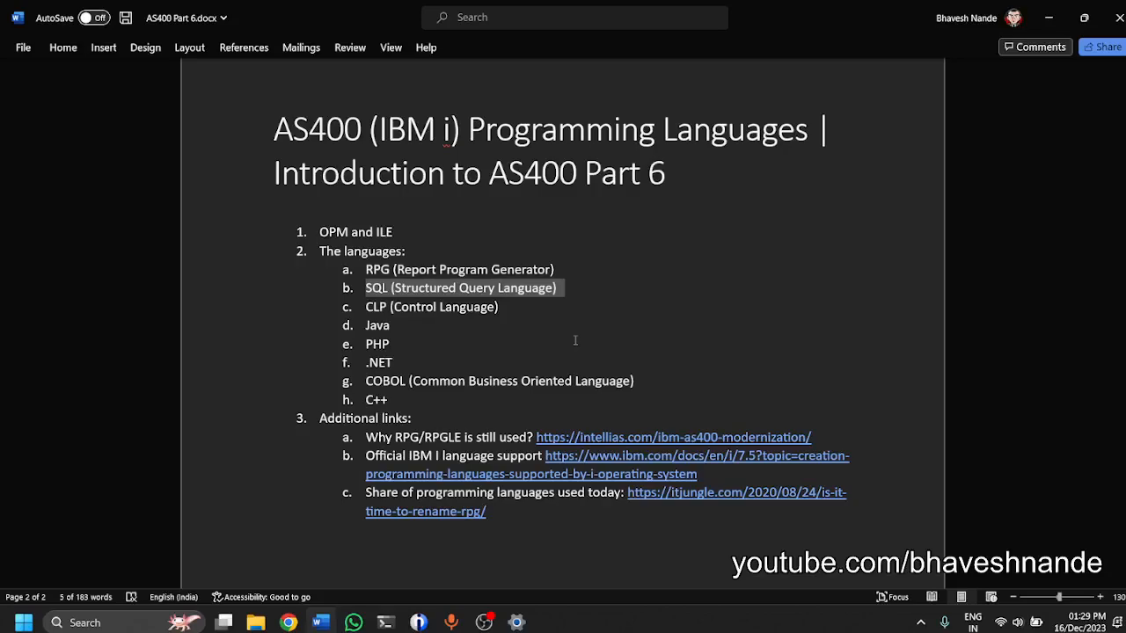
mouse_move(280, 623)
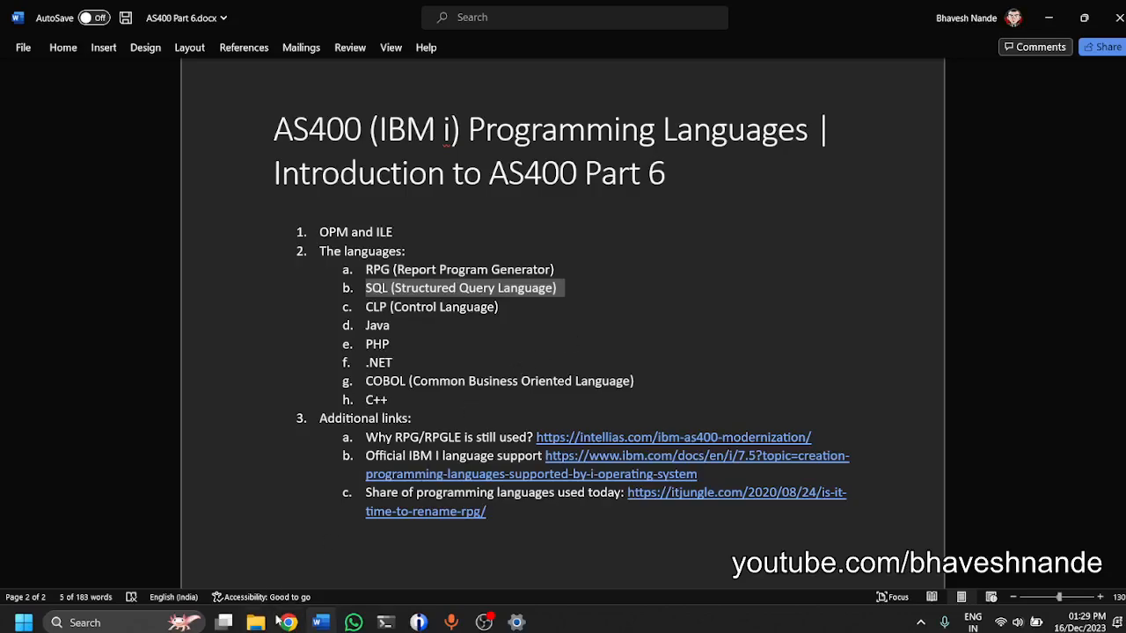
Review ChatGPT's IBM i SQL stored procedure and function examples, highlighting the Multiply function signature.
click(287, 622)
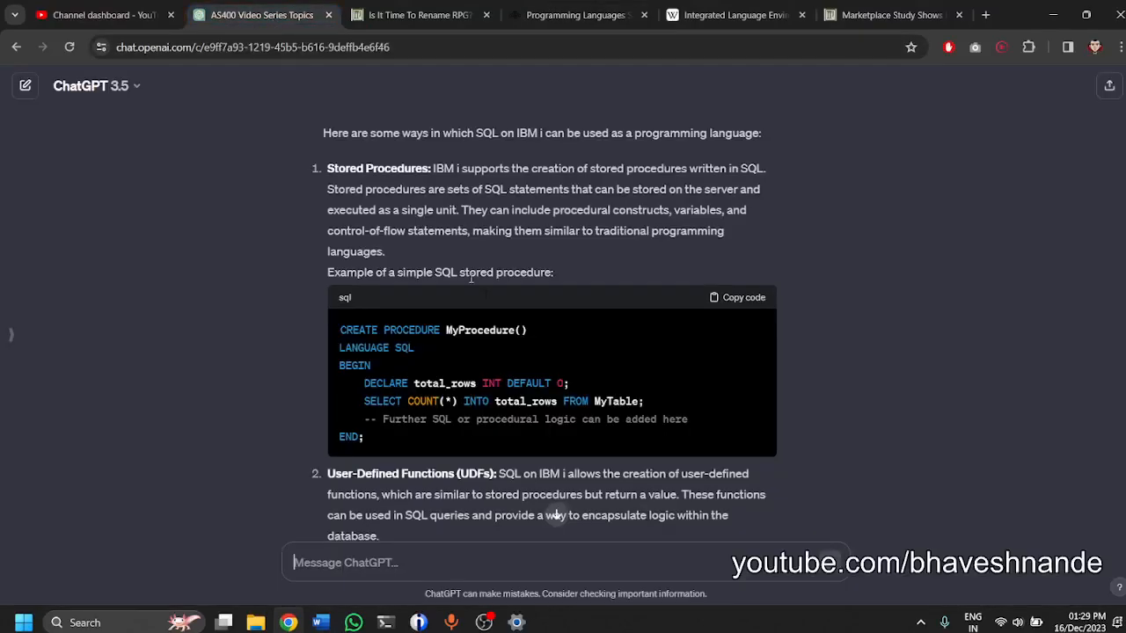
scroll(down, 3)
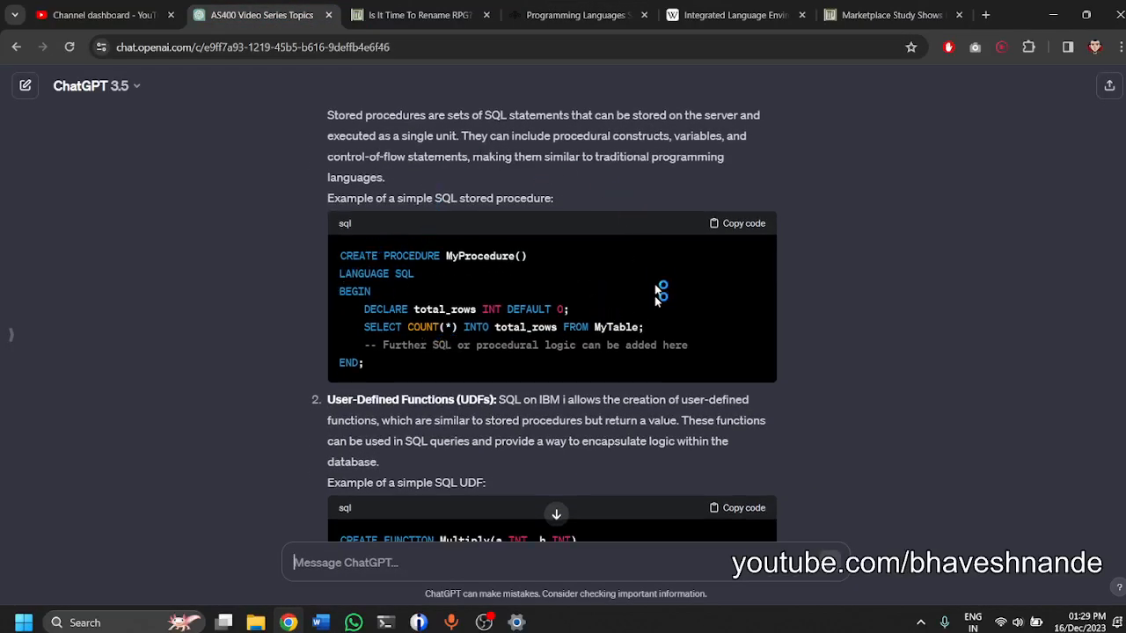
mouse_move(443, 323)
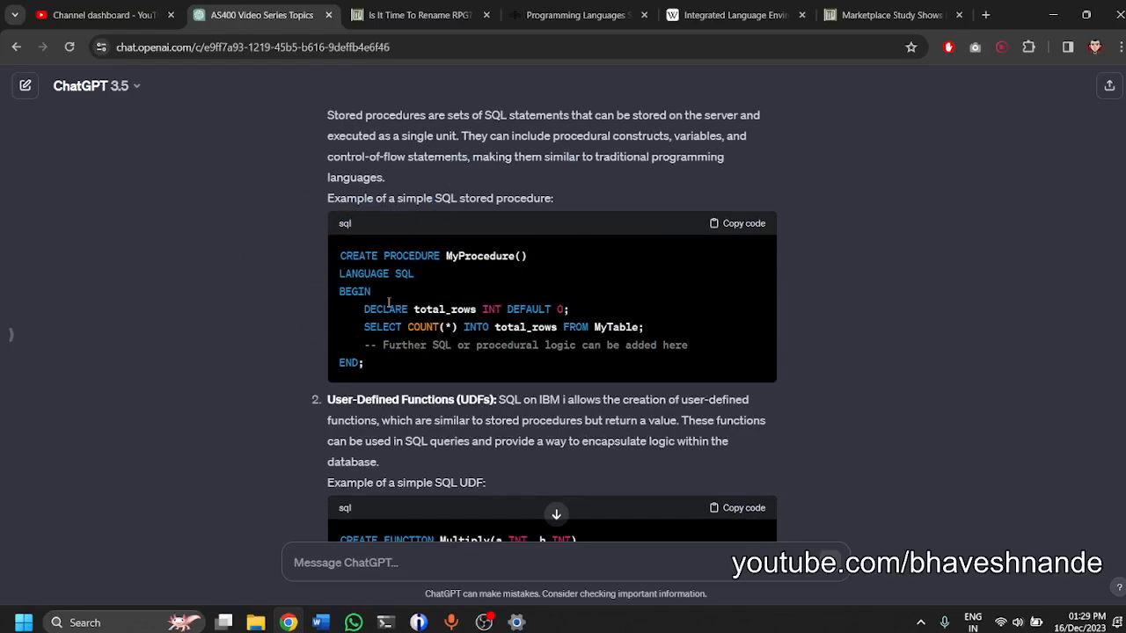
mouse_move(355, 226)
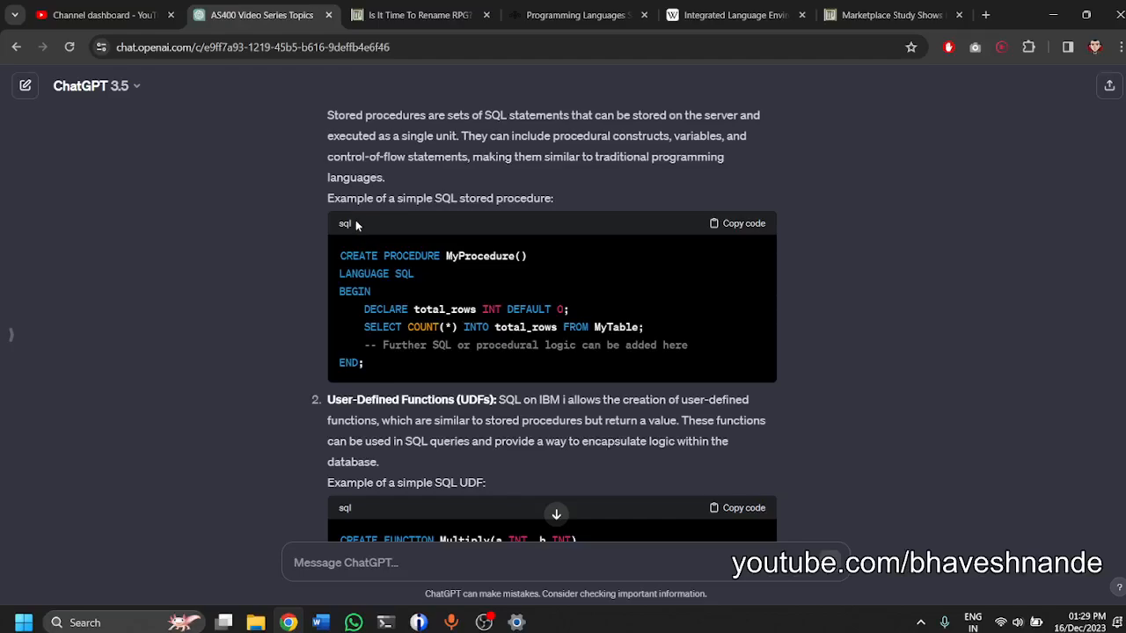
scroll(up, 3)
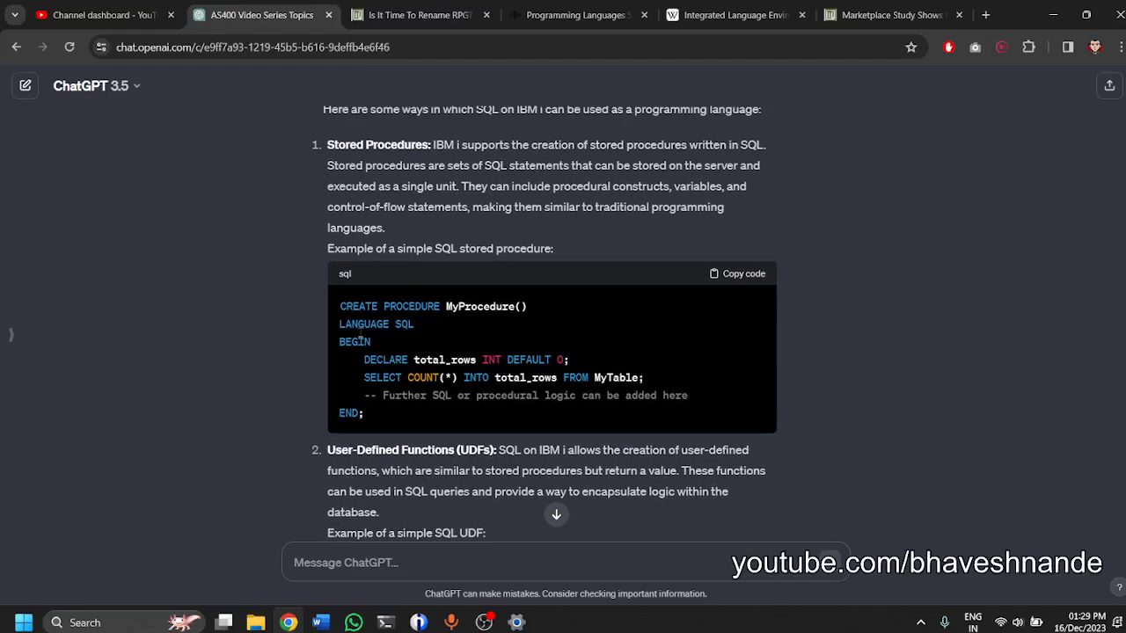
scroll(down, 3)
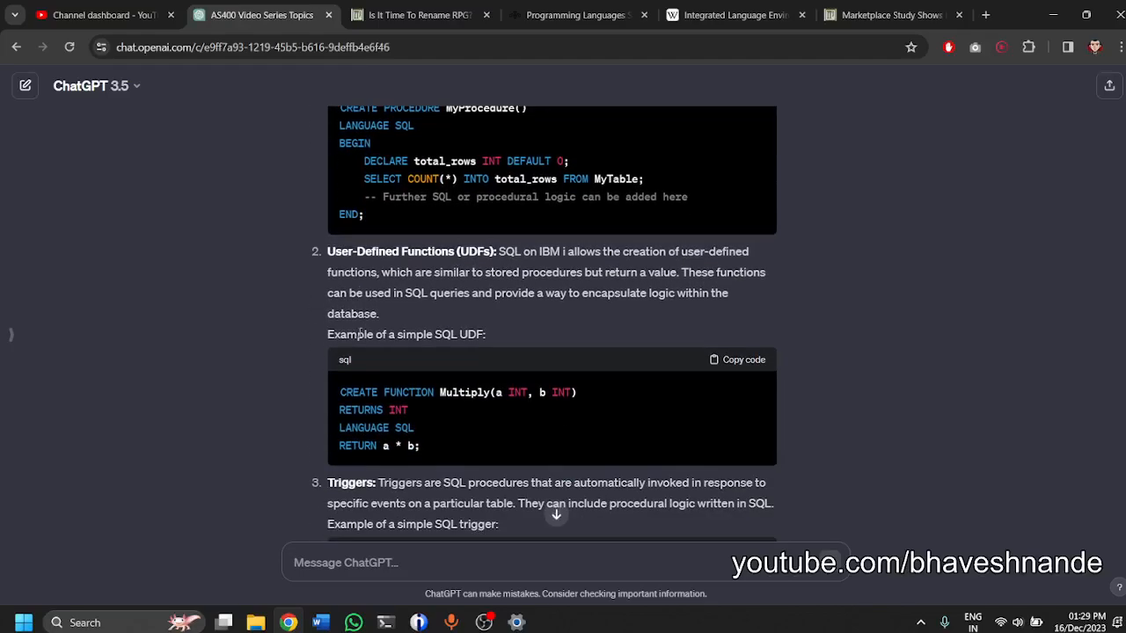
scroll(up, 3)
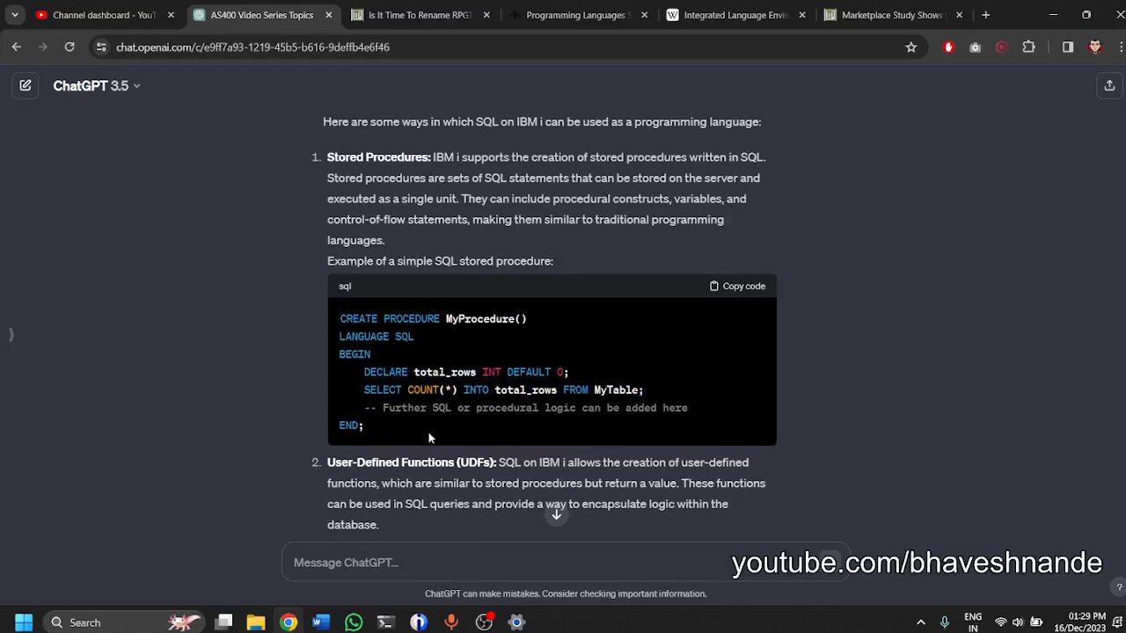
scroll(down, 3)
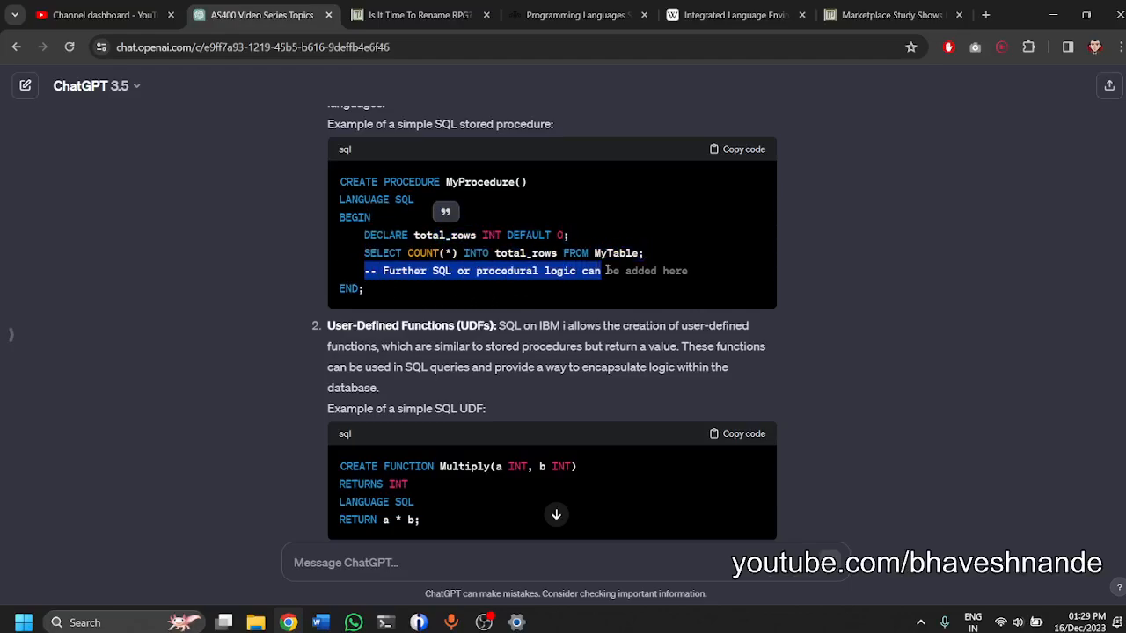
scroll(up, 3)
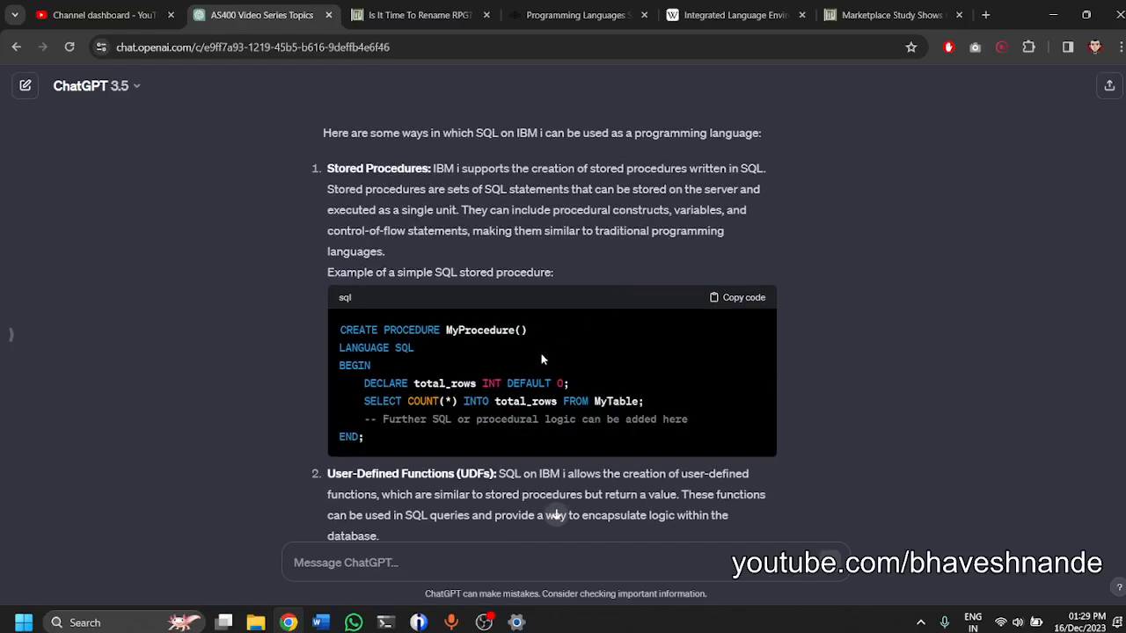
mouse_move(512, 375)
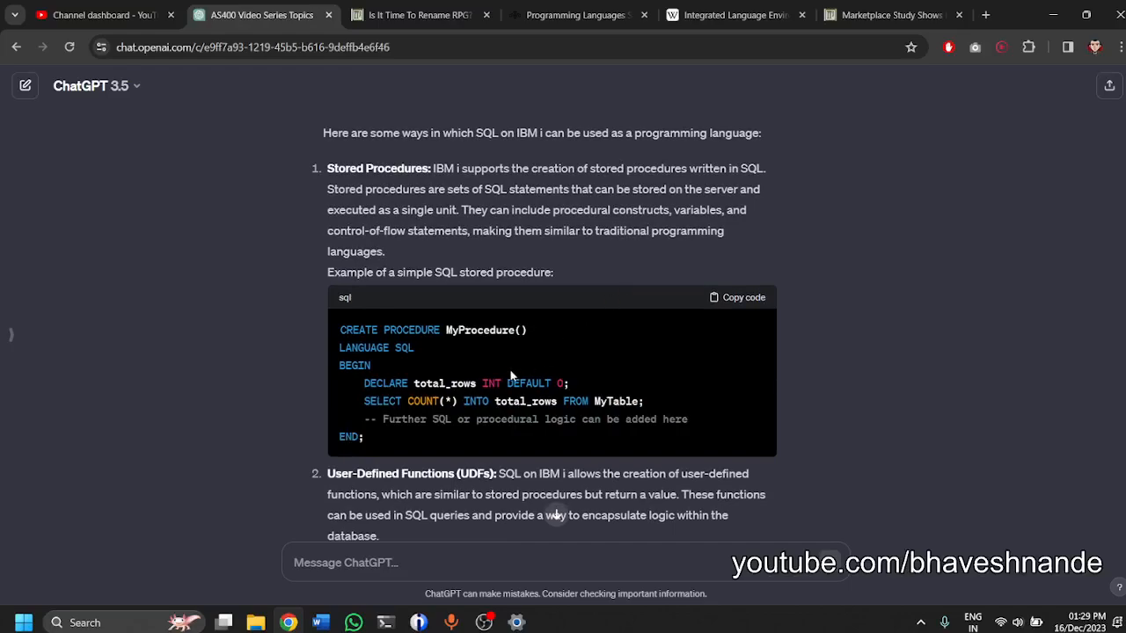
scroll(down, 3)
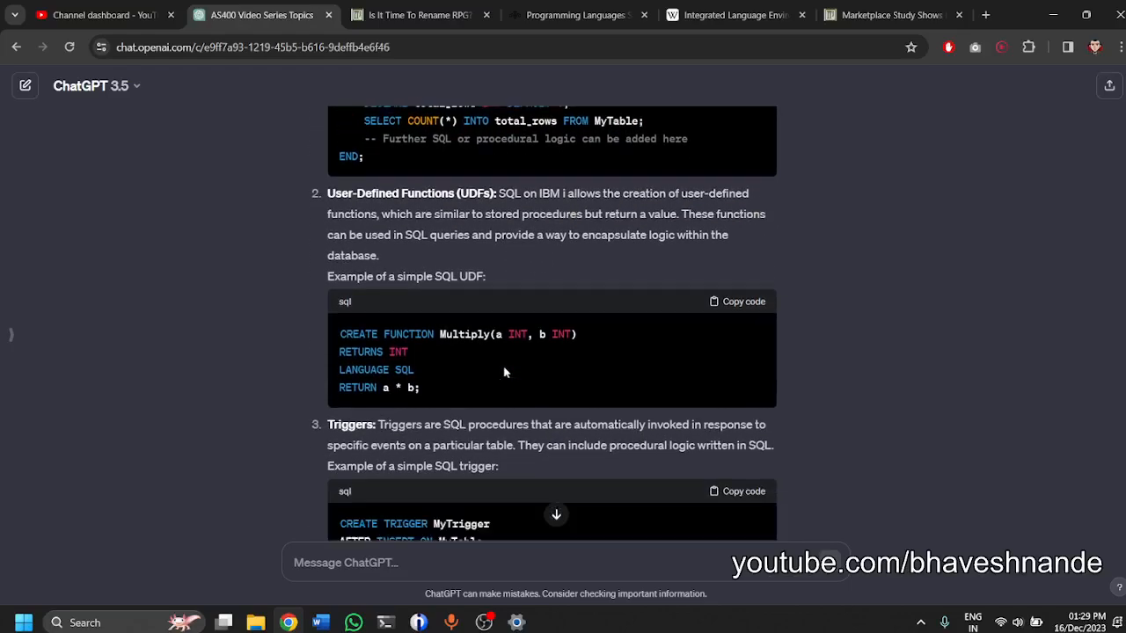
scroll(up, 3)
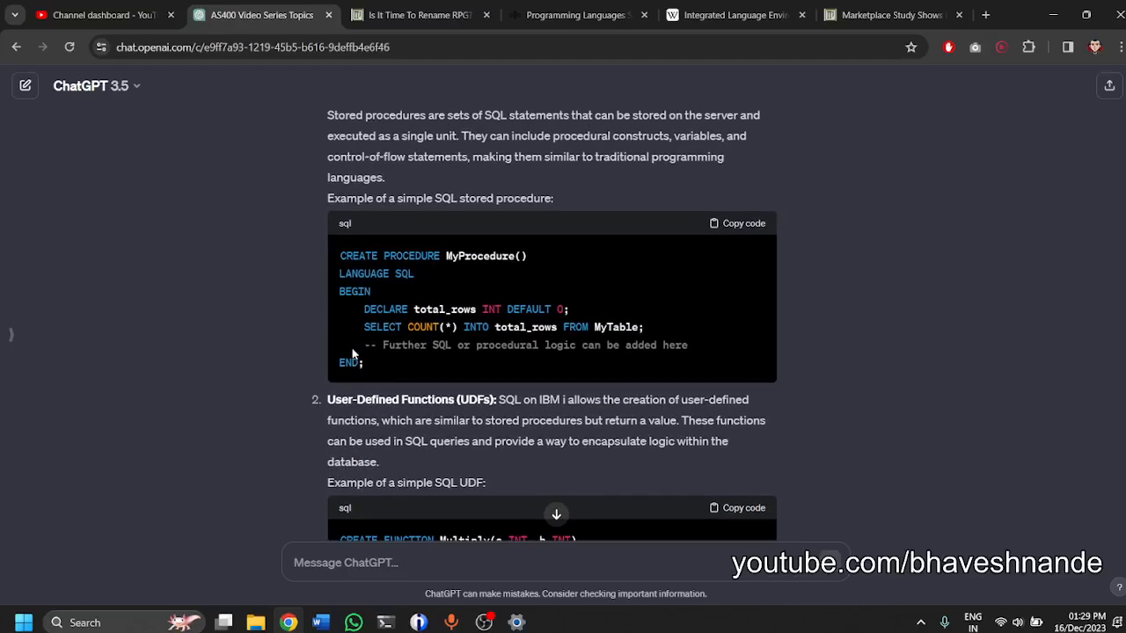
scroll(down, 3)
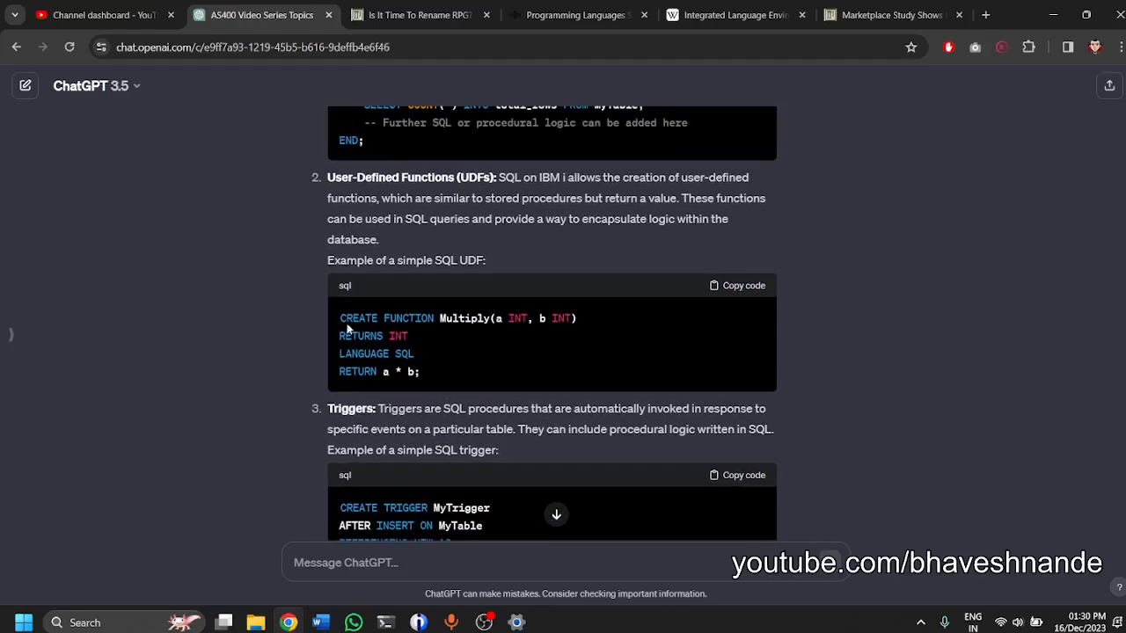
drag(340, 319, 420, 371)
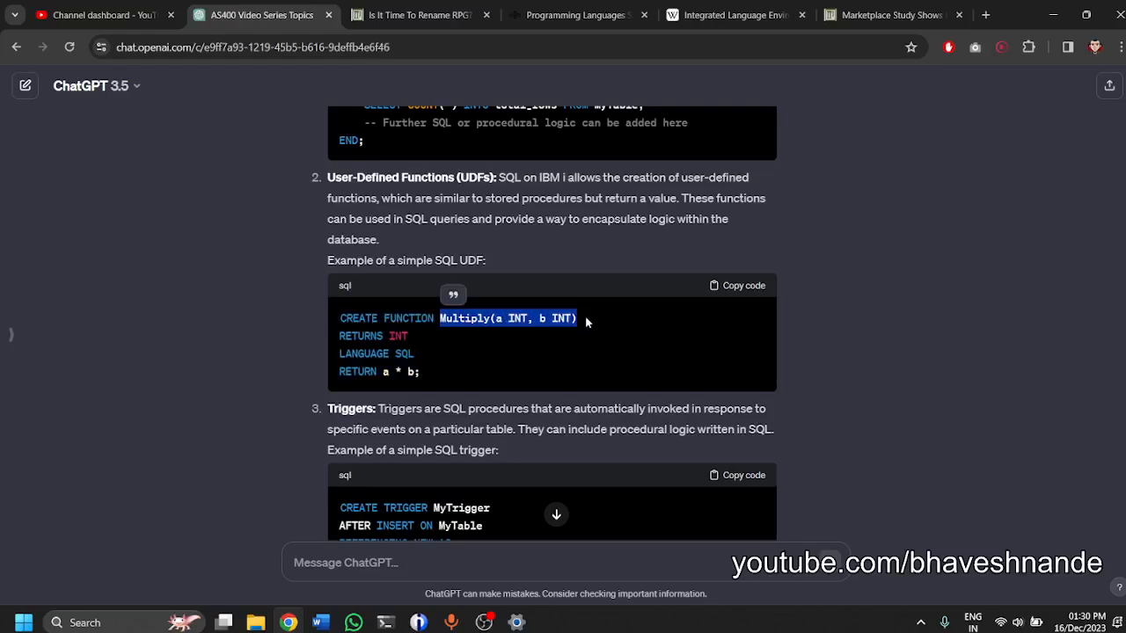
mouse_move(503, 378)
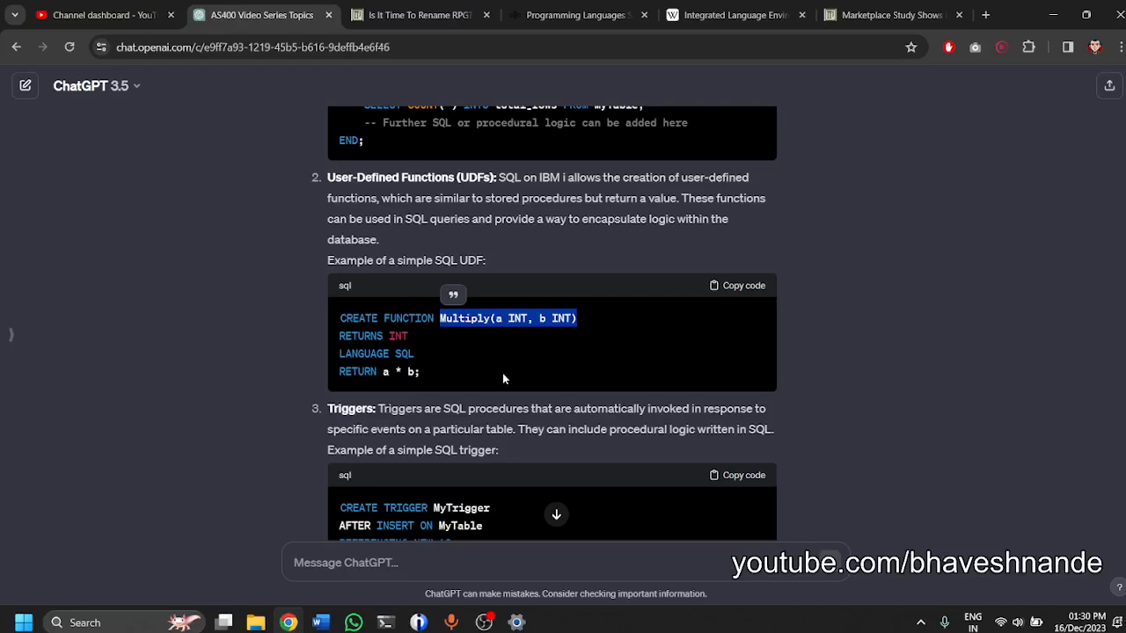
Finish the SQL trigger examples and return to the 'Is It Time To Rename RPG' IT Jungle article.
scroll(up, 3)
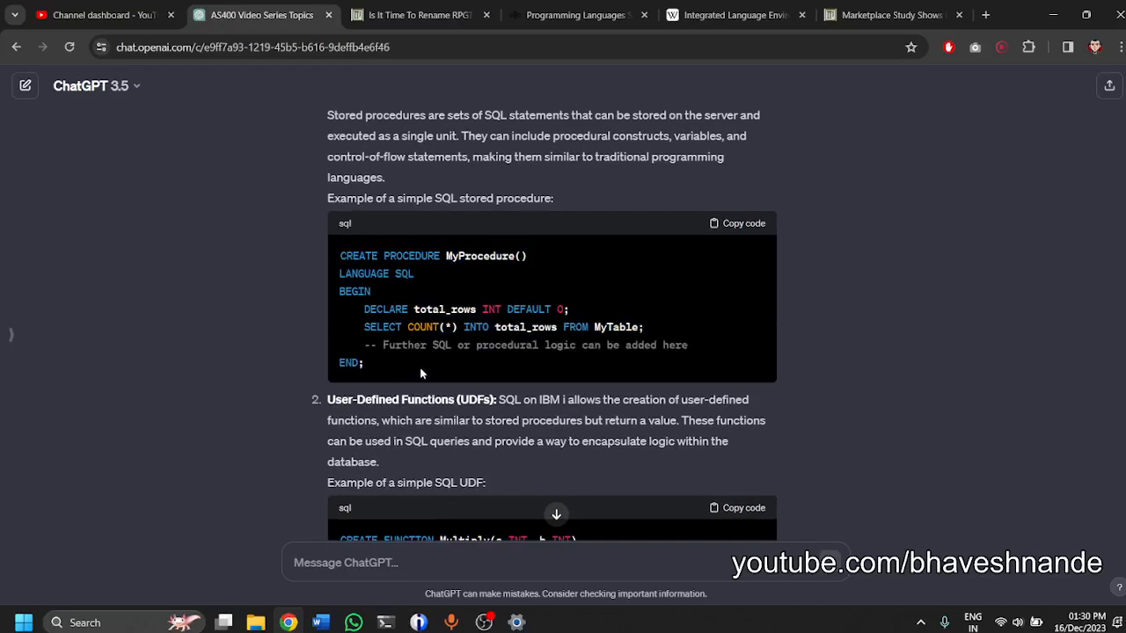
scroll(down, 3)
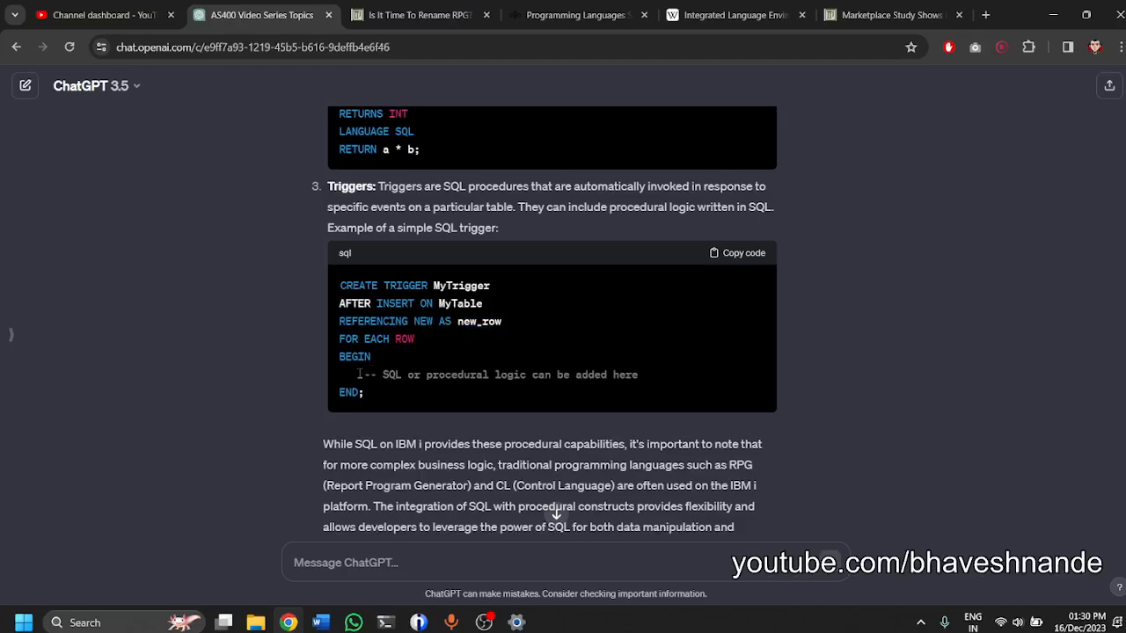
scroll(up, 3)
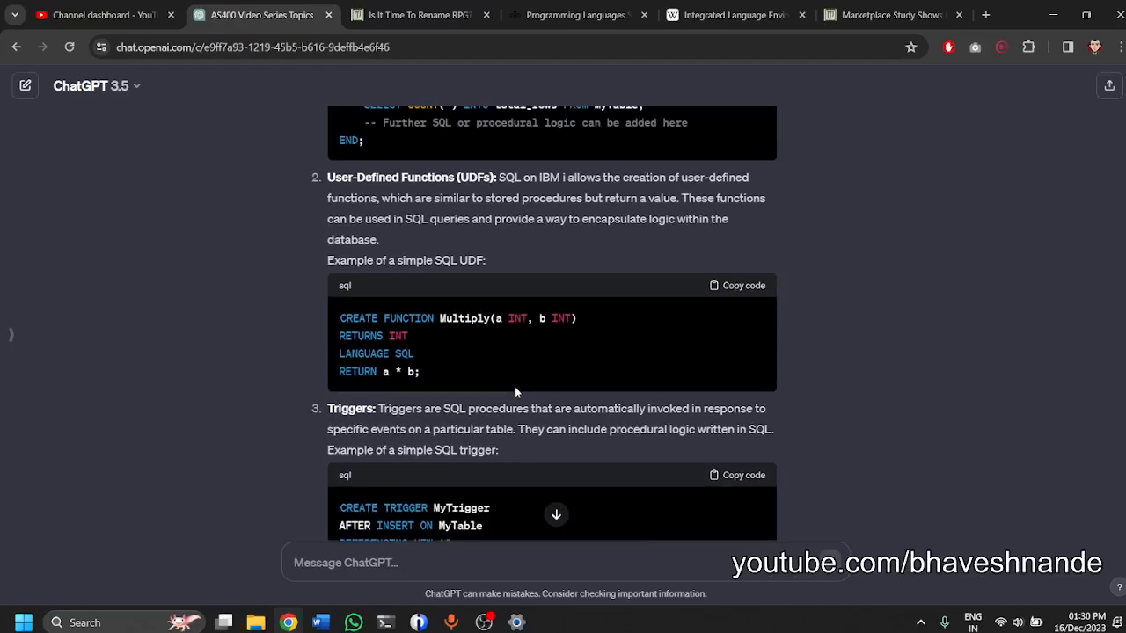
scroll(up, 3)
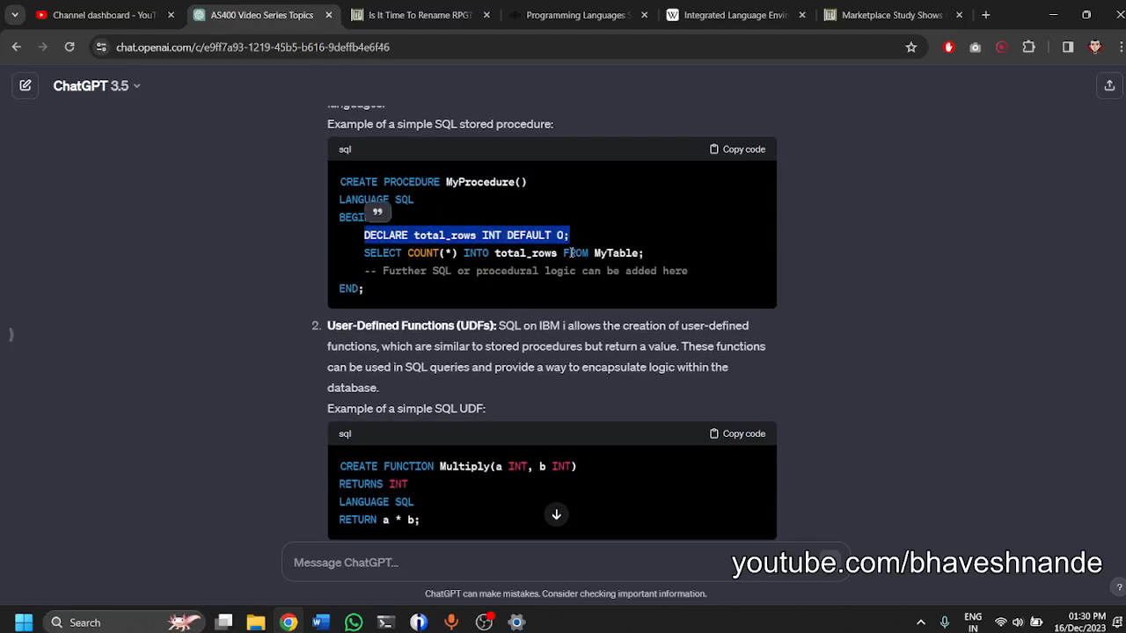
mouse_move(573, 234)
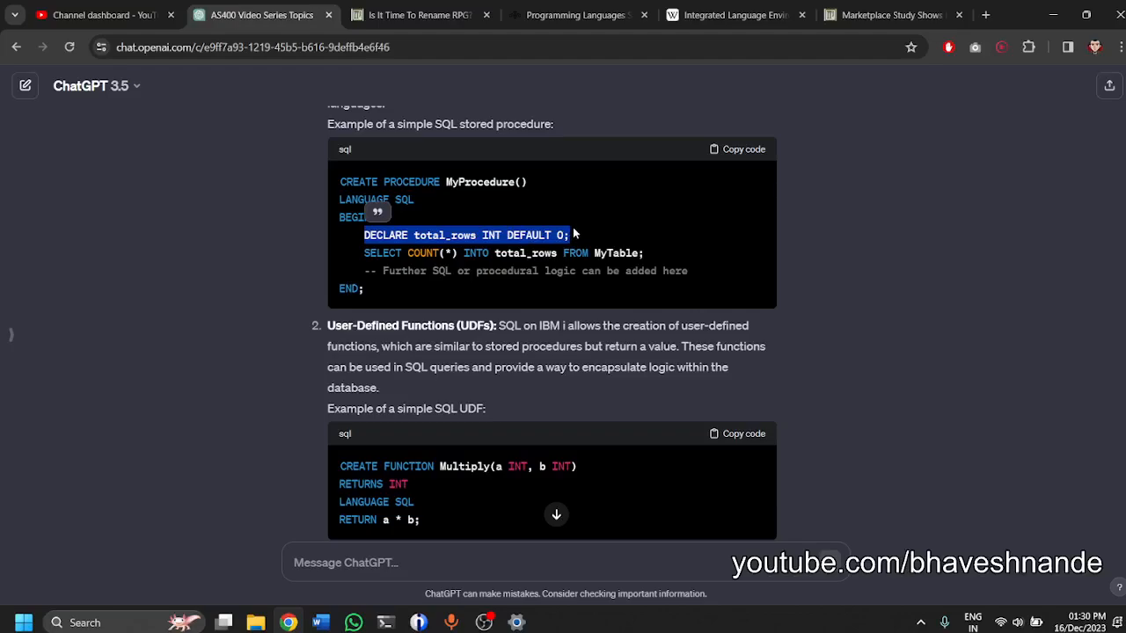
click(320, 623)
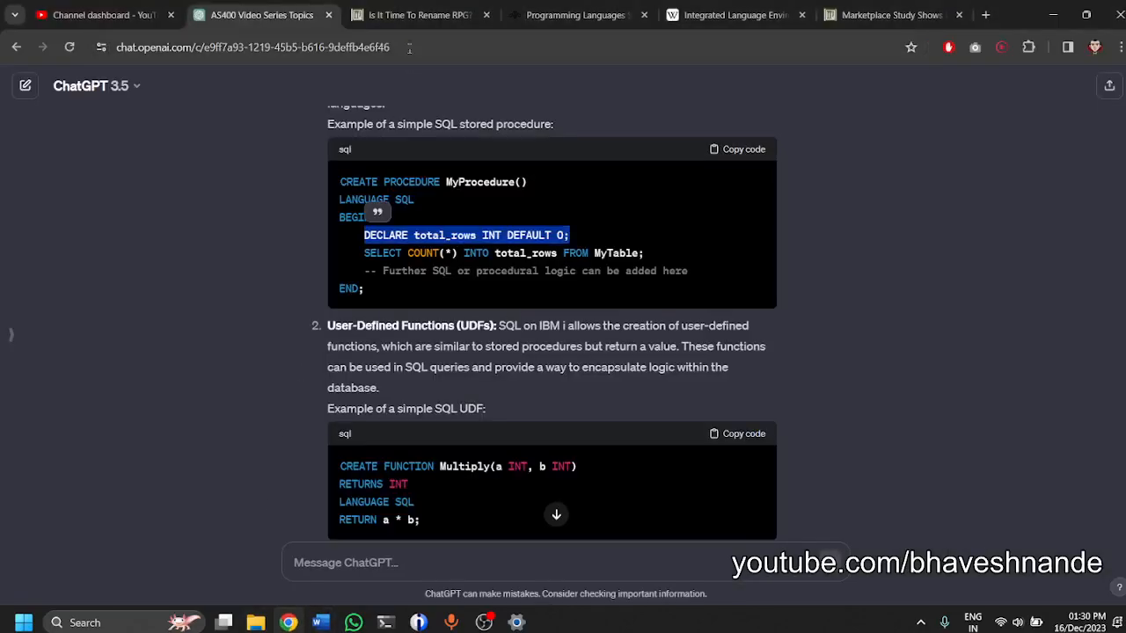
click(413, 14)
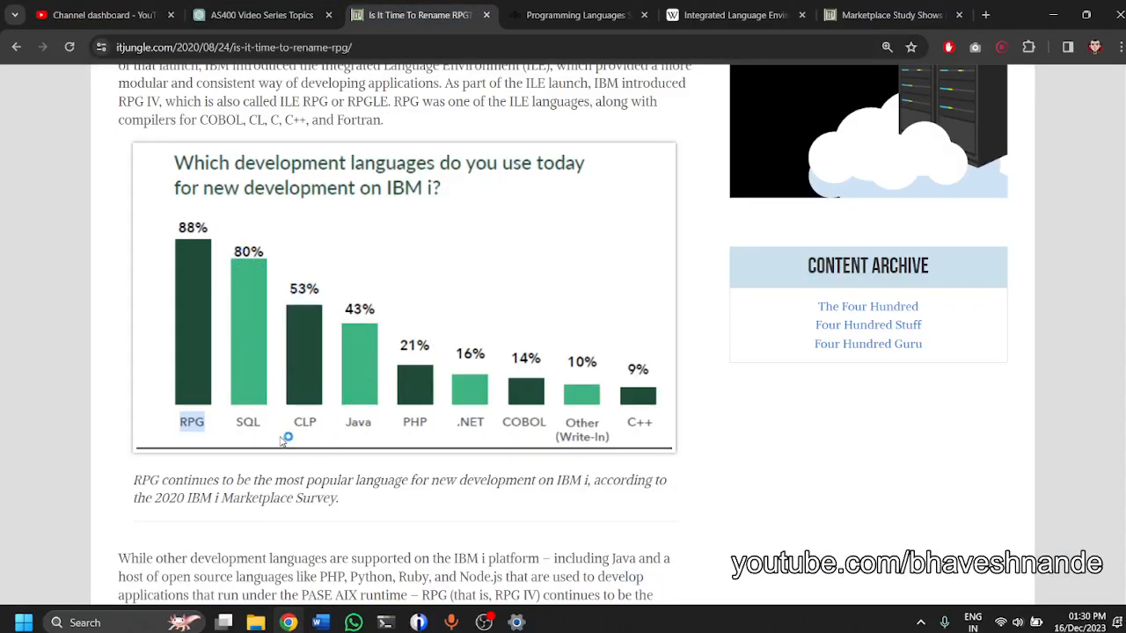
Leave the IT Jungle survey chart and bring the Word outline back for the CLP entry.
click(320, 623)
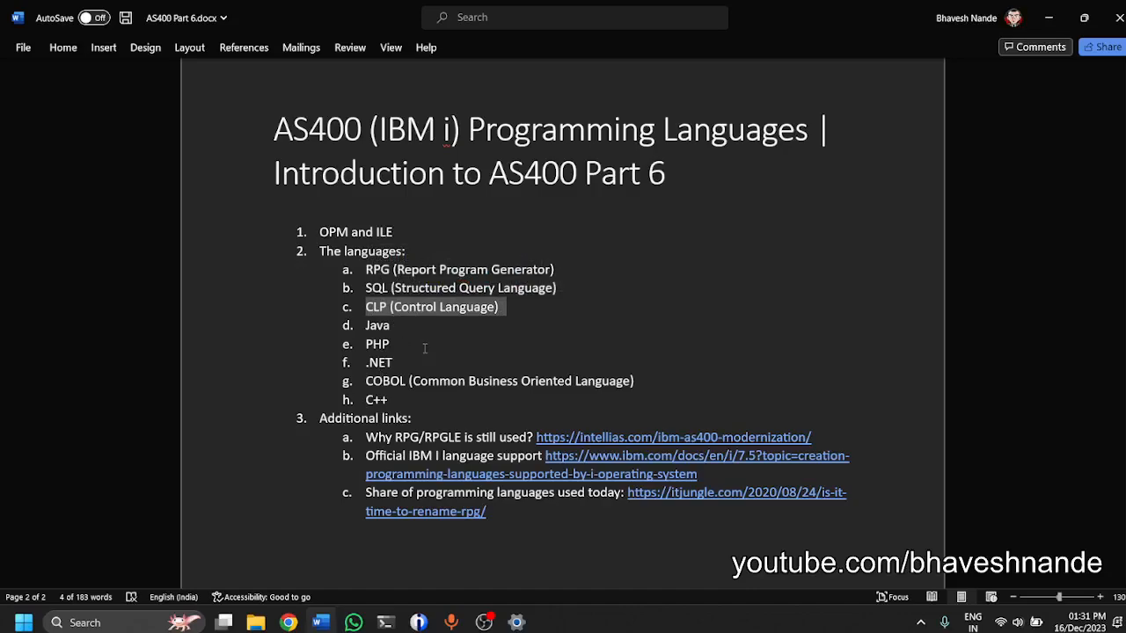
Append '- bash shell scripting in windows .bat' to the end of the CLP item.
click(517, 309)
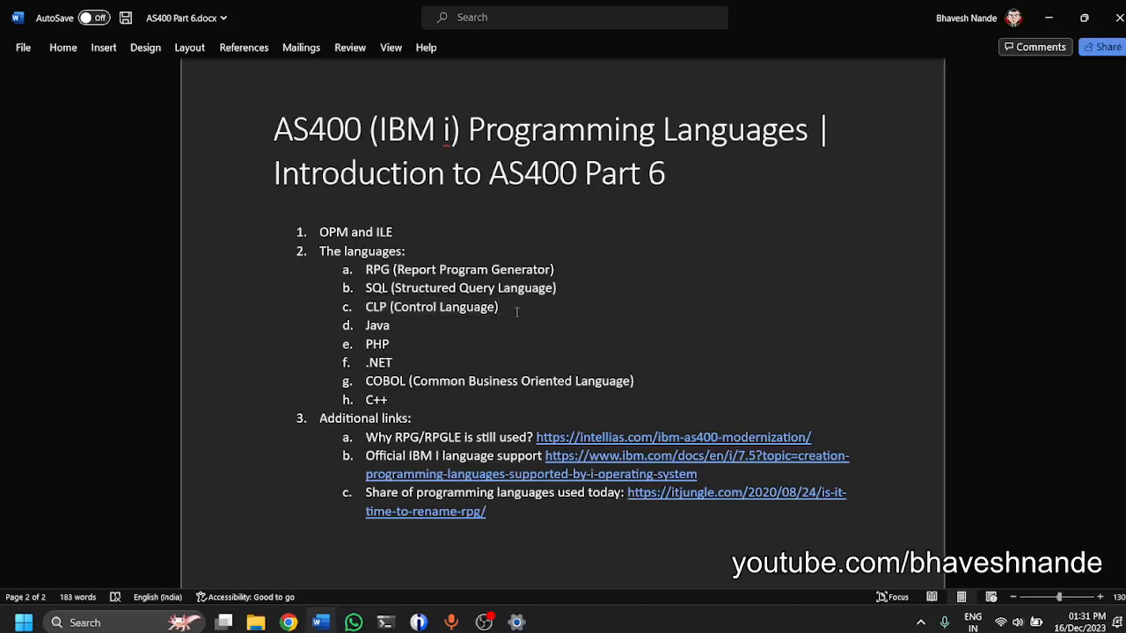
text(- bash on linux,)
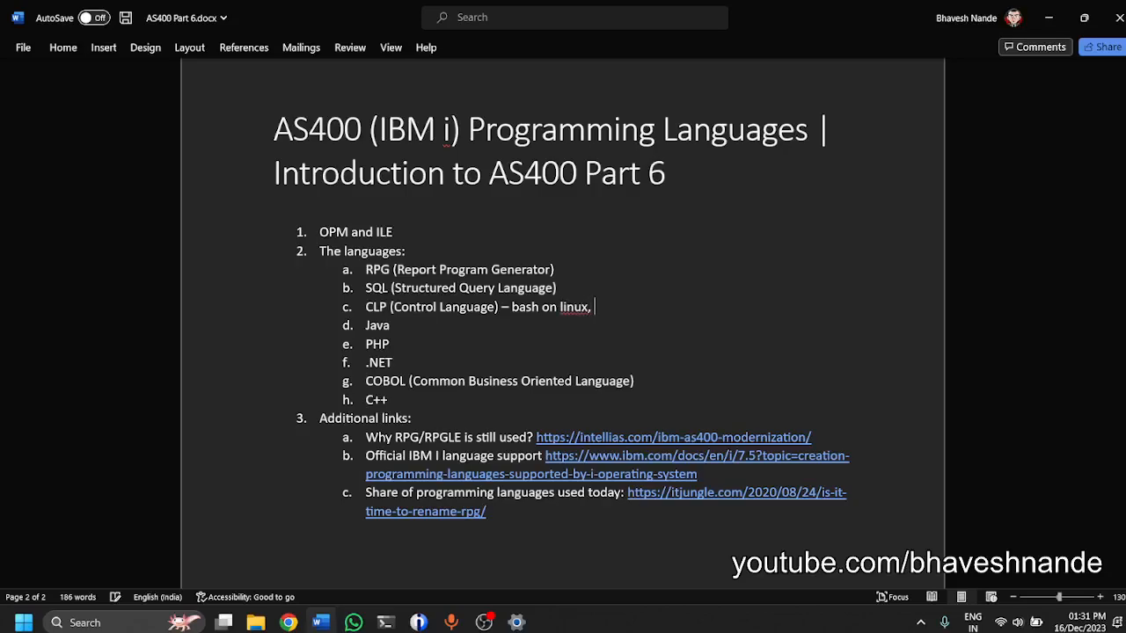
text(she)
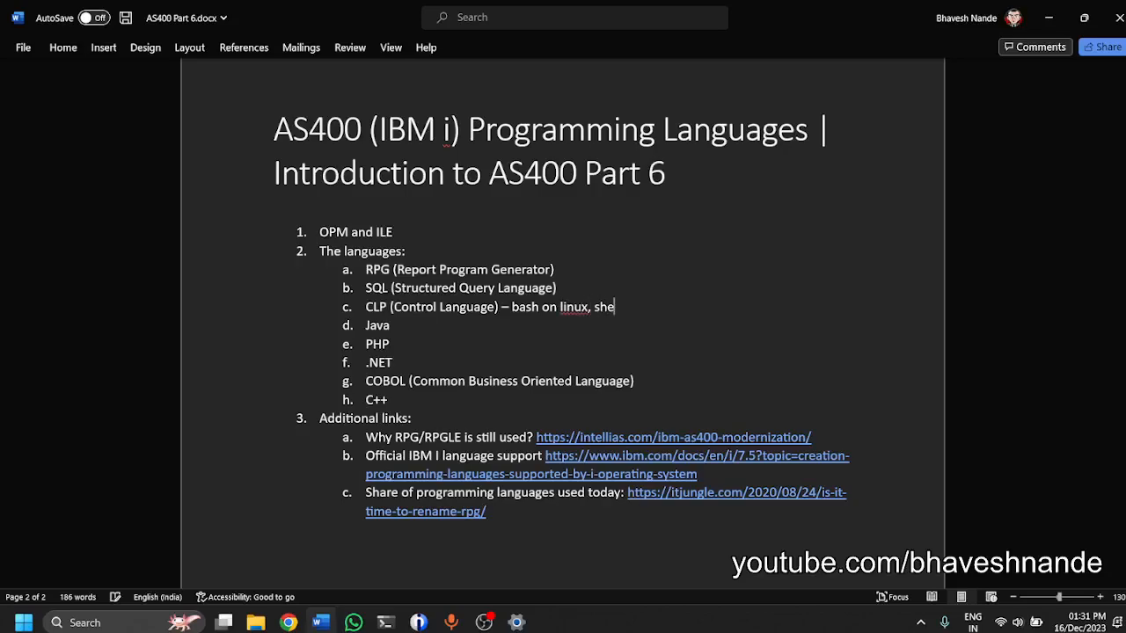
text(ll scripting)
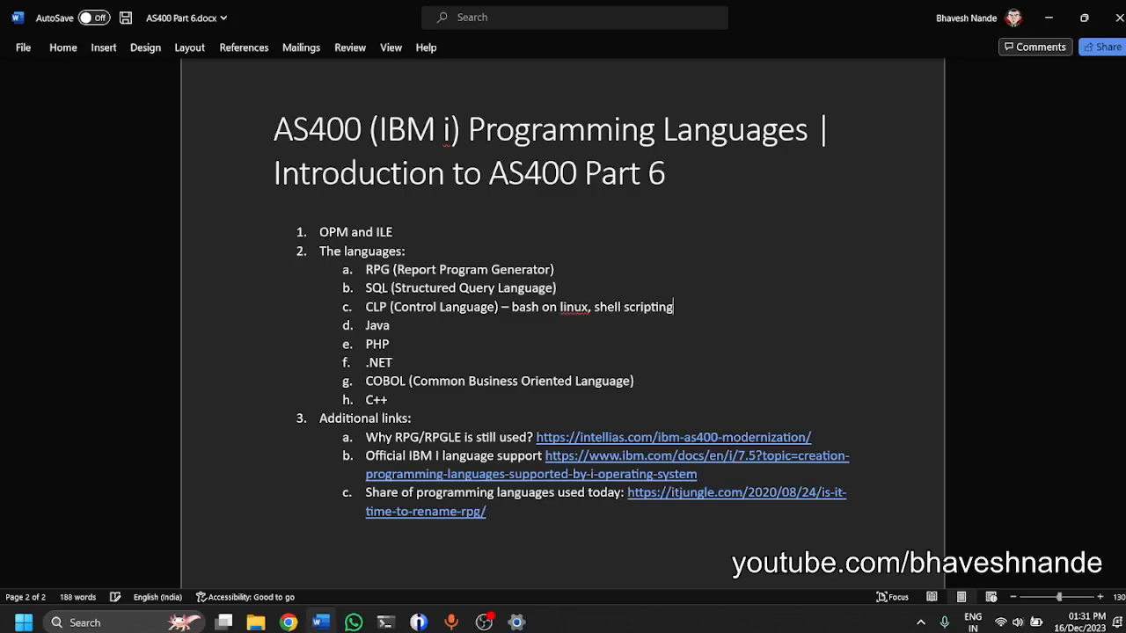
text(in windows)
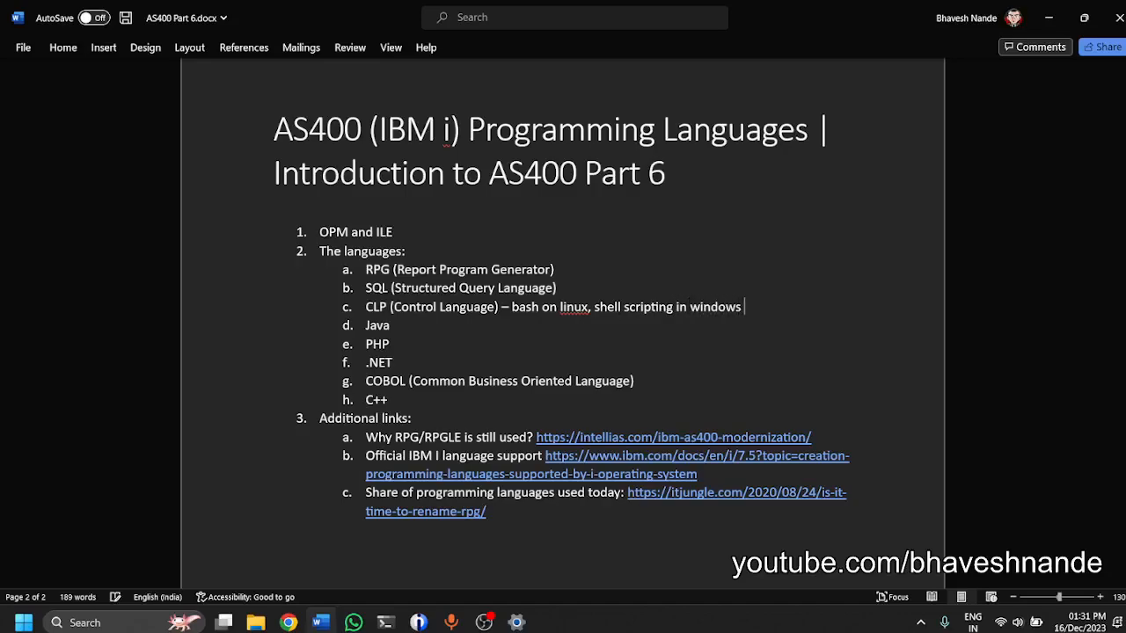
text(.bat)
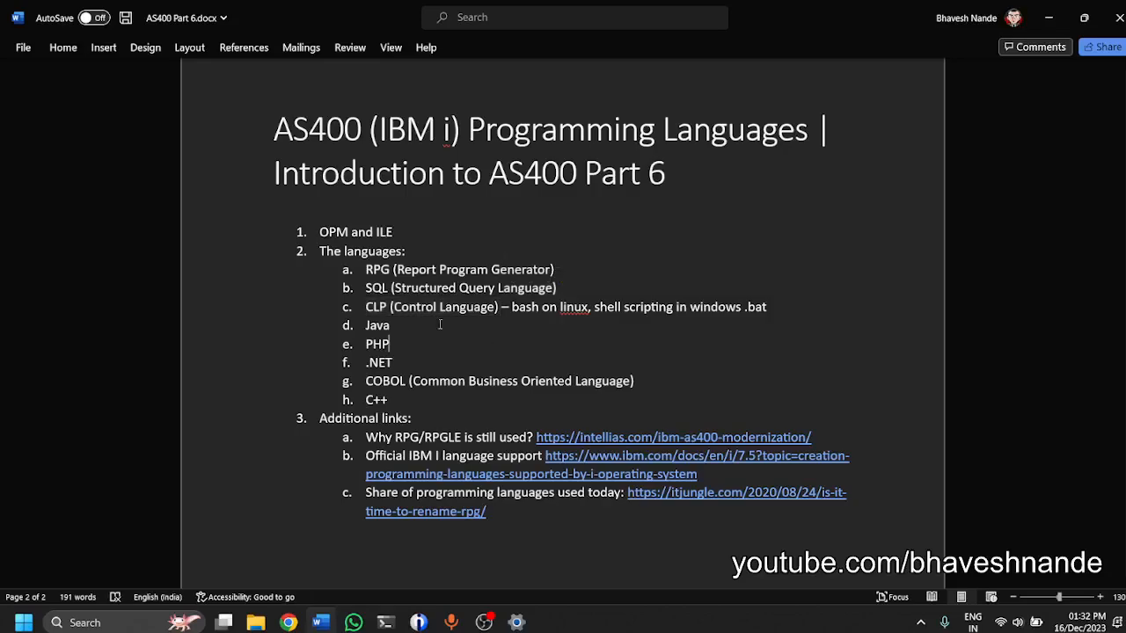
Highlight the Java and COBOL items in the outline, then bring back the IT Jungle chart.
double_click(376, 323)
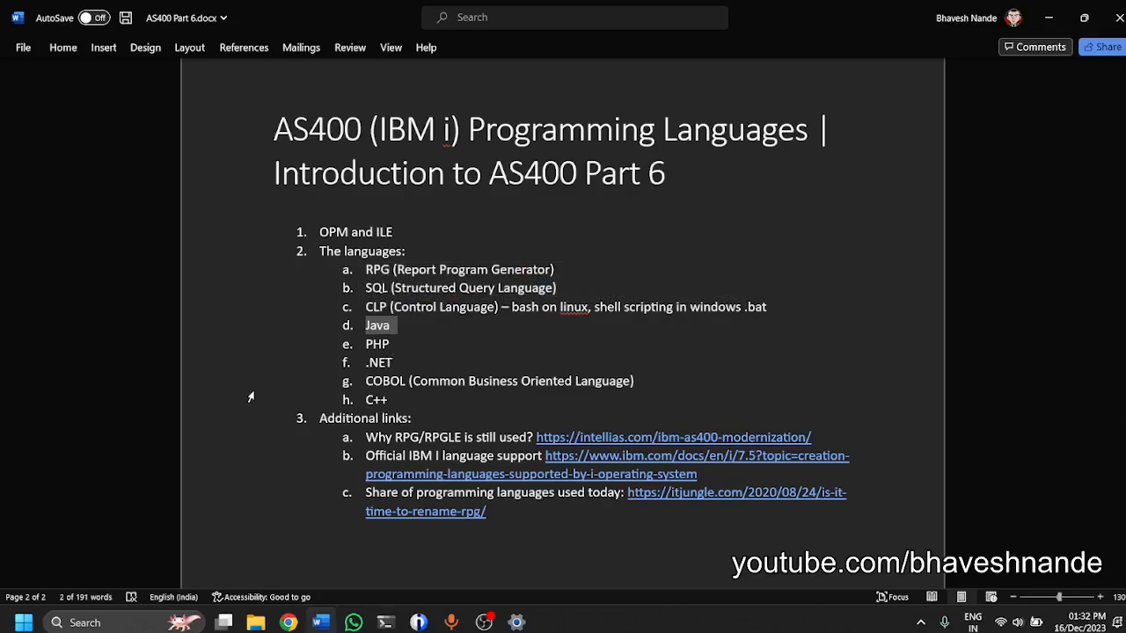
mouse_move(401, 336)
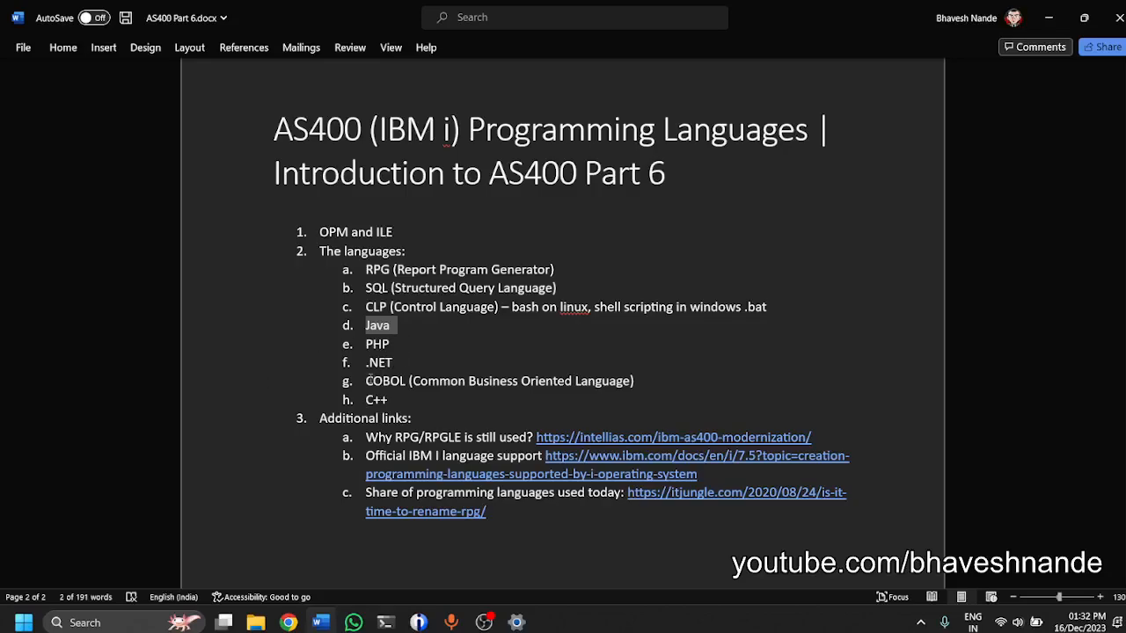
double_click(499, 380)
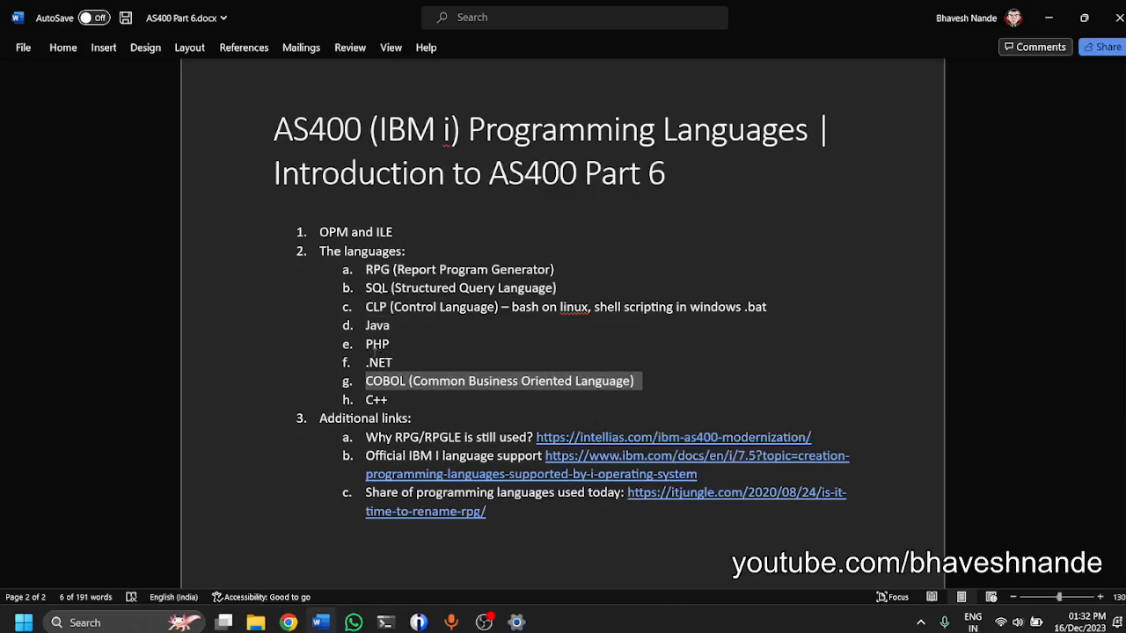
click(378, 362)
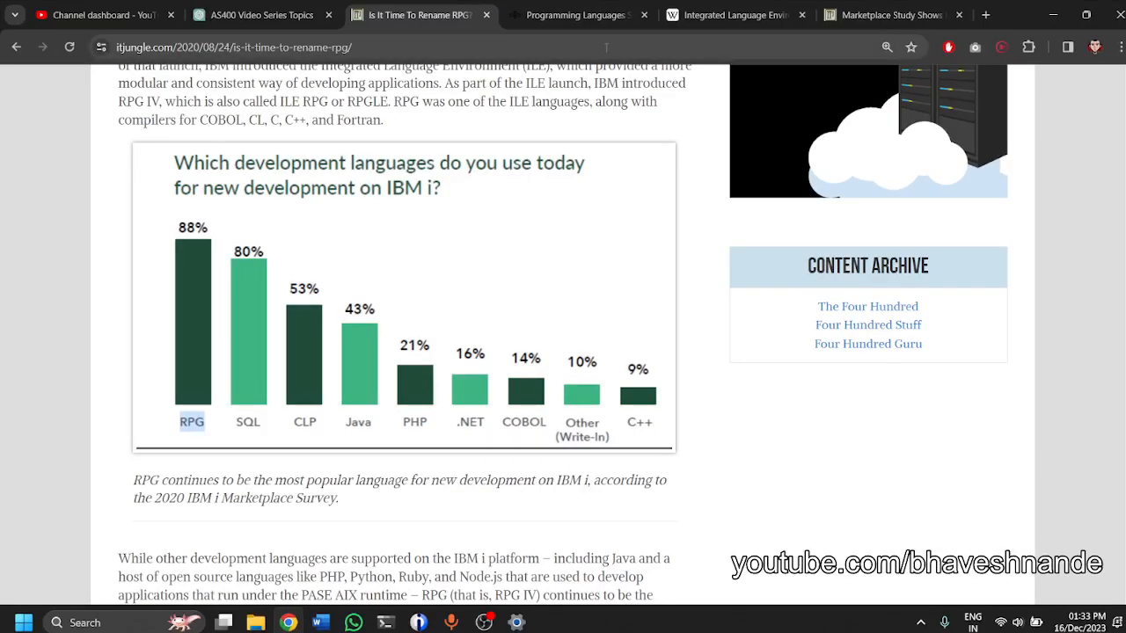
Review the 2016–2022 IBM i language-usage line chart, then bring up the PUB400 sign-on screen.
click(883, 15)
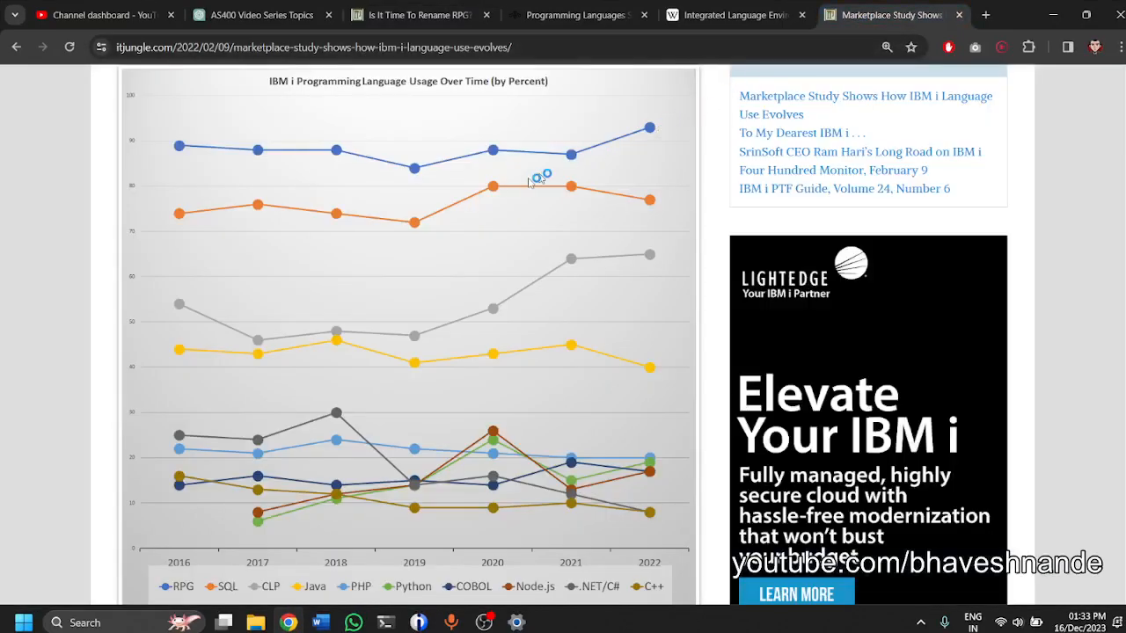
mouse_move(254, 256)
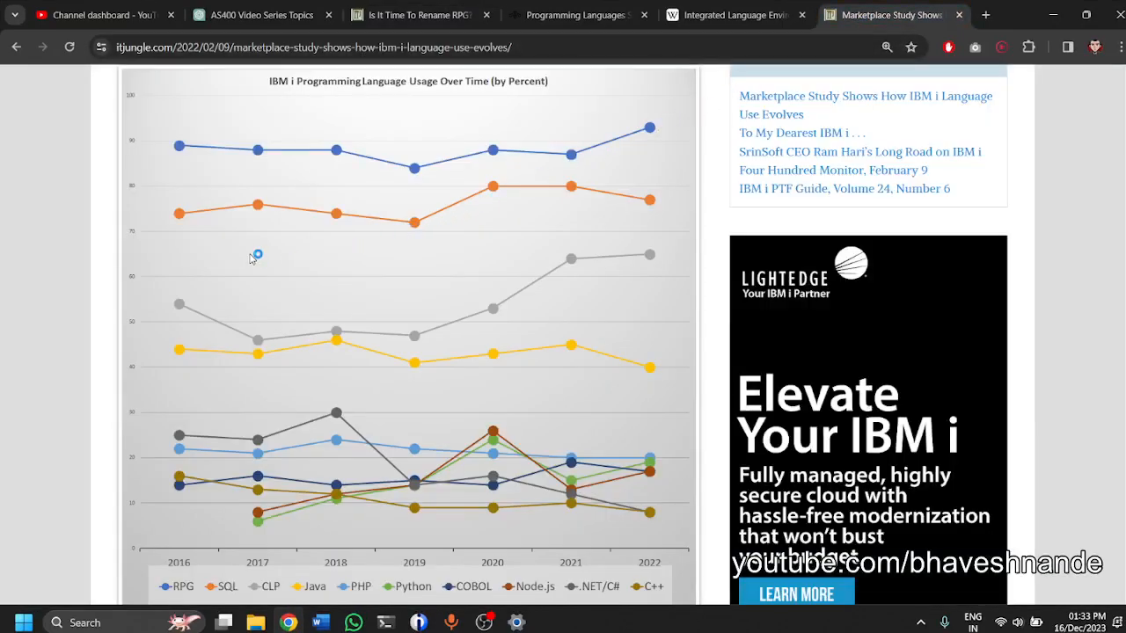
scroll(down, 3)
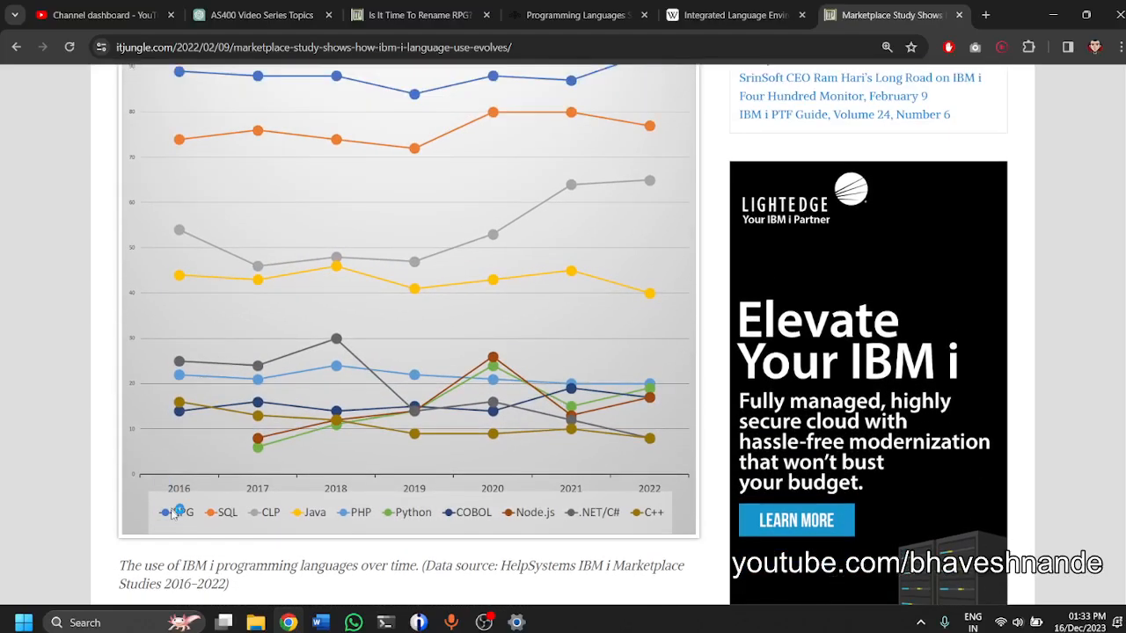
mouse_move(695, 496)
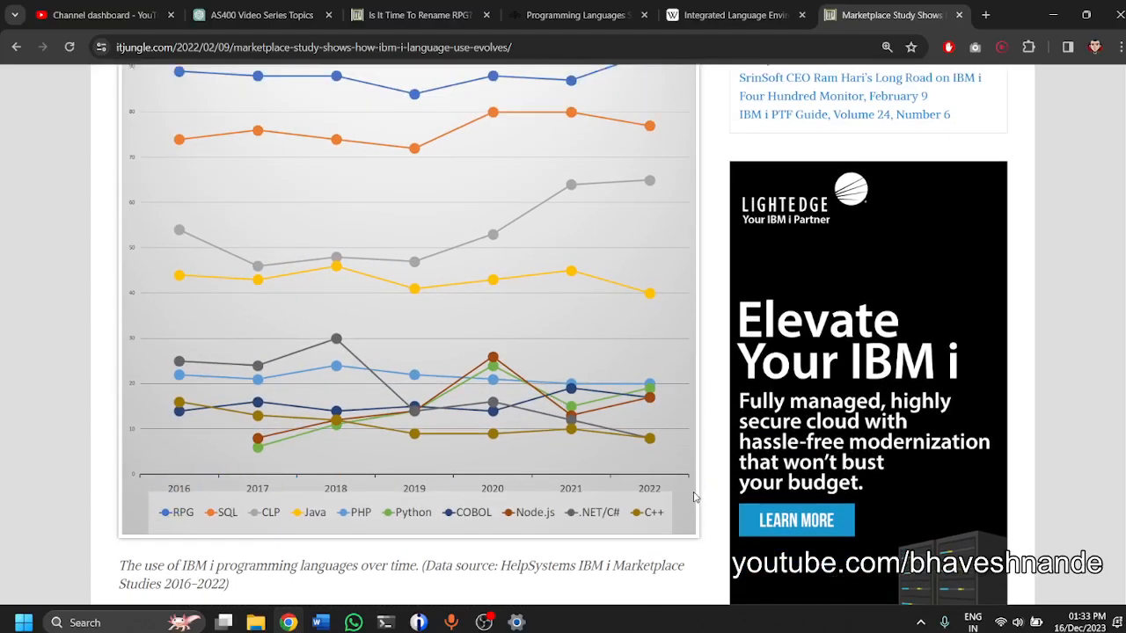
scroll(up, 3)
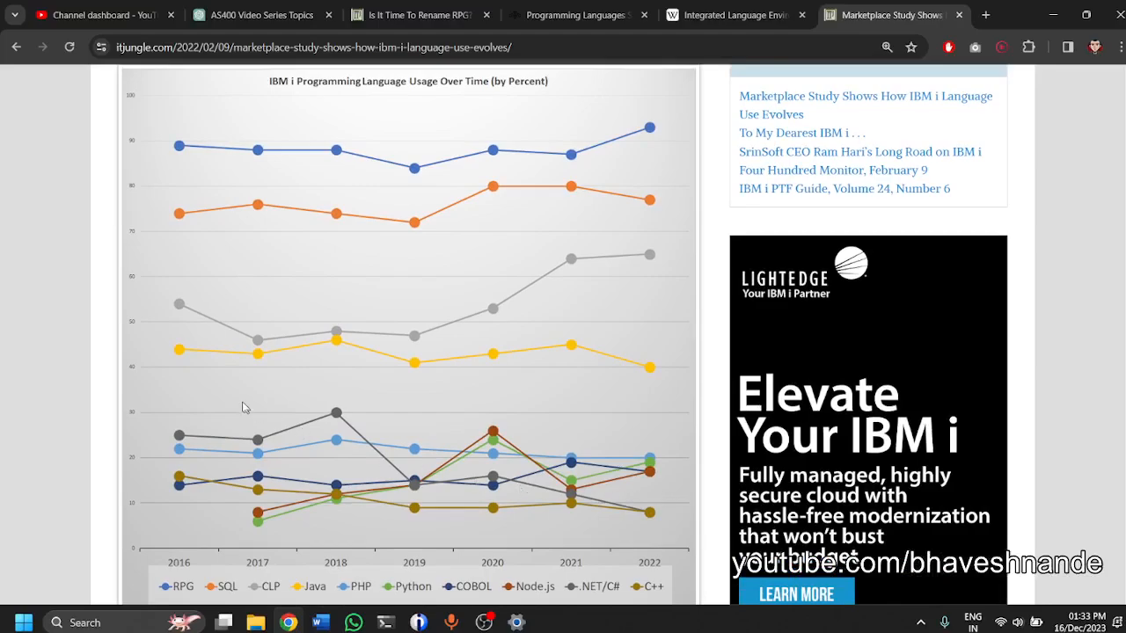
mouse_move(176, 181)
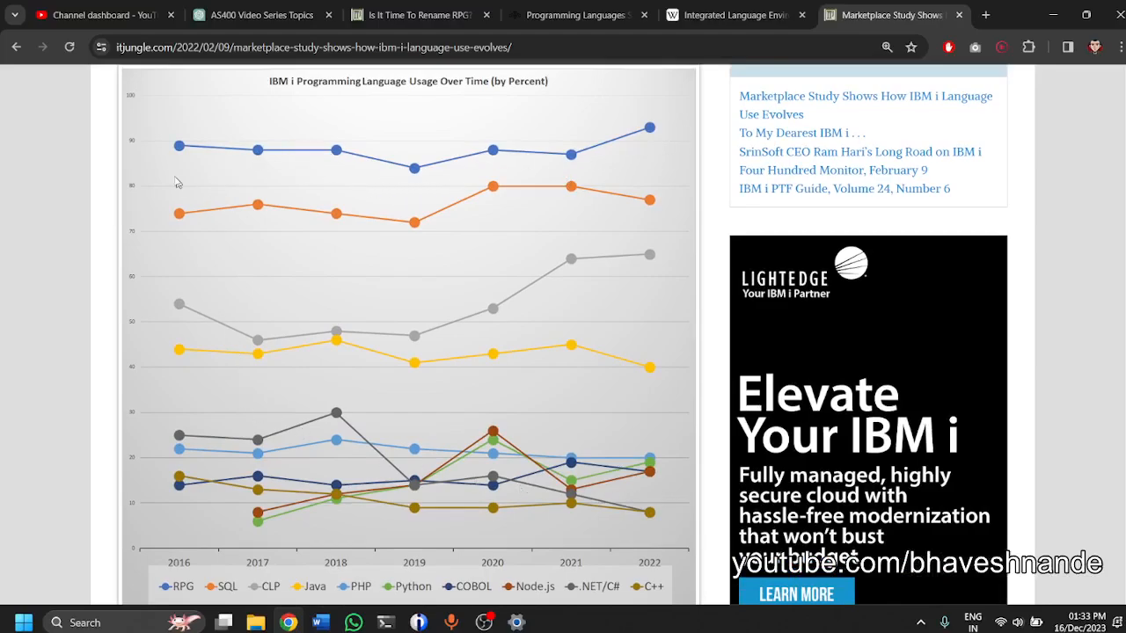
mouse_move(649, 126)
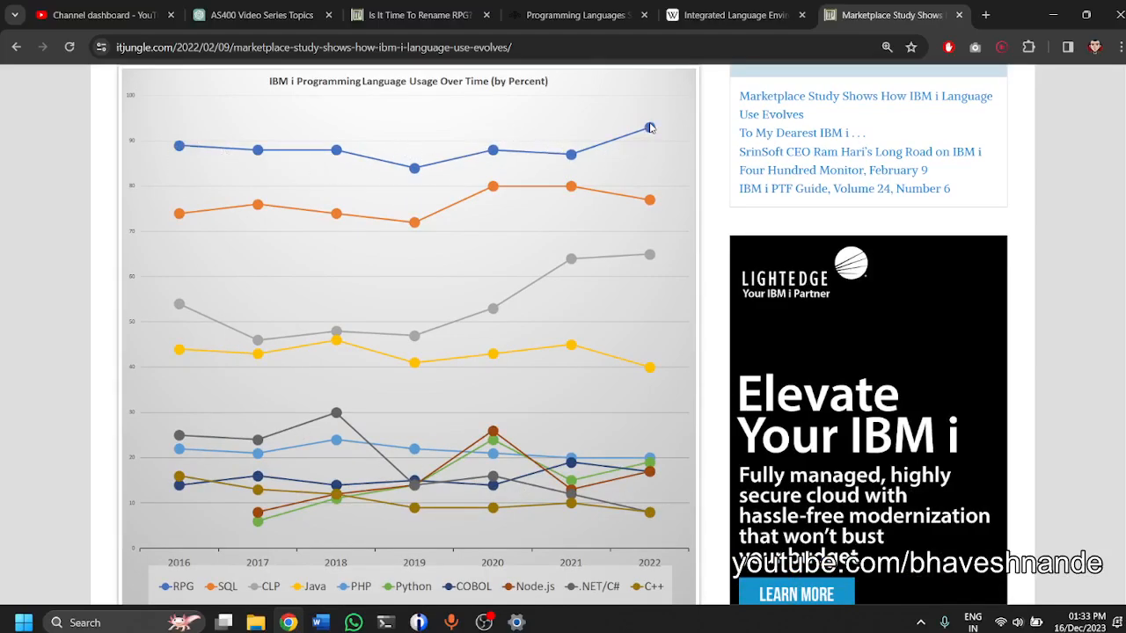
mouse_move(584, 176)
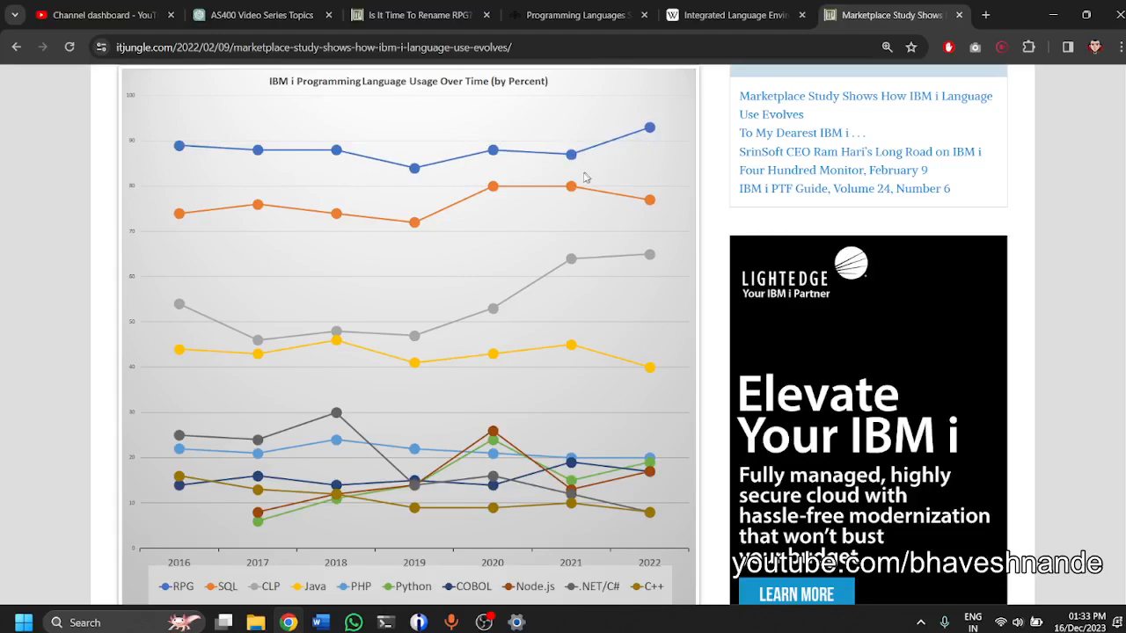
mouse_move(327, 225)
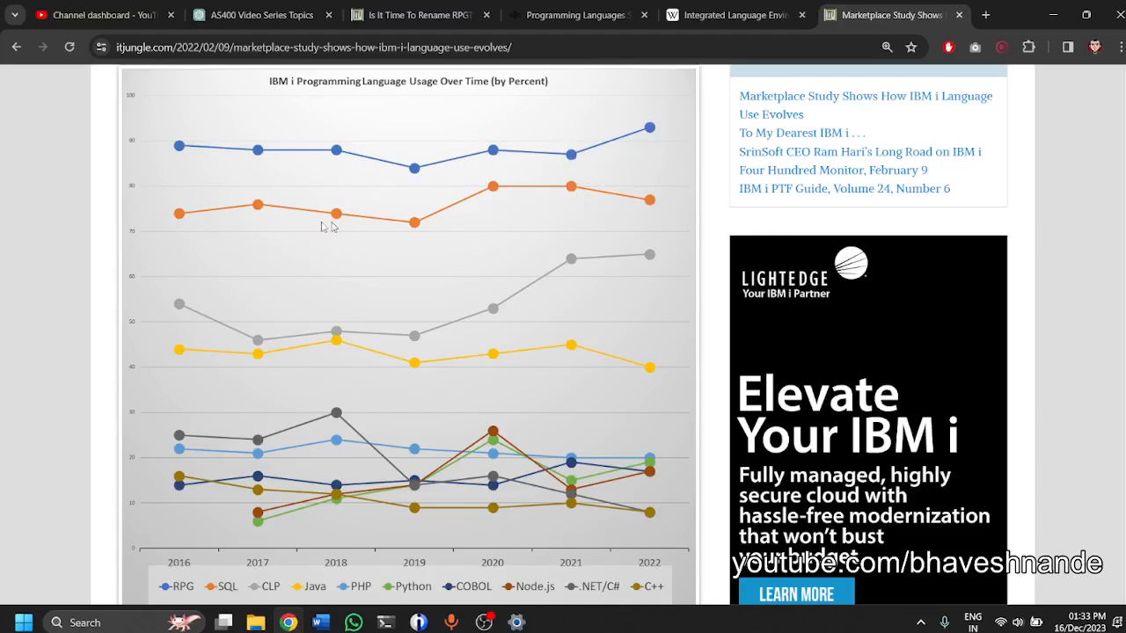
mouse_move(314, 324)
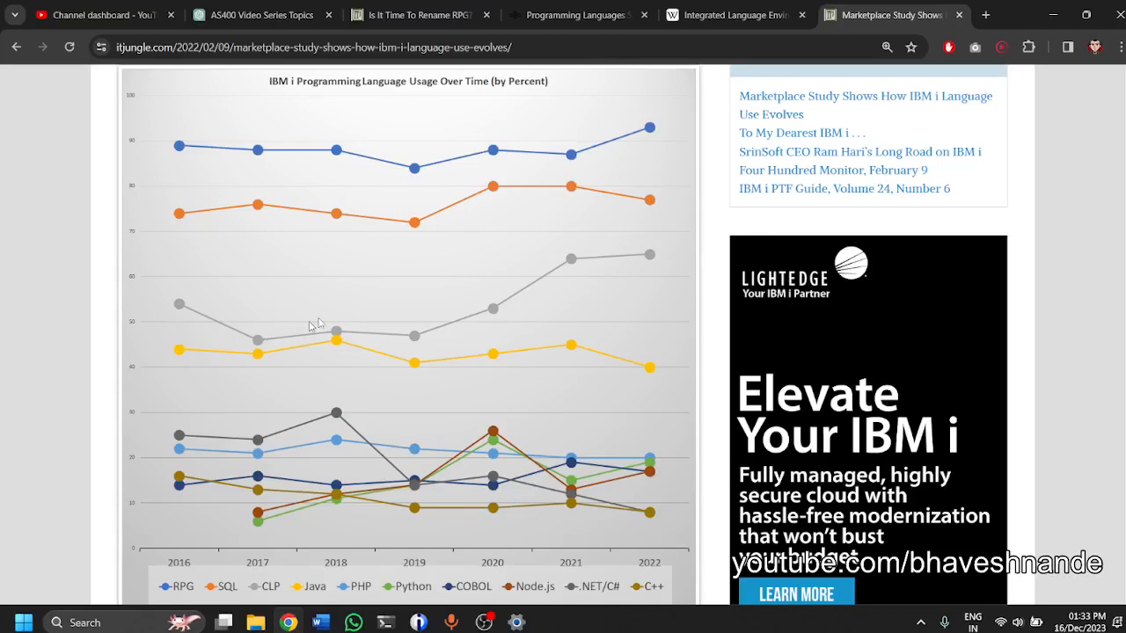
mouse_move(658, 257)
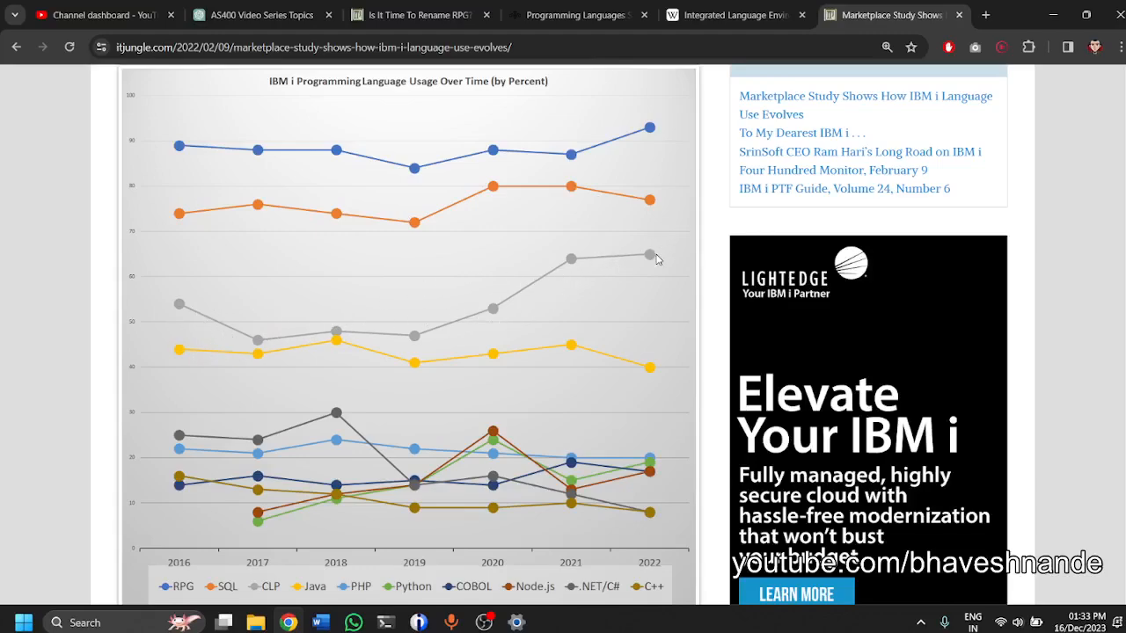
mouse_move(222, 373)
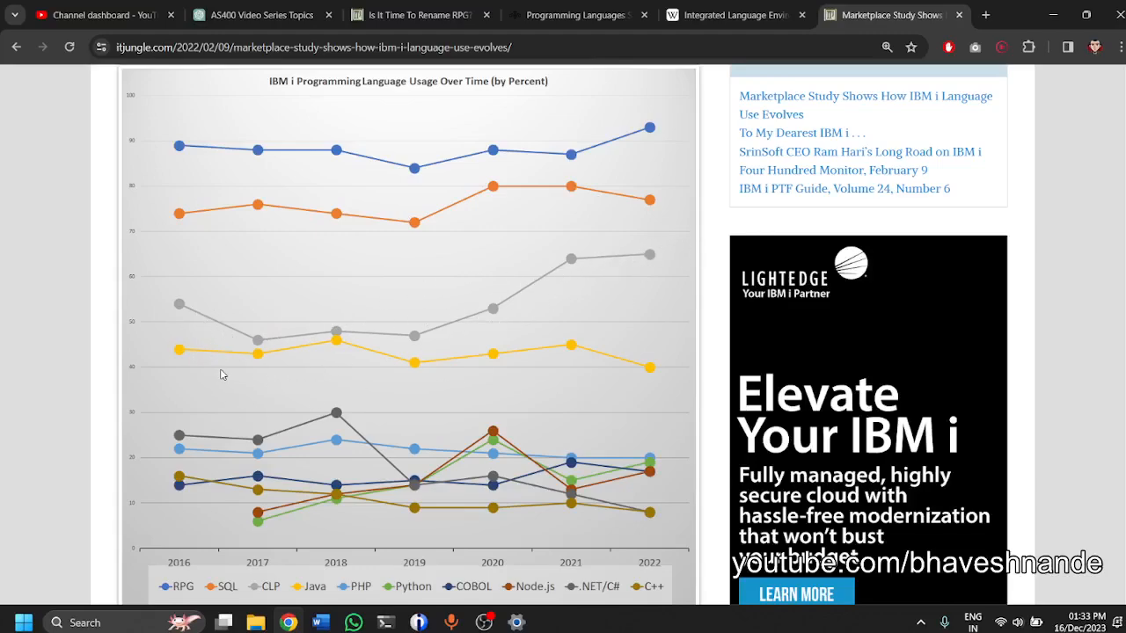
mouse_move(538, 383)
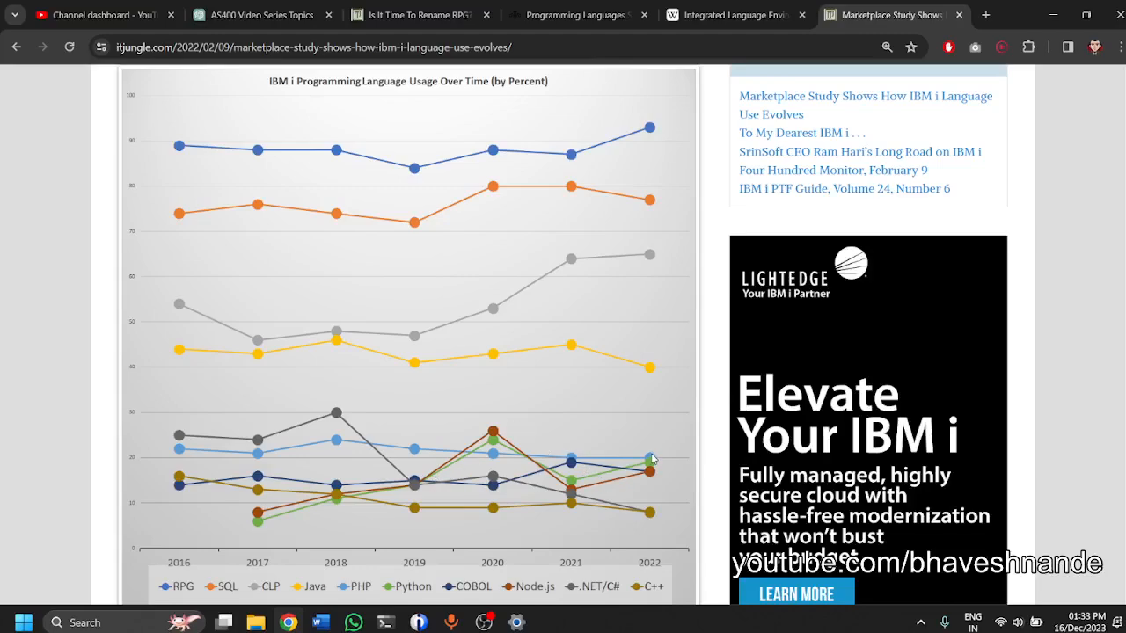
mouse_move(302, 521)
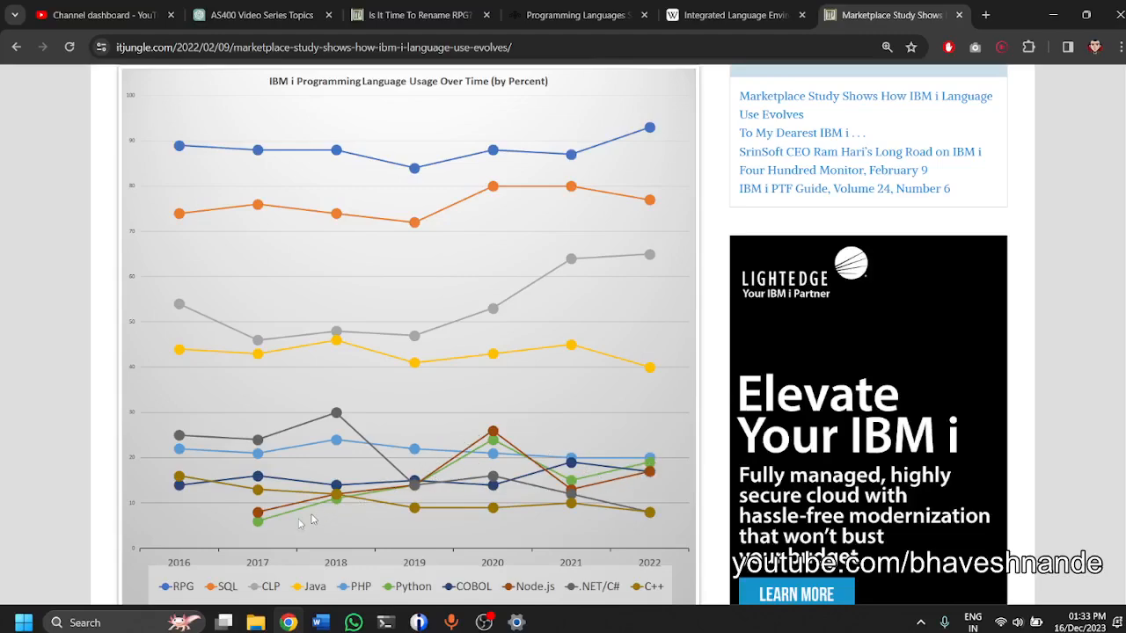
mouse_move(641, 451)
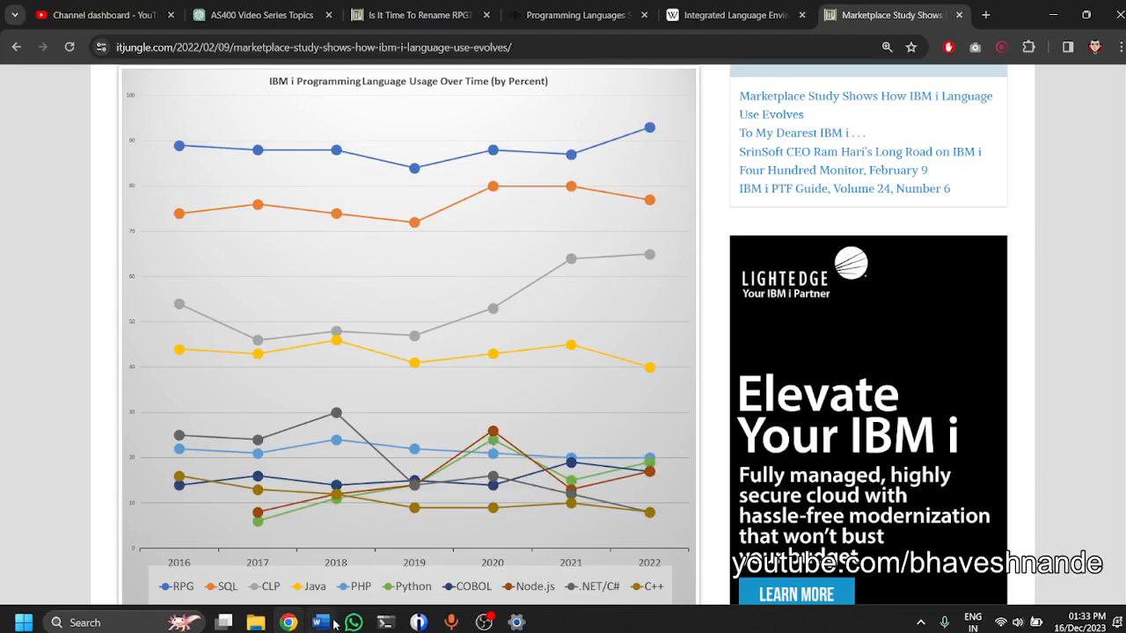
click(313, 623)
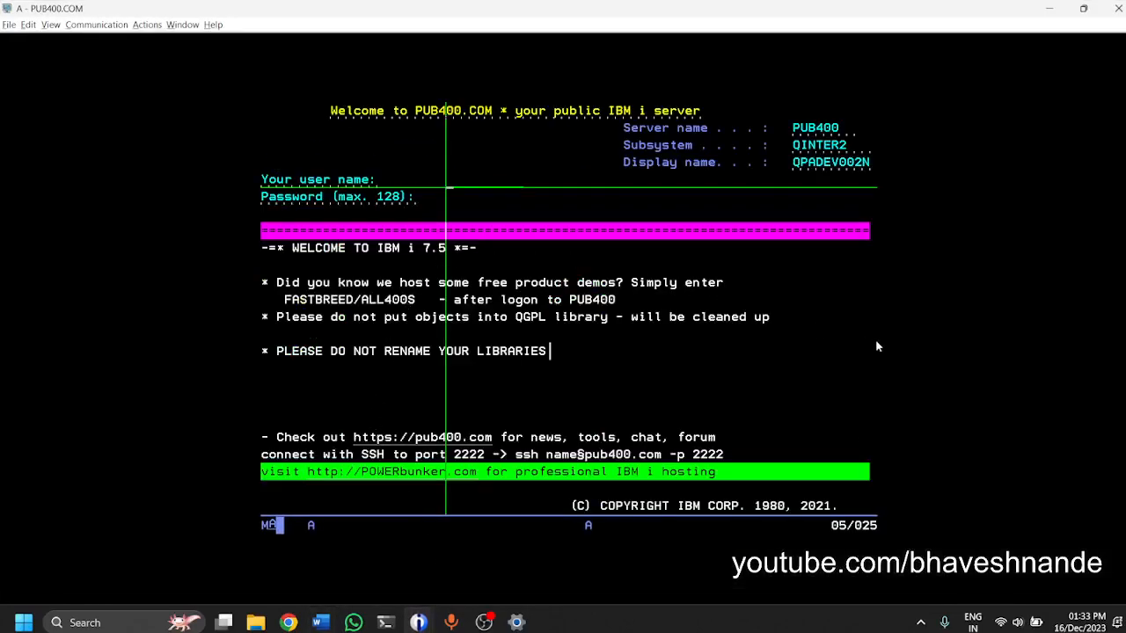
Run WRKMBRPDM on source file QCBLLESRC in library EDNAN1 to list its members.
text(EDNAN)
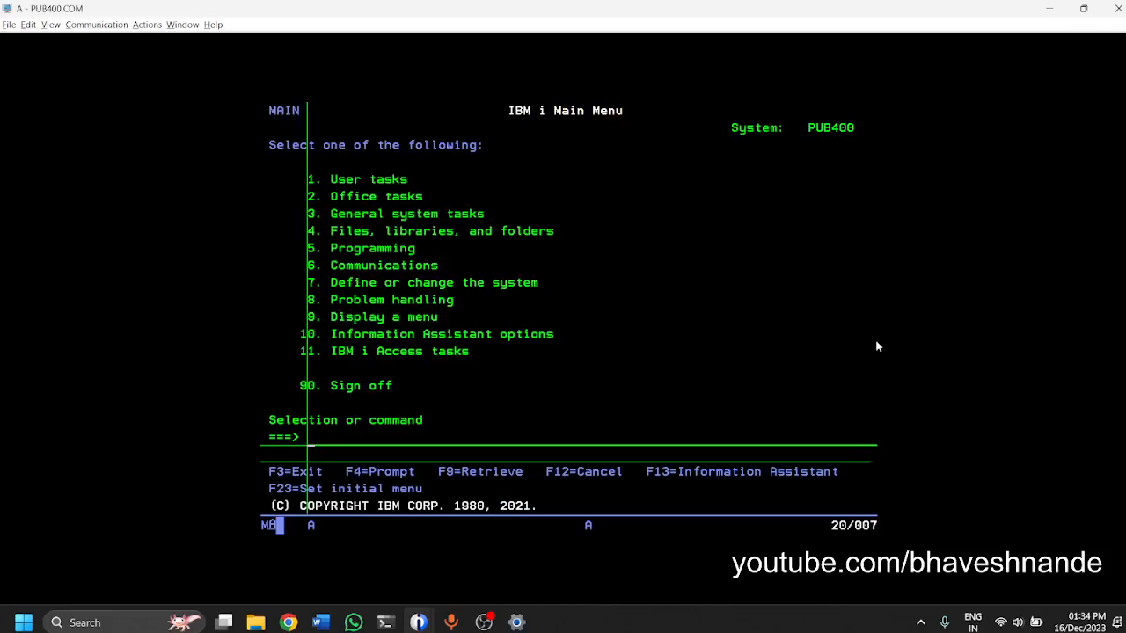
text(WRKMBRP)
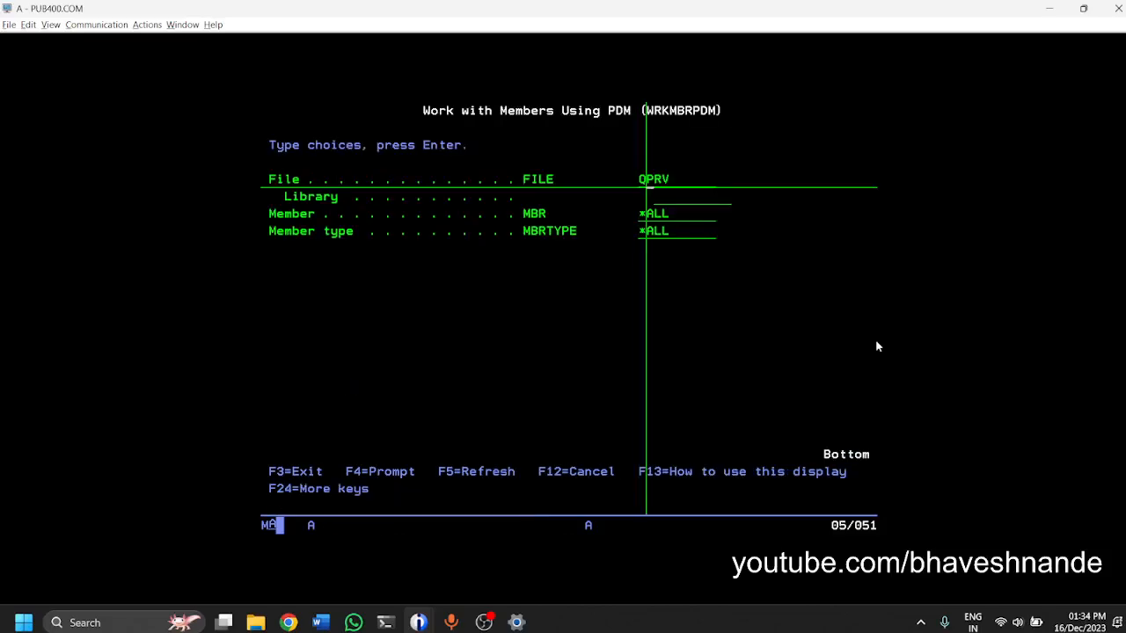
text(QCBLLSRC)
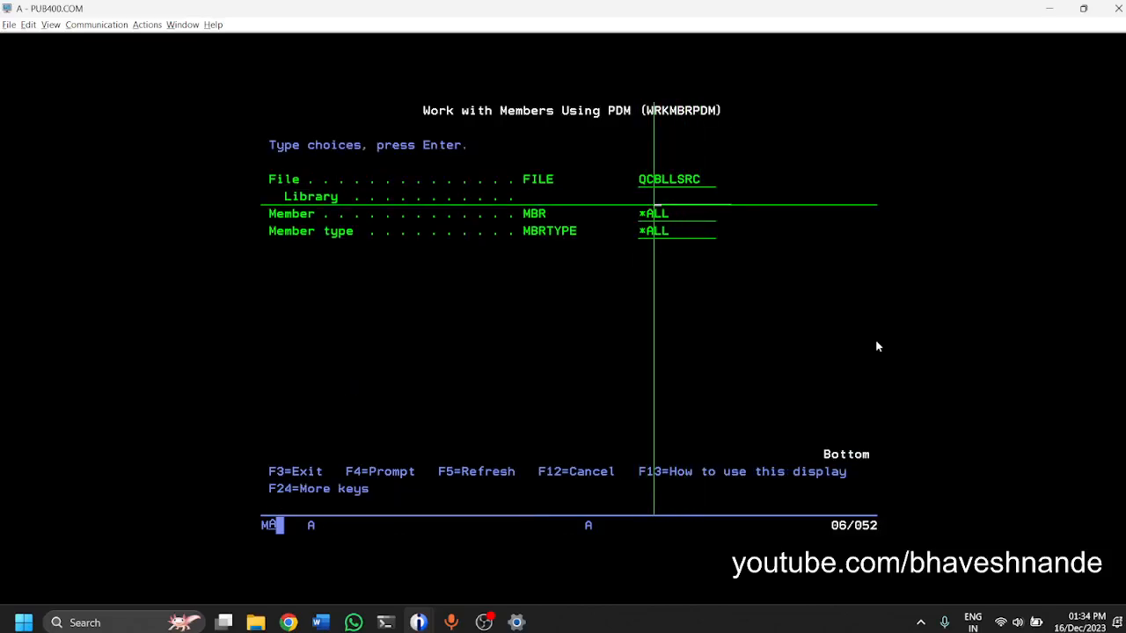
text(E)
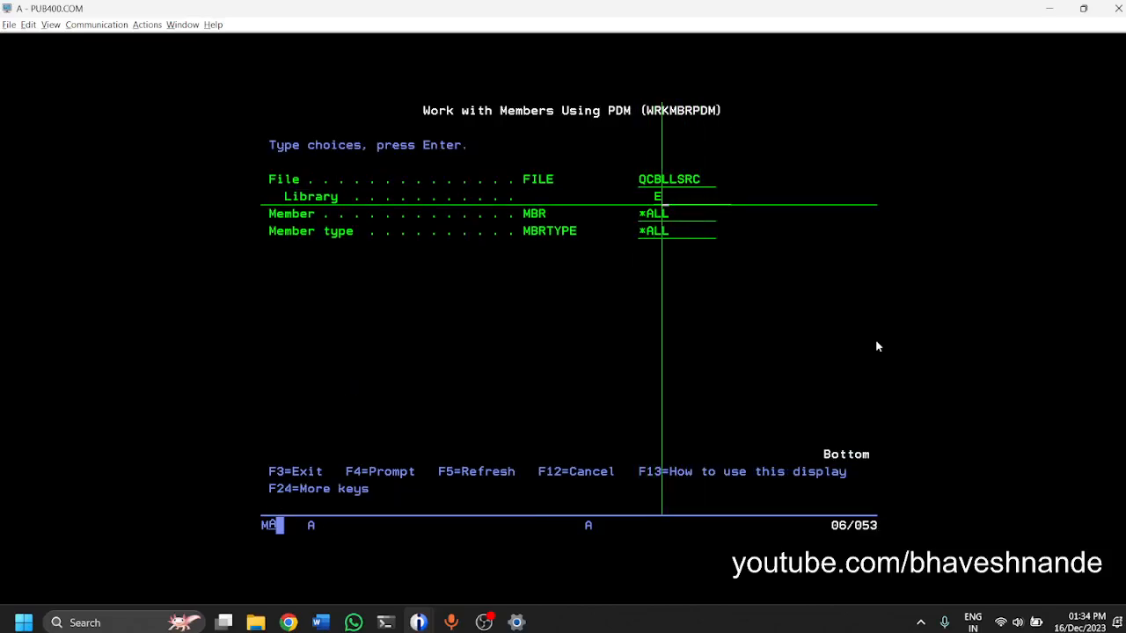
text(DNAN1)
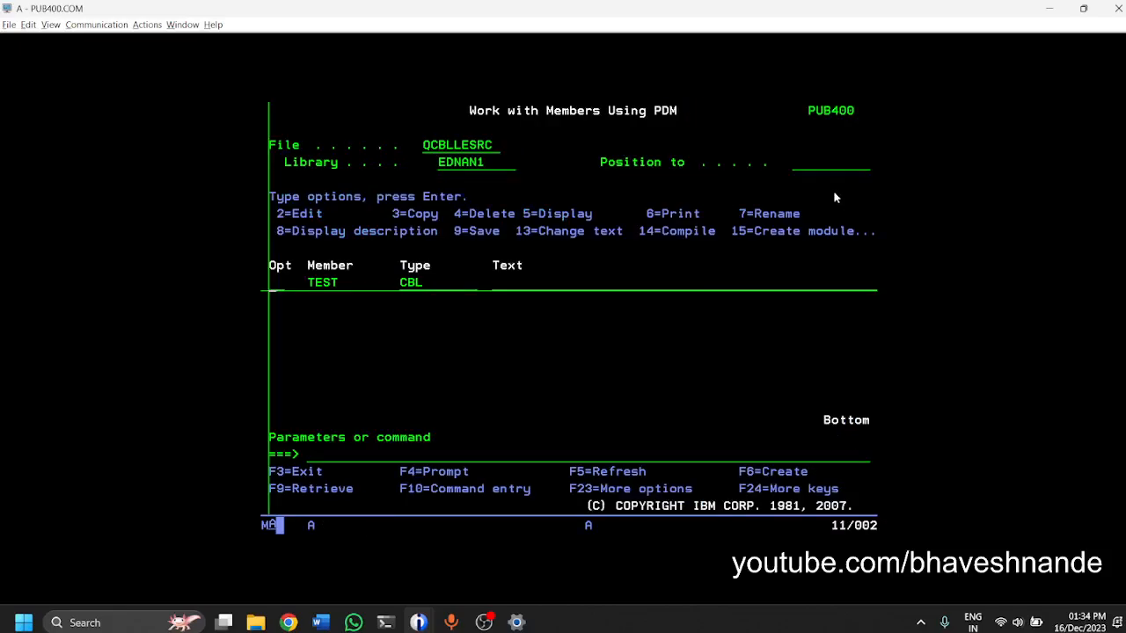
mouse_move(542, 236)
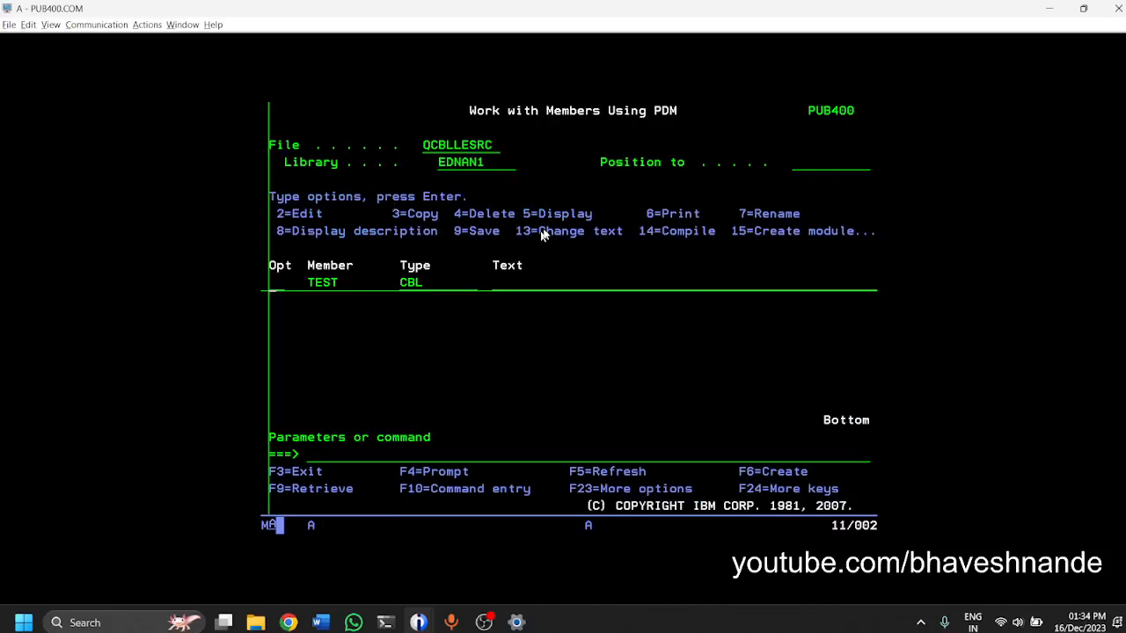
mouse_move(876, 391)
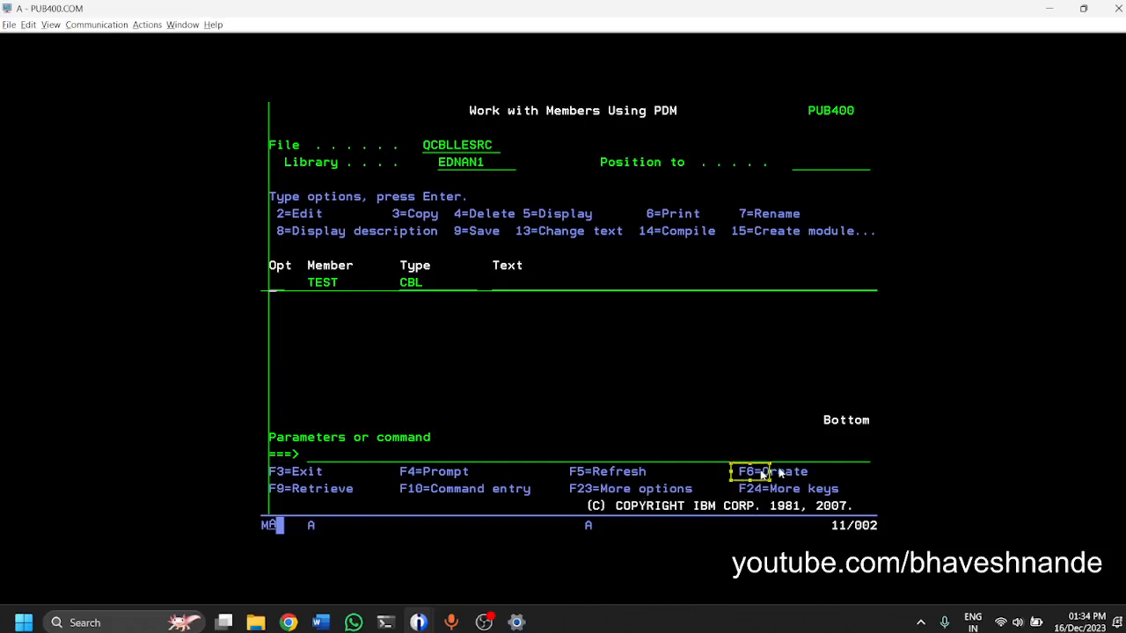
mouse_move(468, 392)
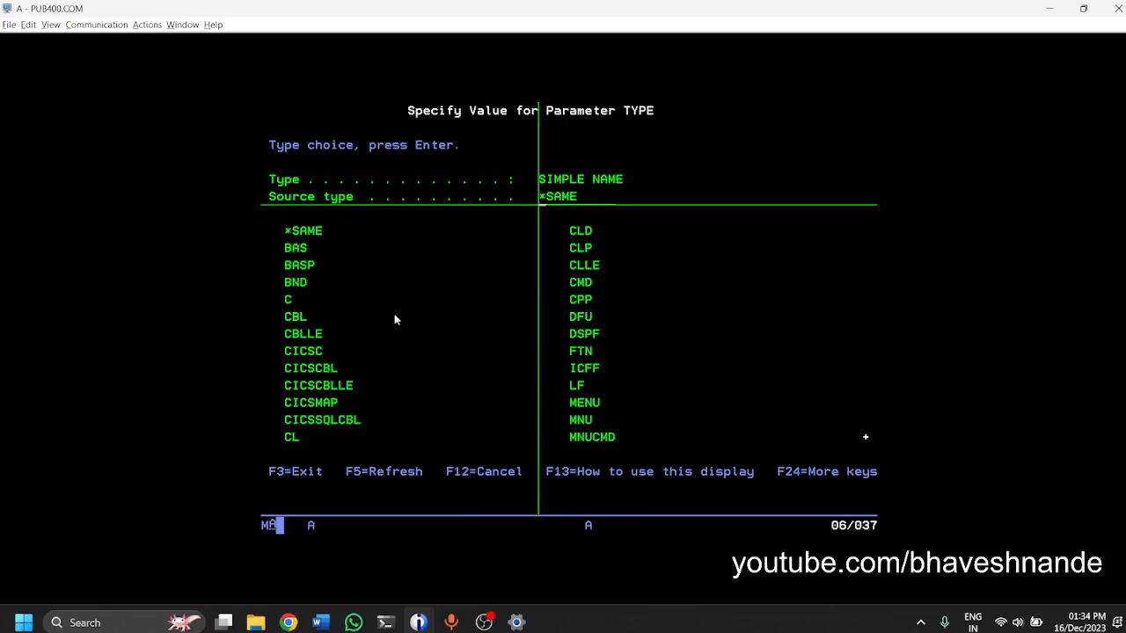
mouse_move(552, 341)
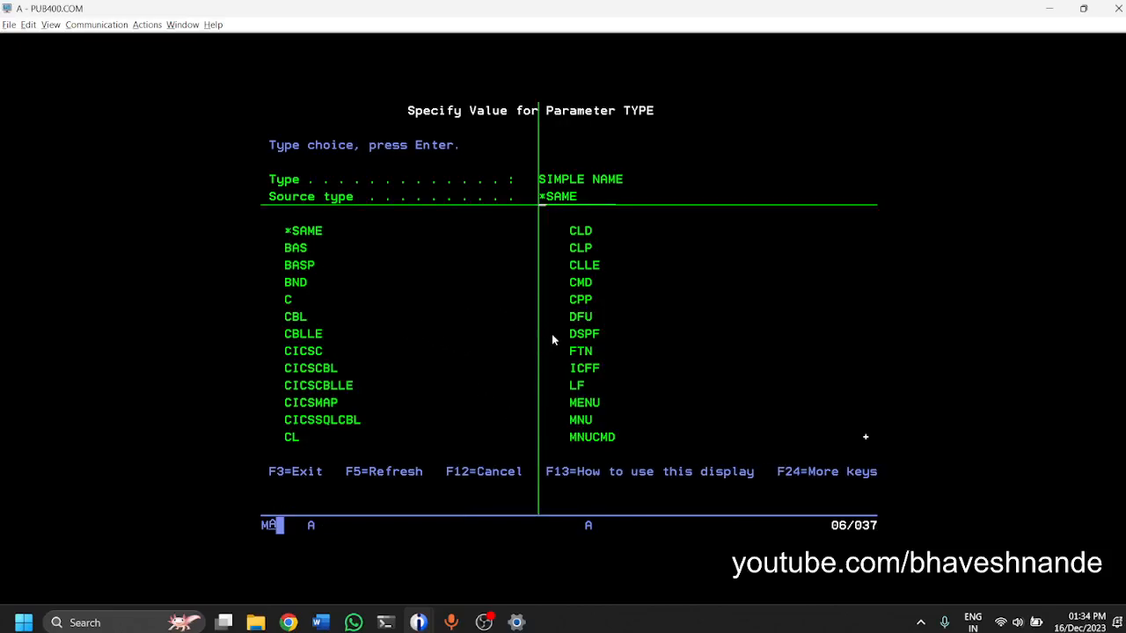
Page through the TYPE value list from BAS, C, CBL, CL toward PF, RPG and RPGLE.
scroll(down, 3)
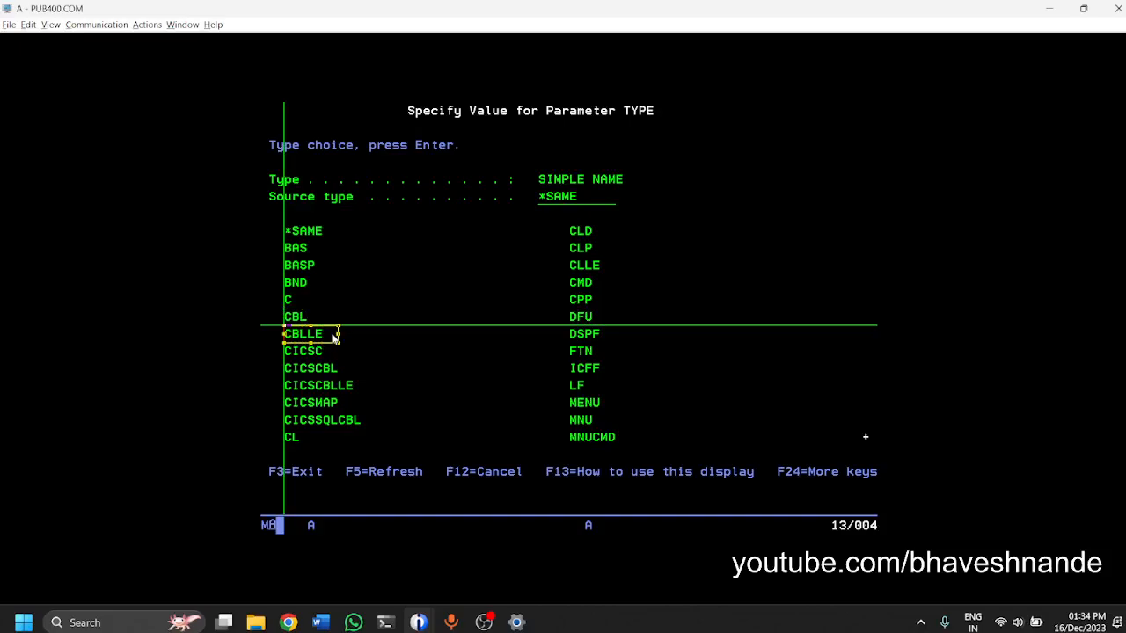
mouse_move(343, 355)
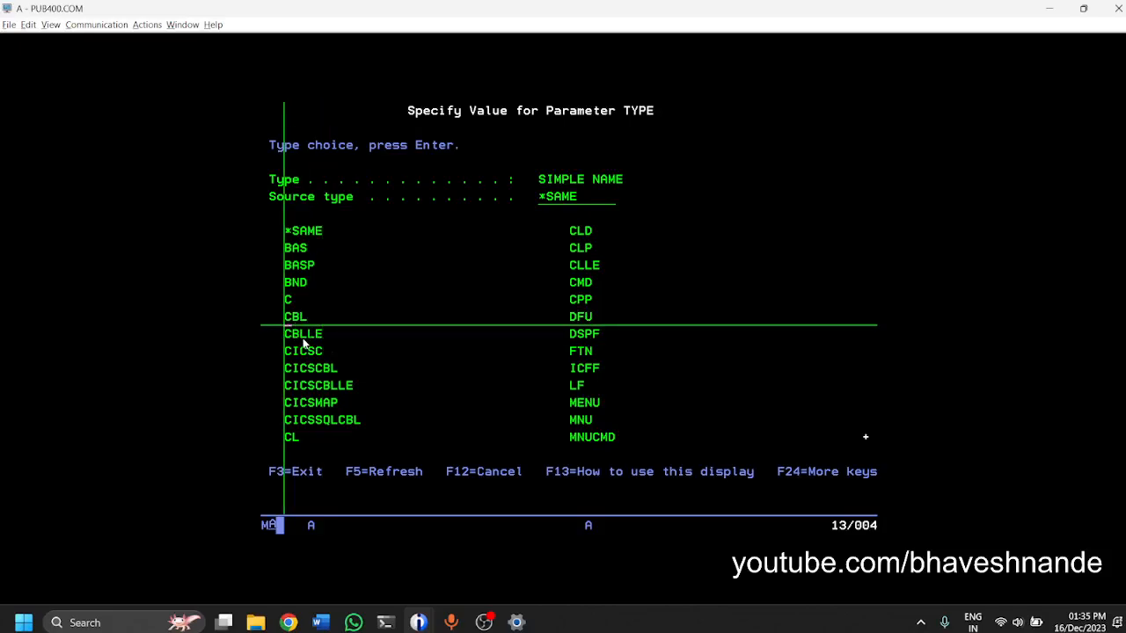
mouse_move(621, 354)
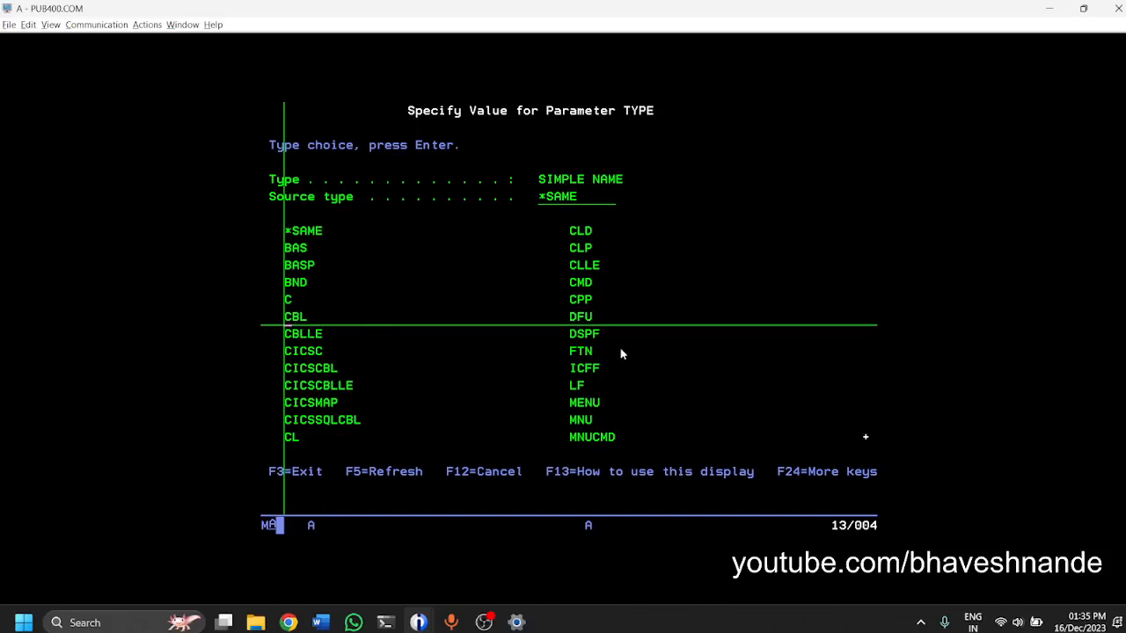
mouse_move(343, 284)
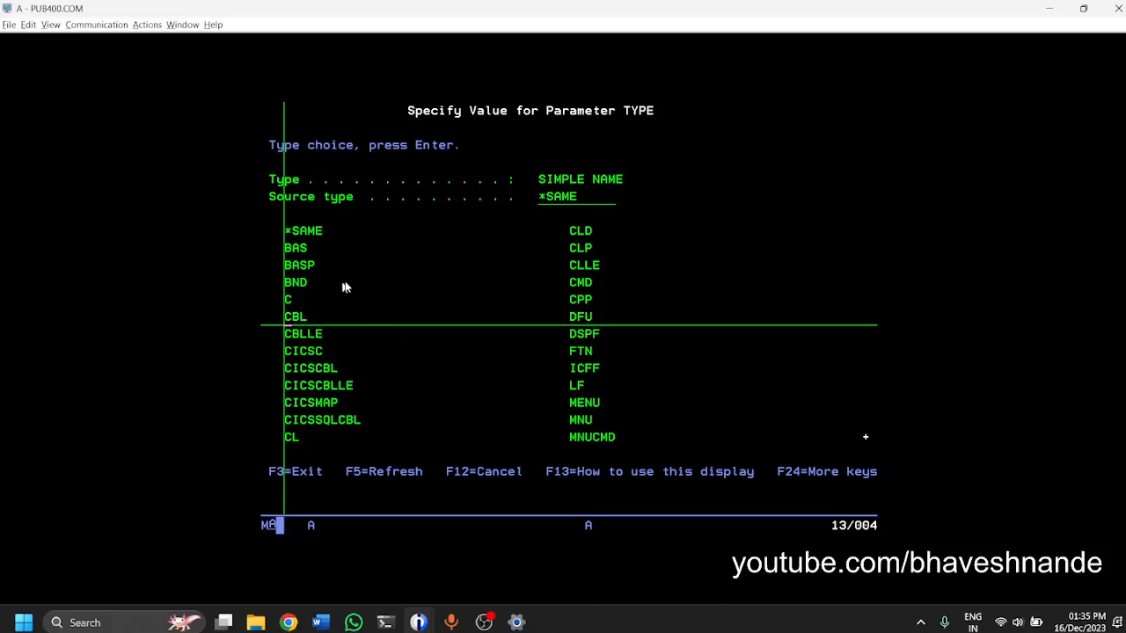
click(580, 246)
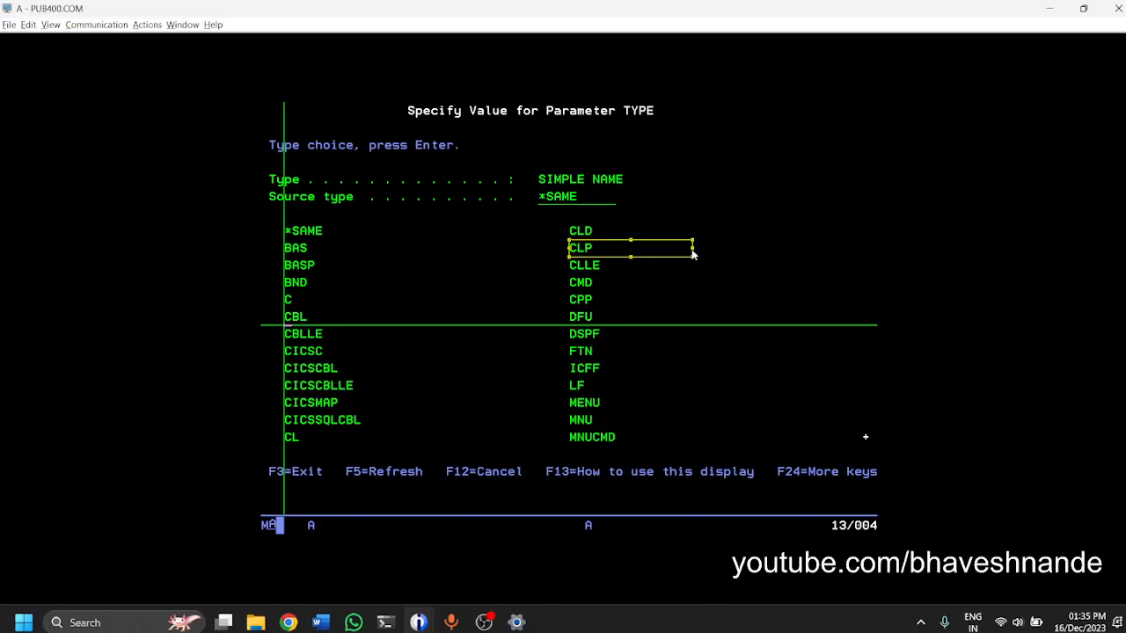
mouse_move(594, 283)
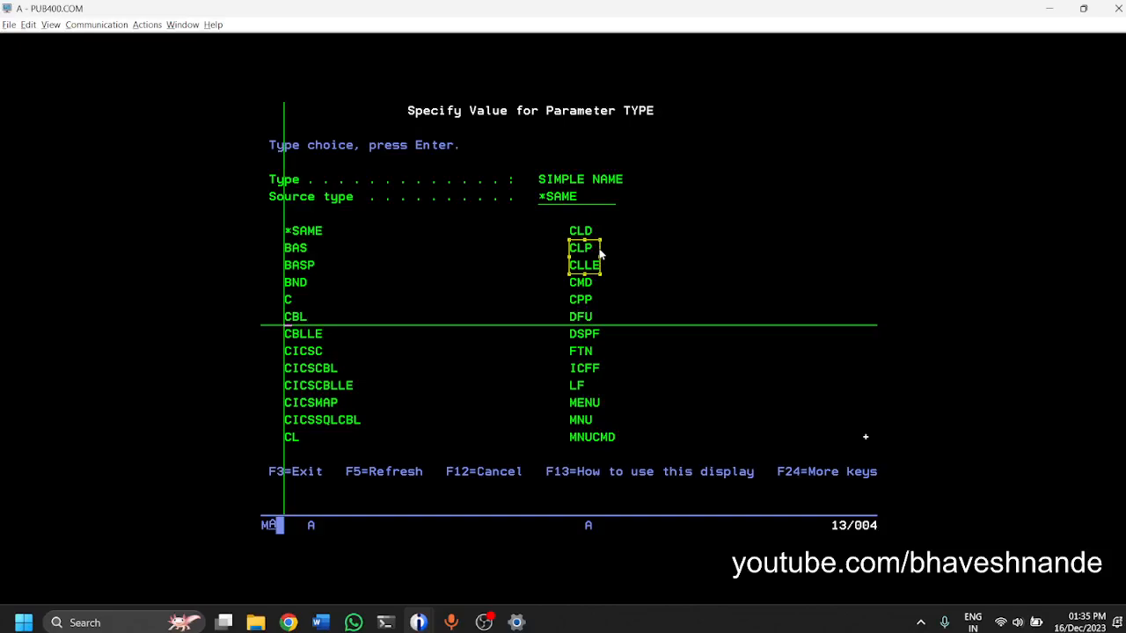
mouse_move(527, 331)
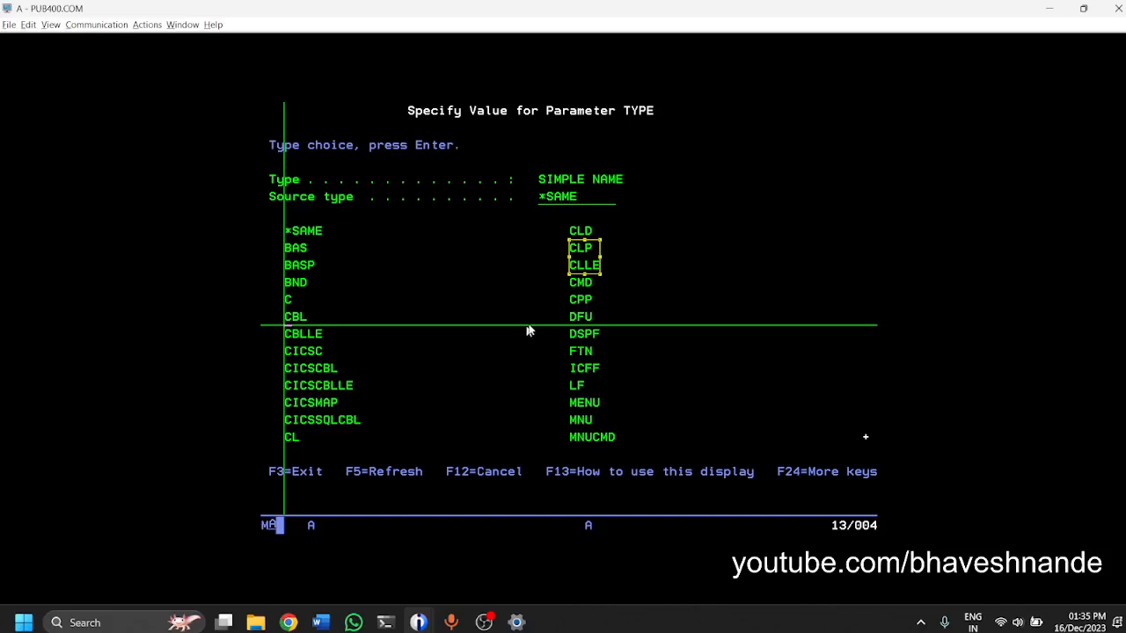
scroll(down, 3)
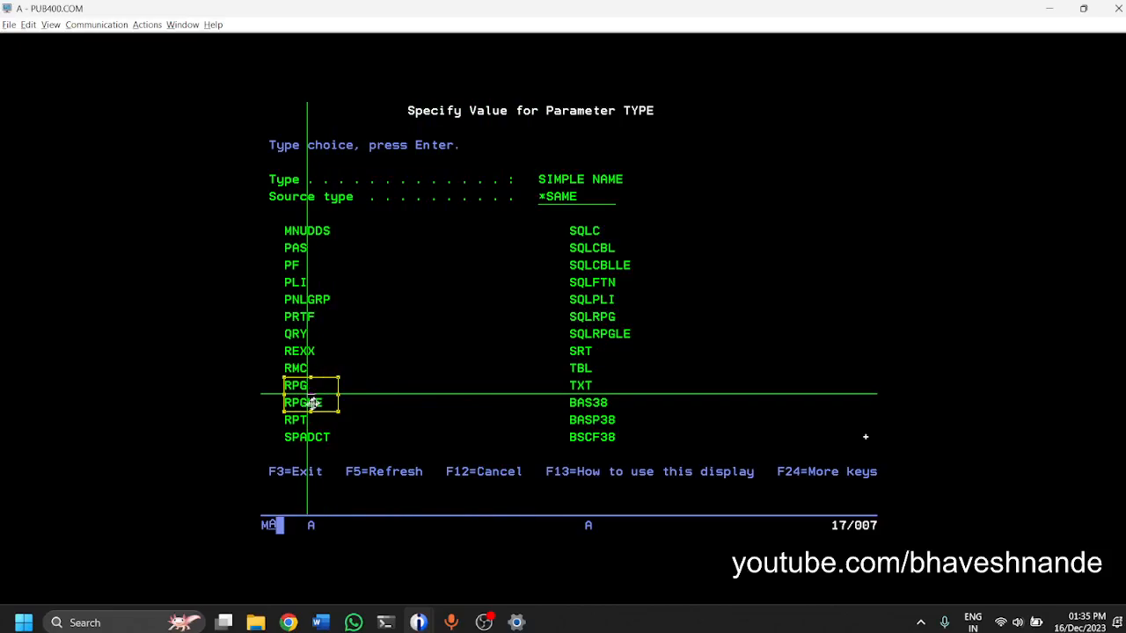
mouse_move(348, 401)
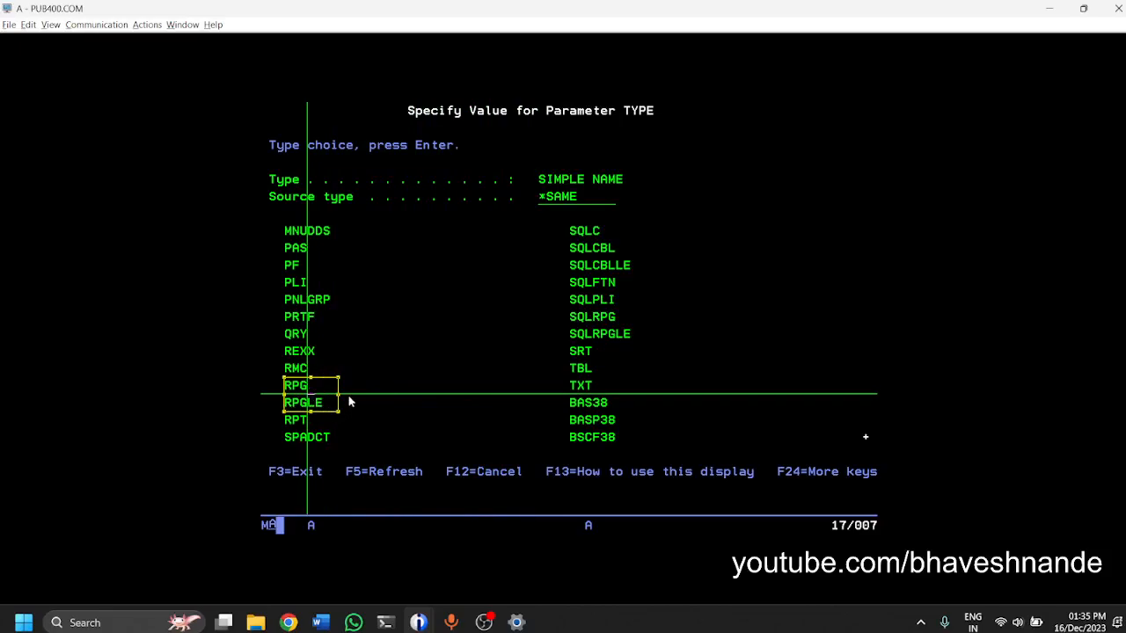
mouse_move(362, 397)
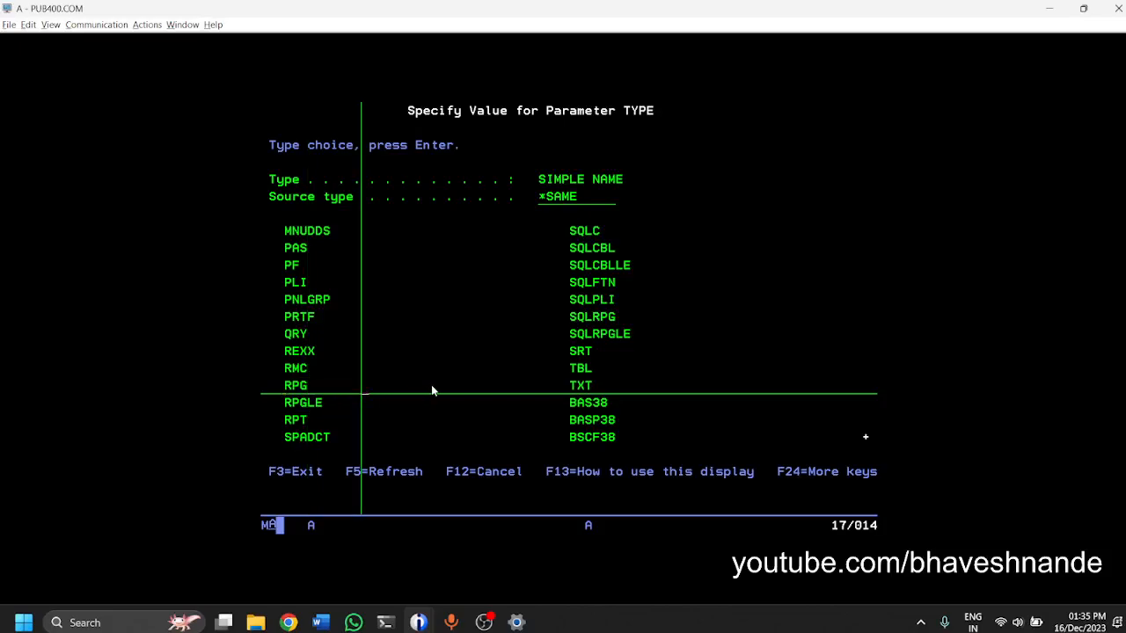
mouse_move(591, 274)
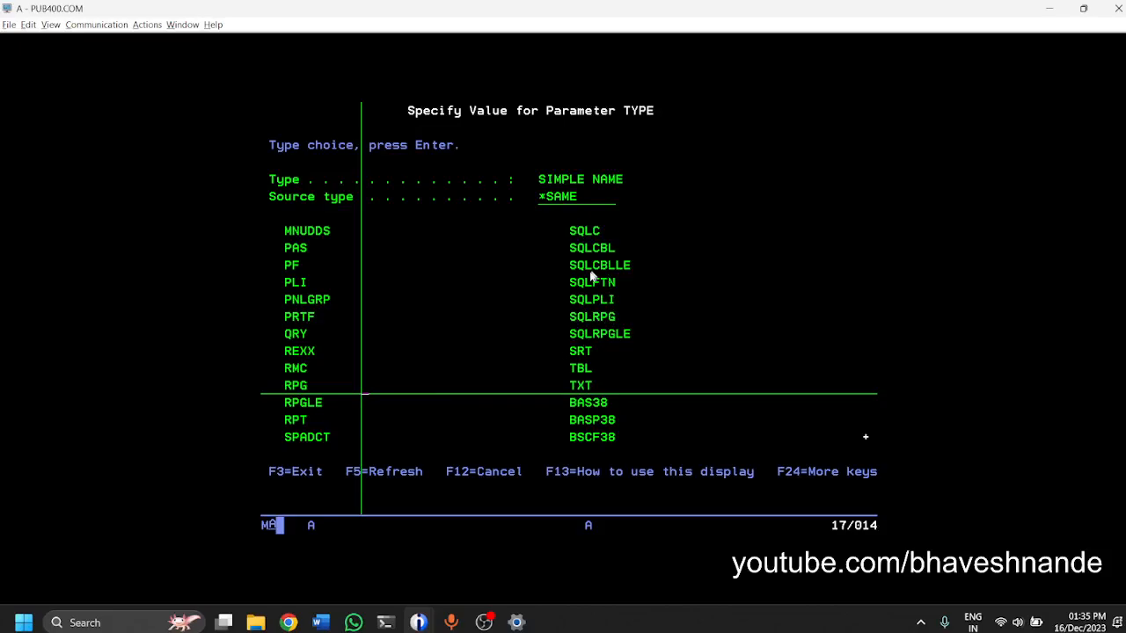
mouse_move(565, 326)
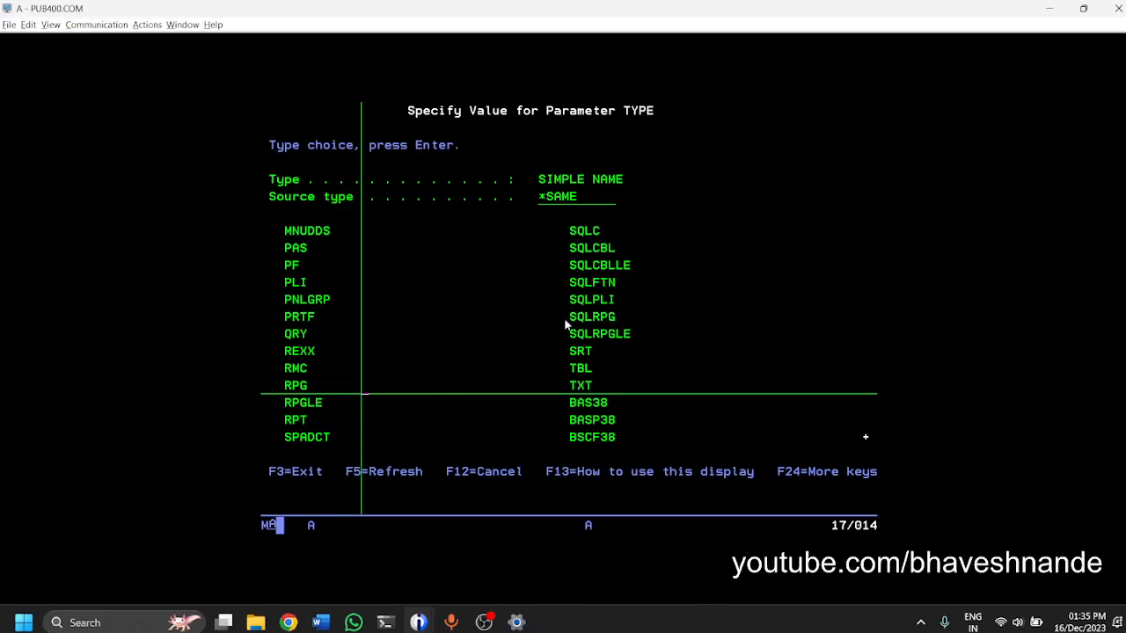
mouse_move(643, 345)
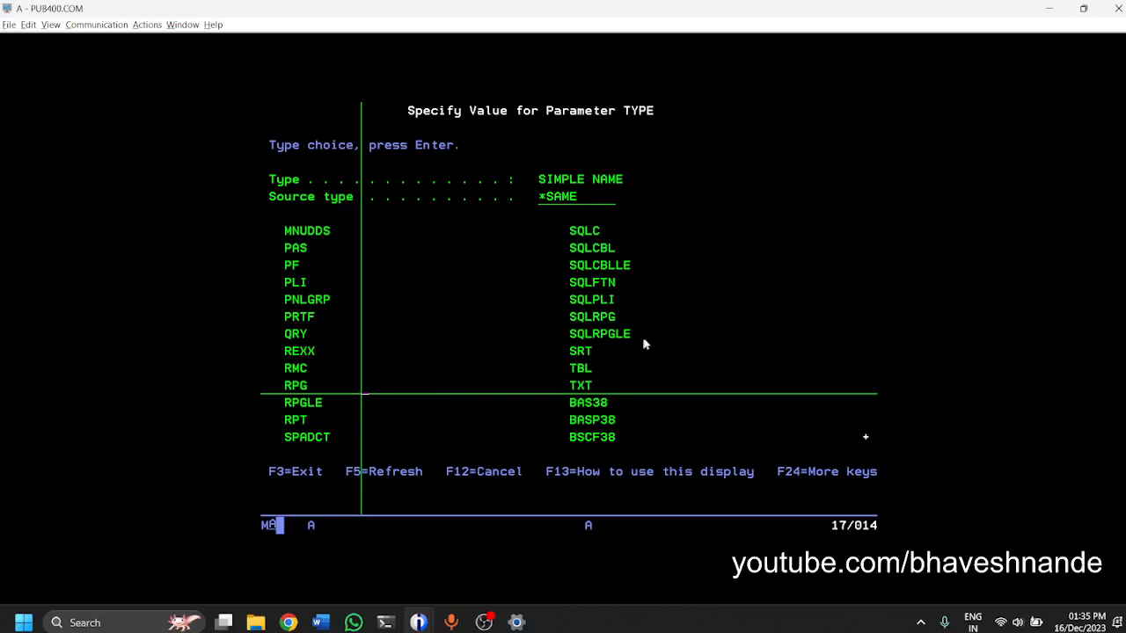
mouse_move(605, 274)
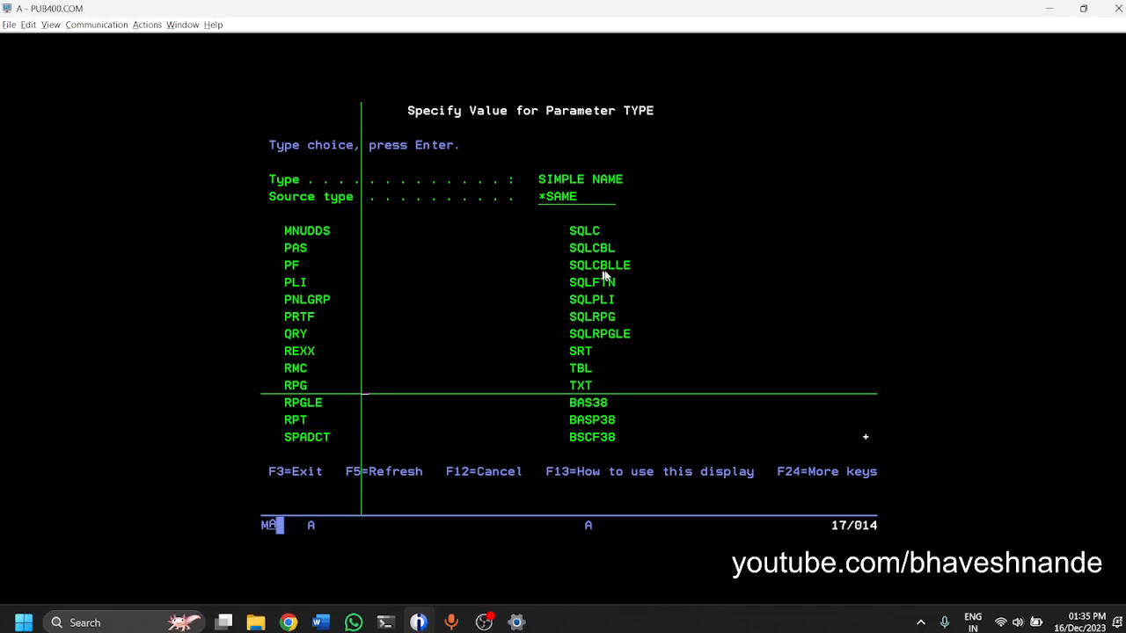
Show the next page of source types with PLI, RPG, RPGLE and the SQL variants.
click(591, 246)
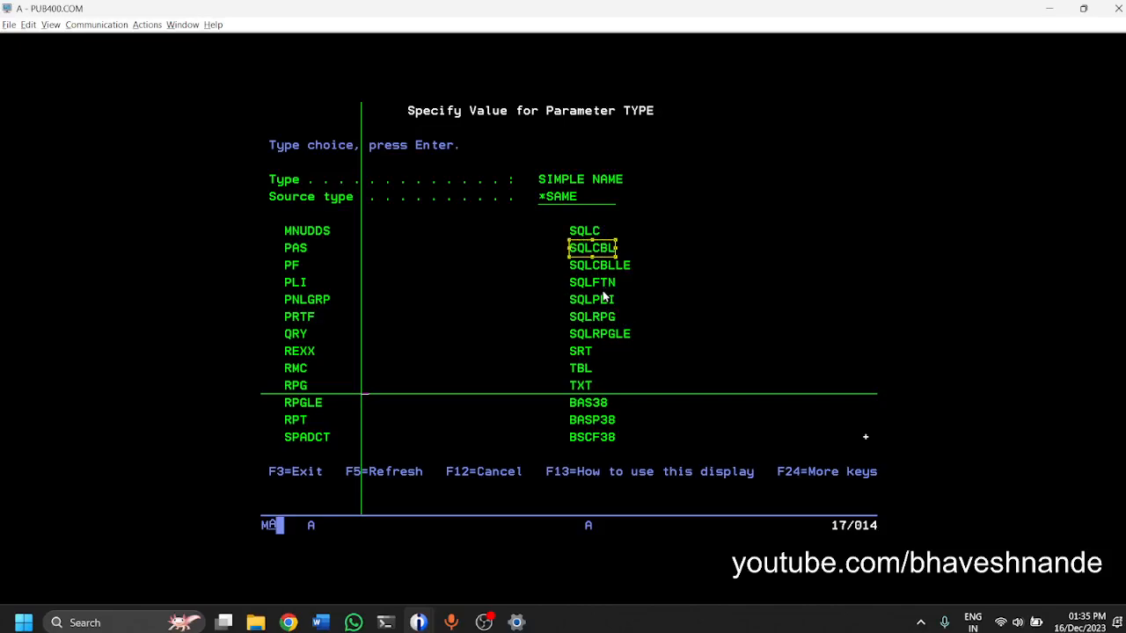
mouse_move(591, 302)
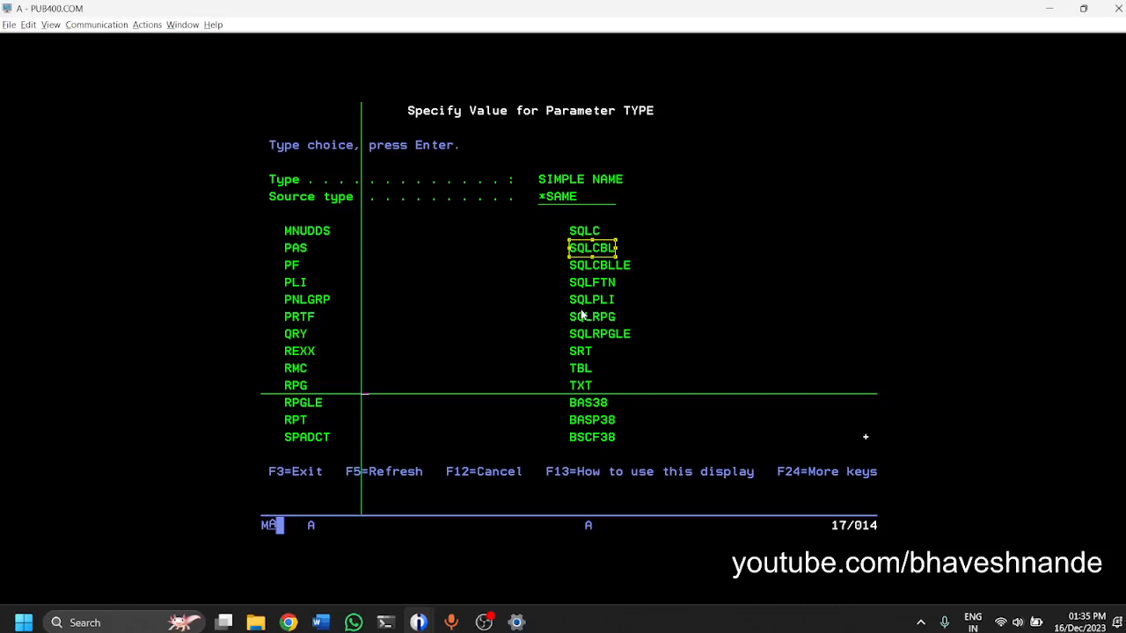
mouse_move(576, 321)
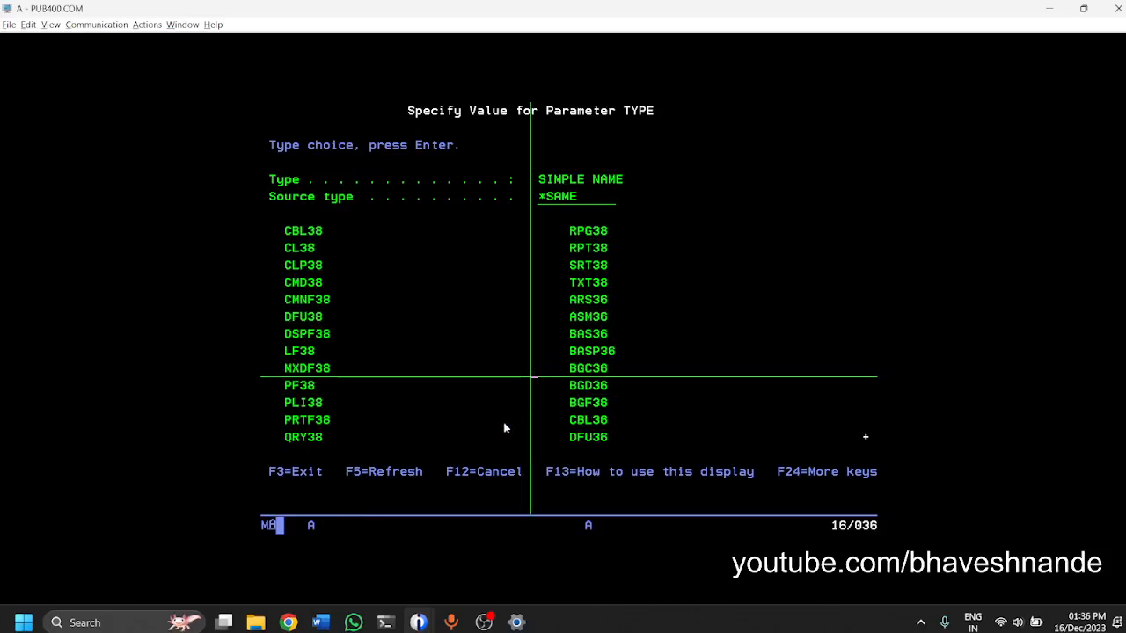
Page back from the System/38 types to the SQLC–SQLRPGLE values.
scroll(up, 3)
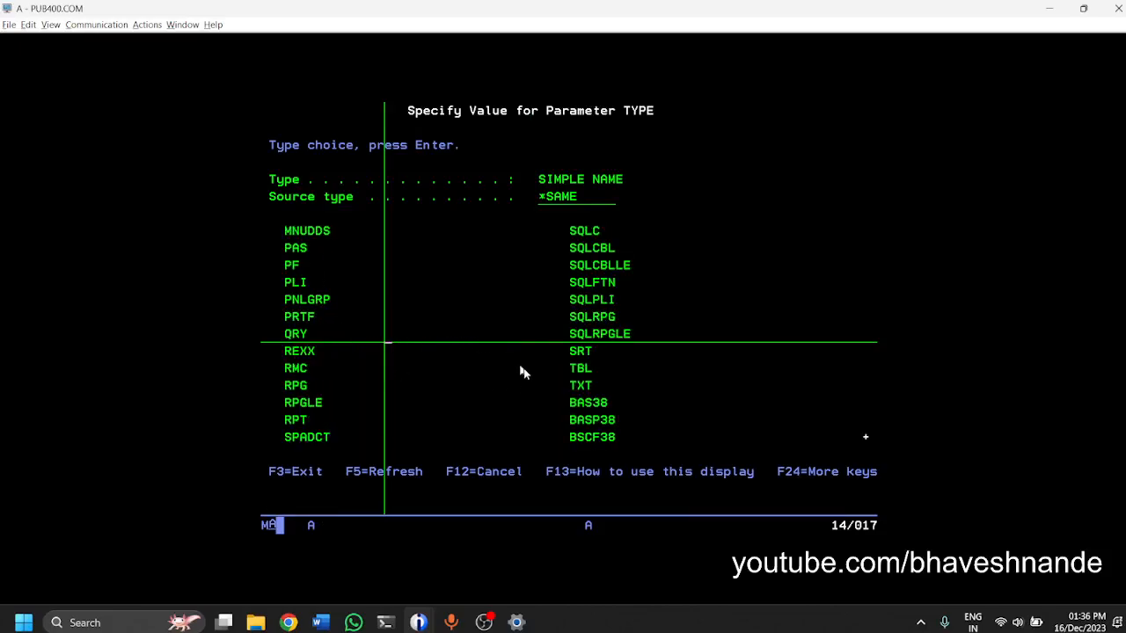
mouse_move(373, 432)
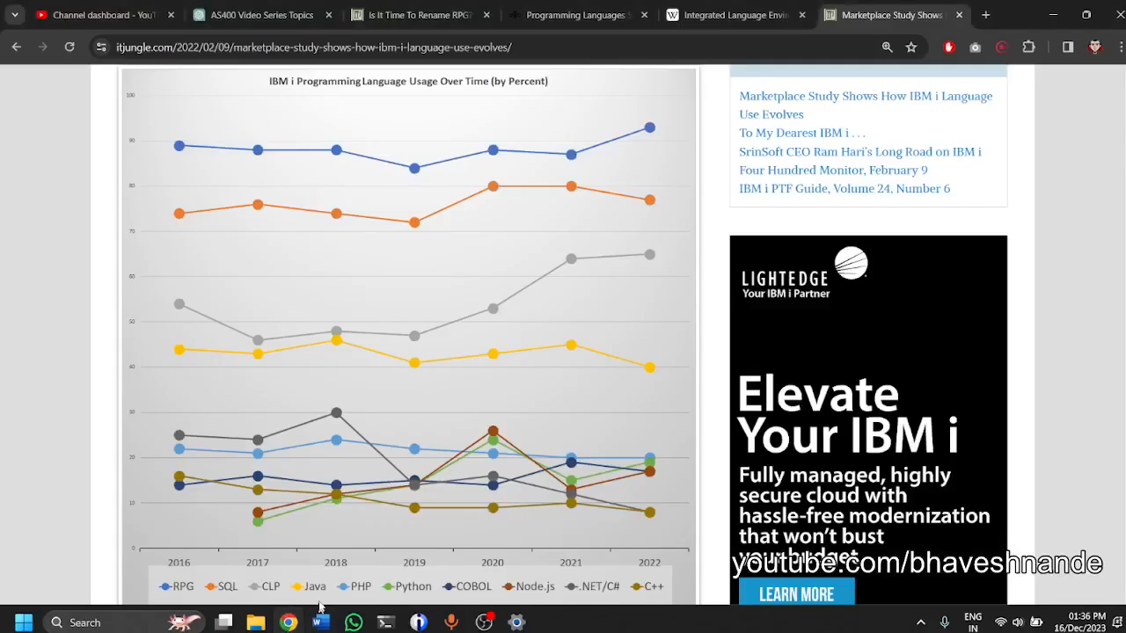
Switch to the IT Jungle 'Is It Time To Rename RPG' article with the 88% RPG chart.
click(414, 14)
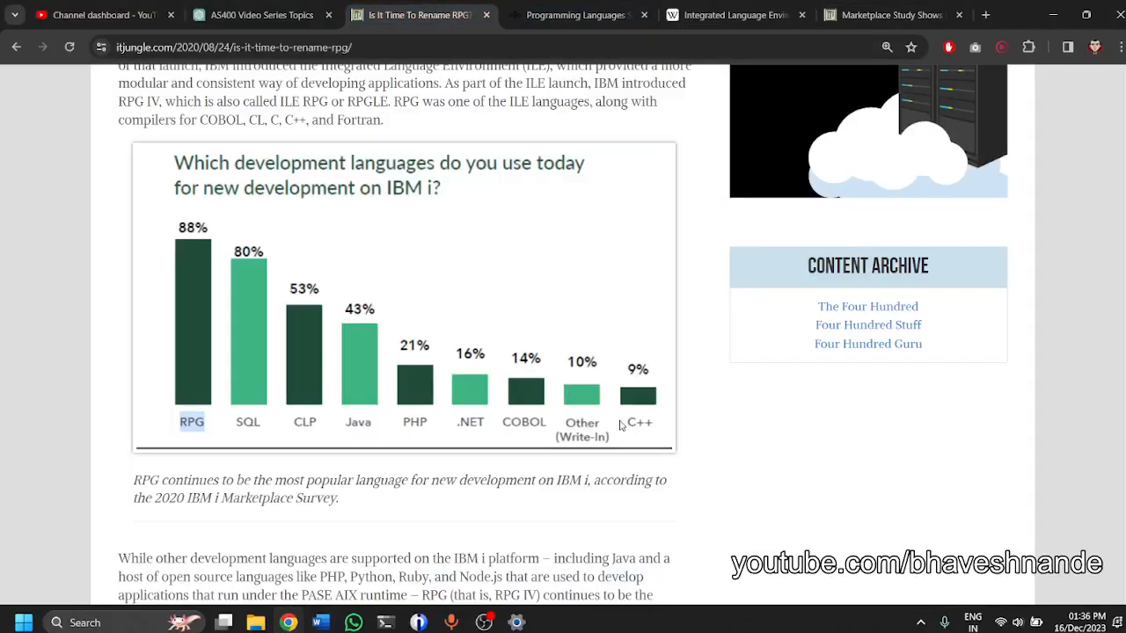
mouse_move(619, 430)
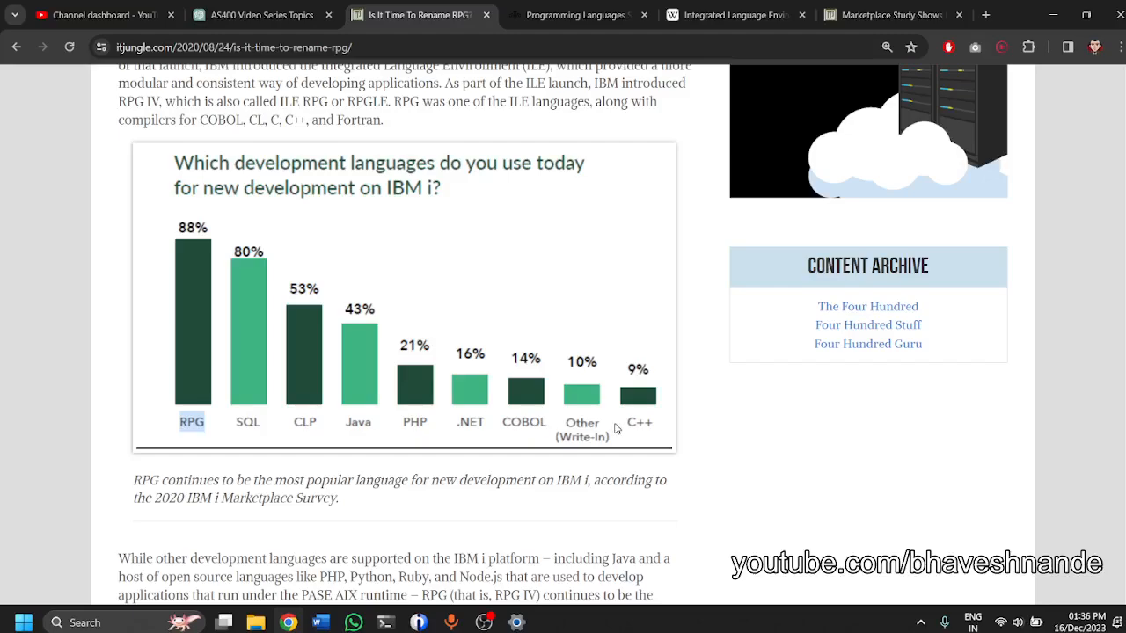